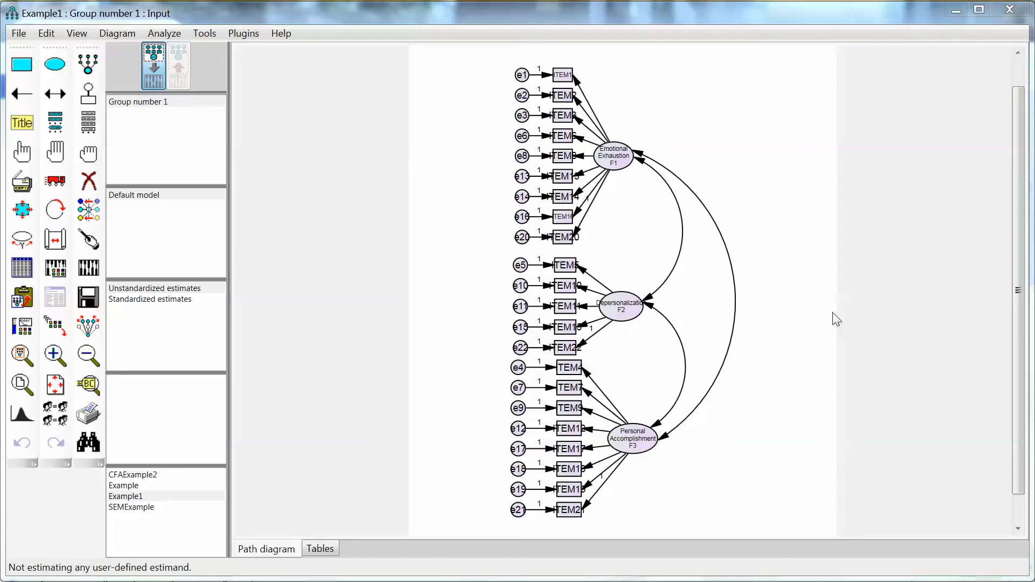
pyautogui.moveTo(429, 126)
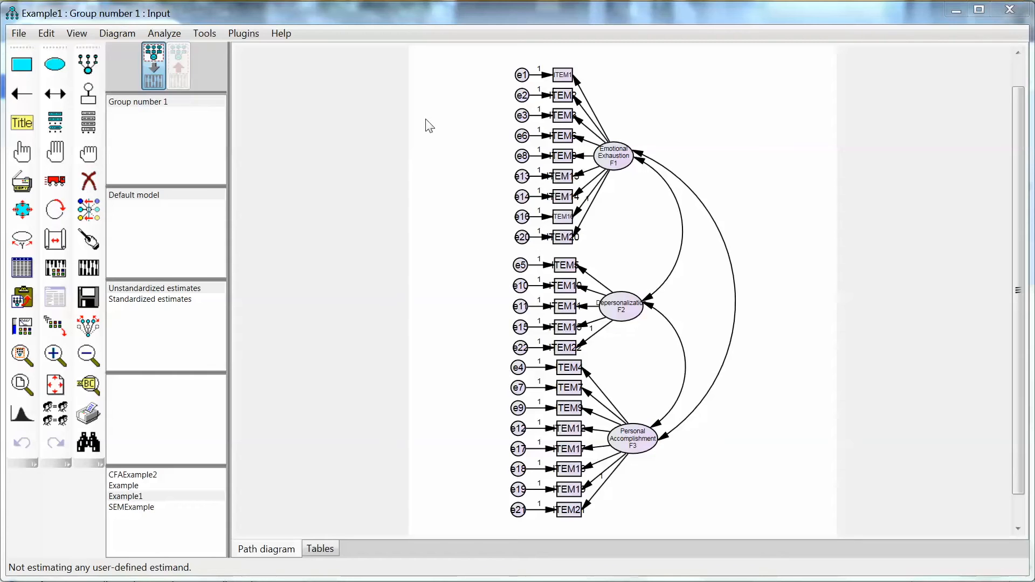
pyautogui.moveTo(461, 117)
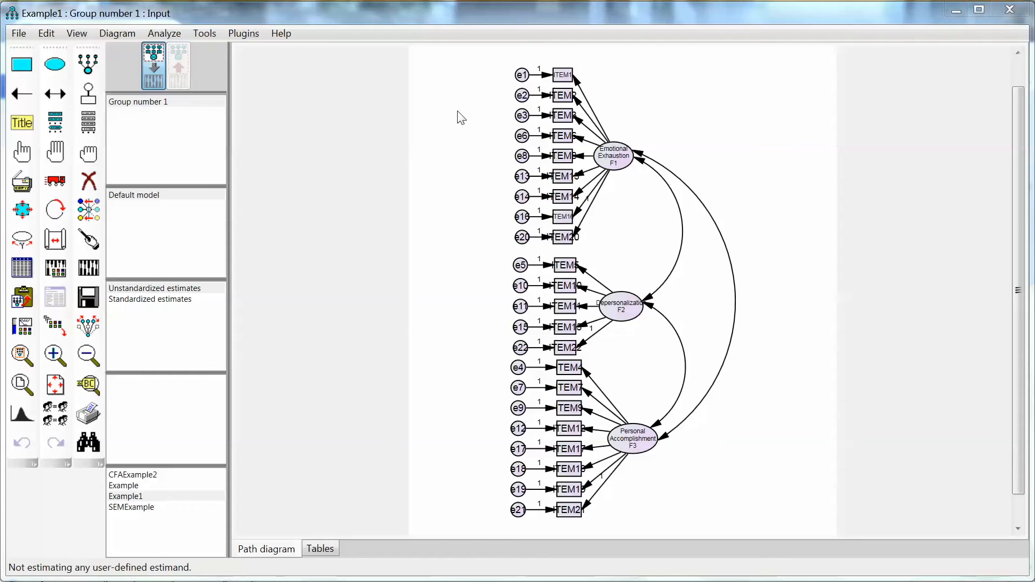
pyautogui.moveTo(406, 121)
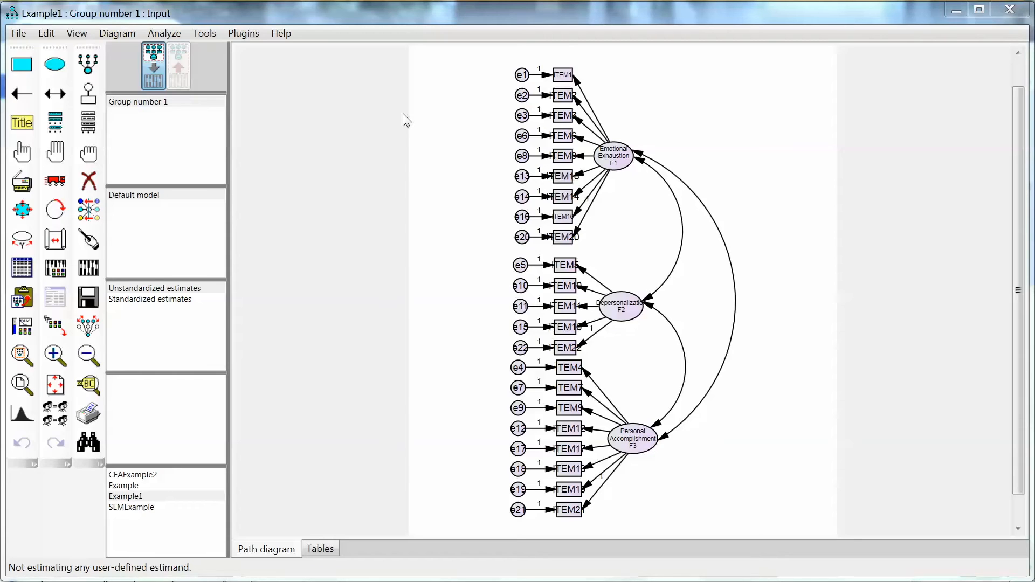
pyautogui.moveTo(389, 134)
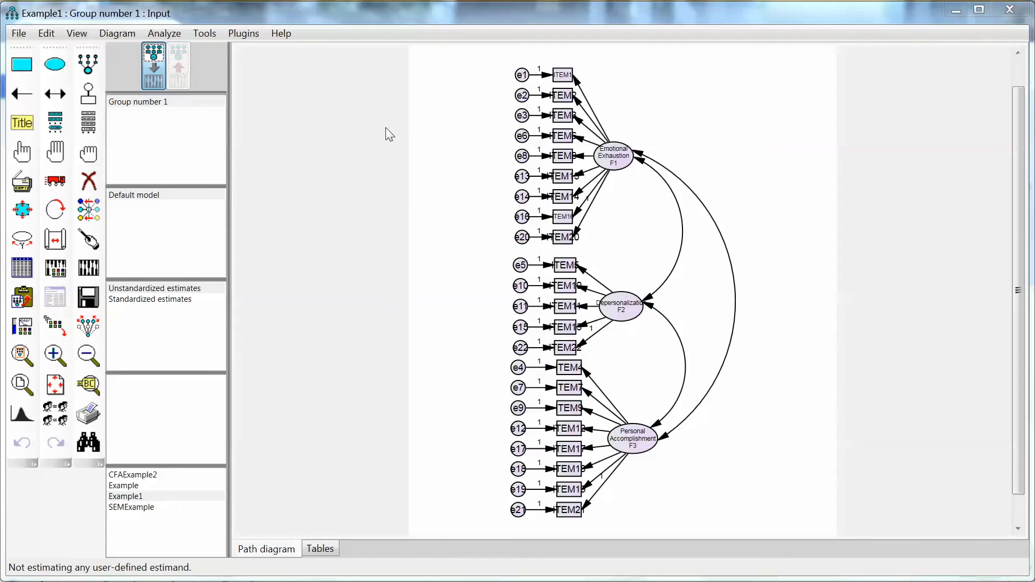
pyautogui.moveTo(204, 280)
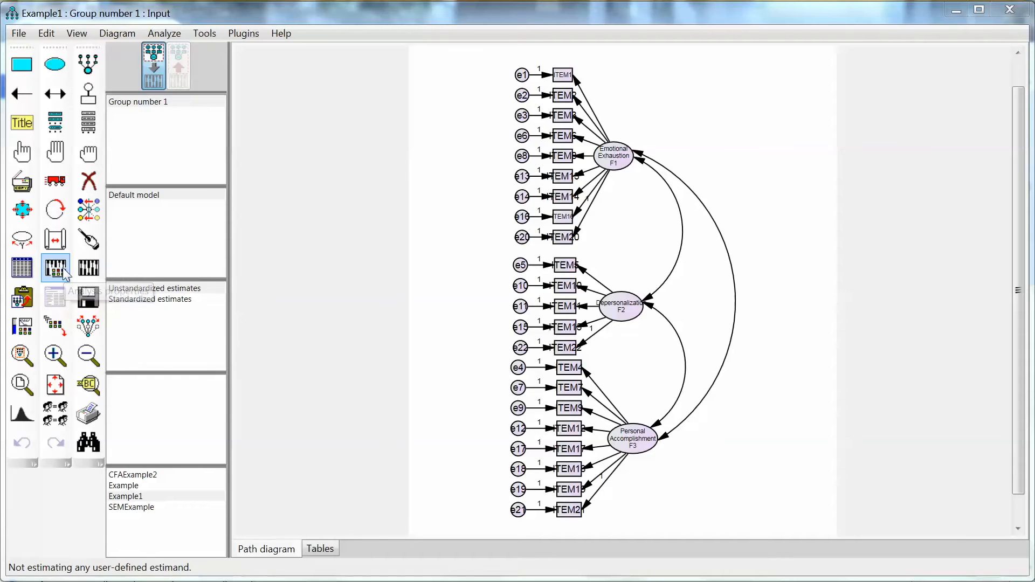
pyautogui.moveTo(57, 268)
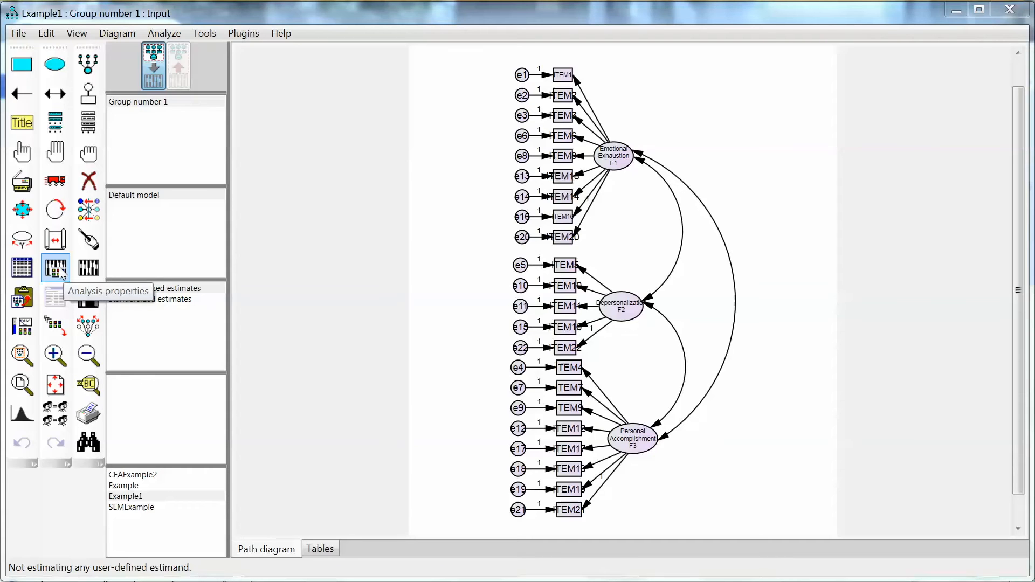
# Open Analysis Properties on the Estimation tab, with maximum likelihood as the discrepancy method
pyautogui.click(56, 268)
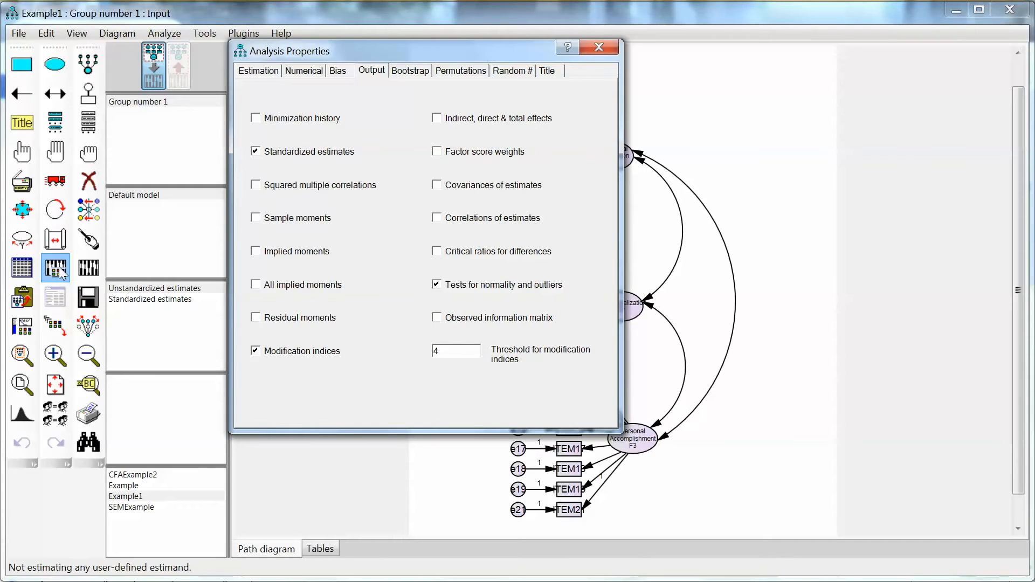
pyautogui.click(258, 70)
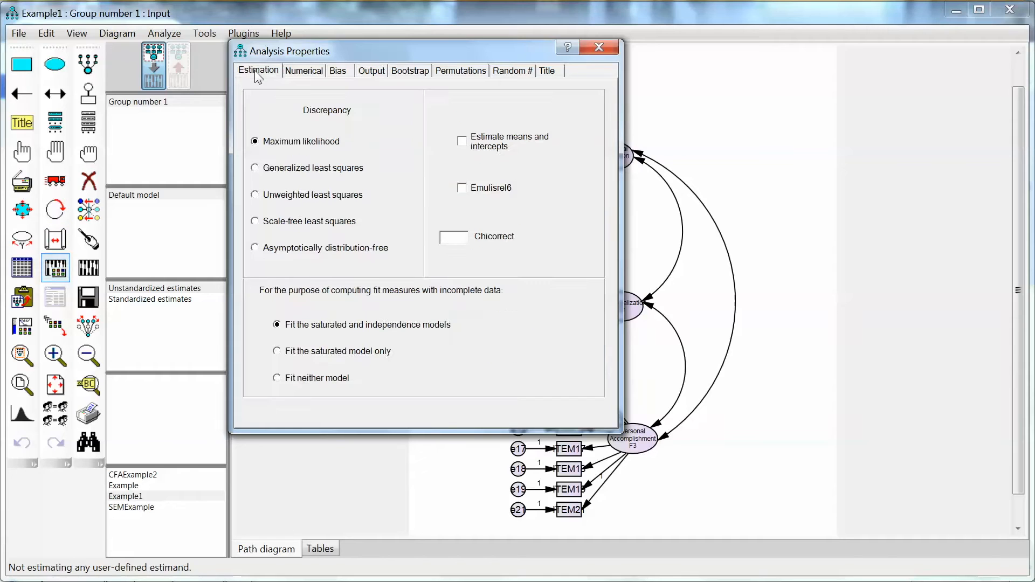
pyautogui.moveTo(404, 111)
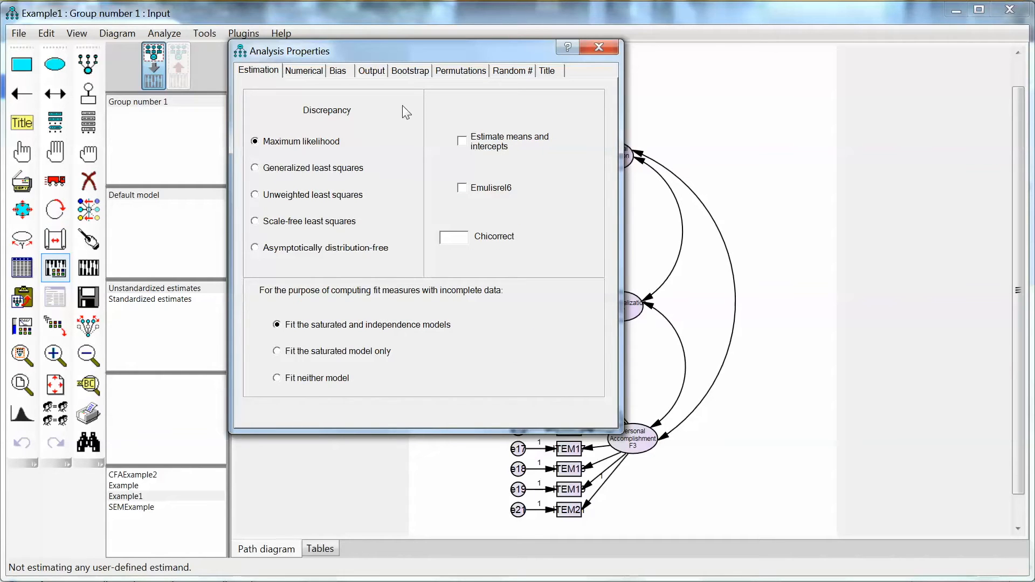
pyautogui.moveTo(394, 105)
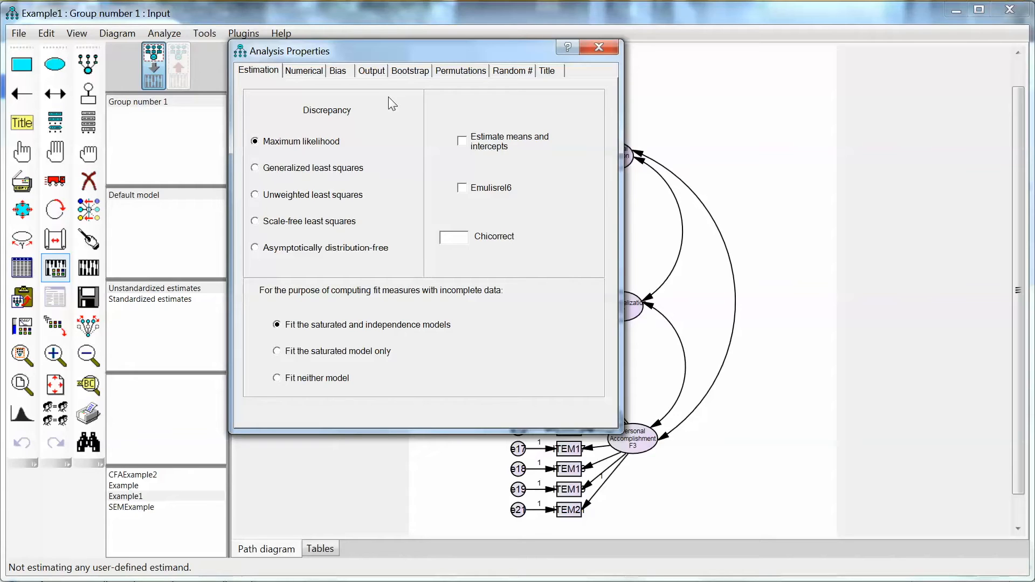
pyautogui.moveTo(262, 77)
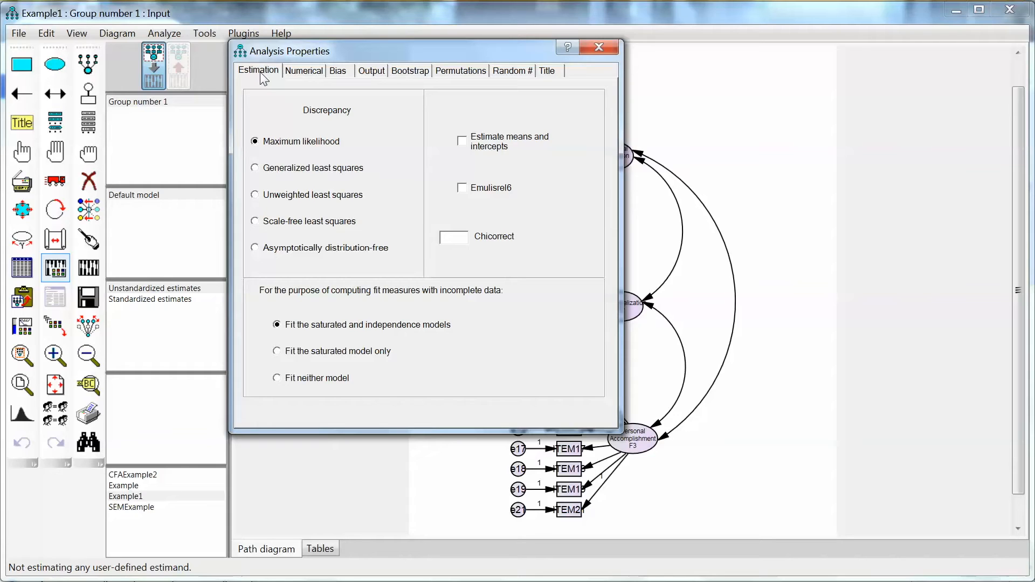
pyautogui.moveTo(286, 156)
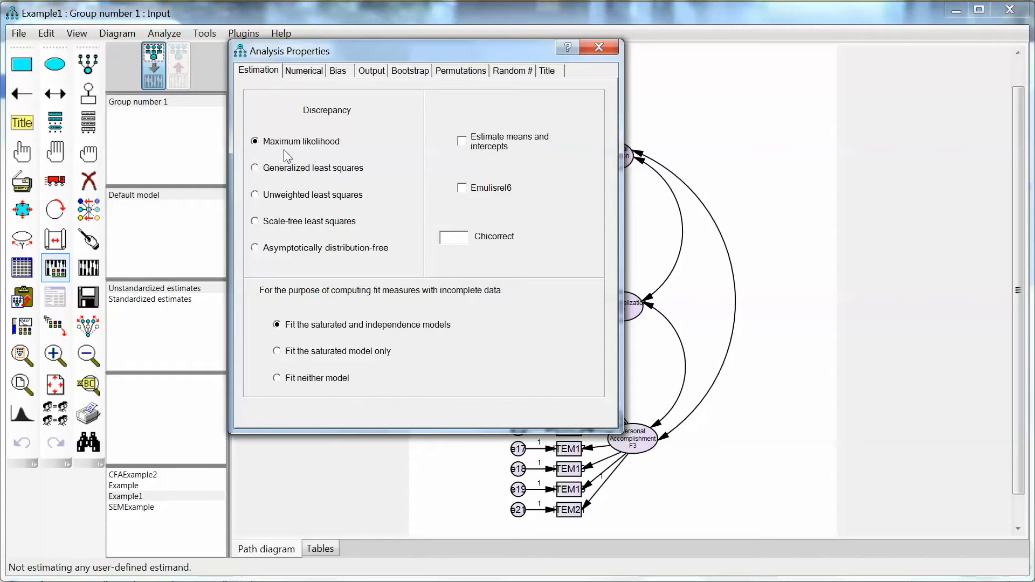
pyautogui.moveTo(515, 147)
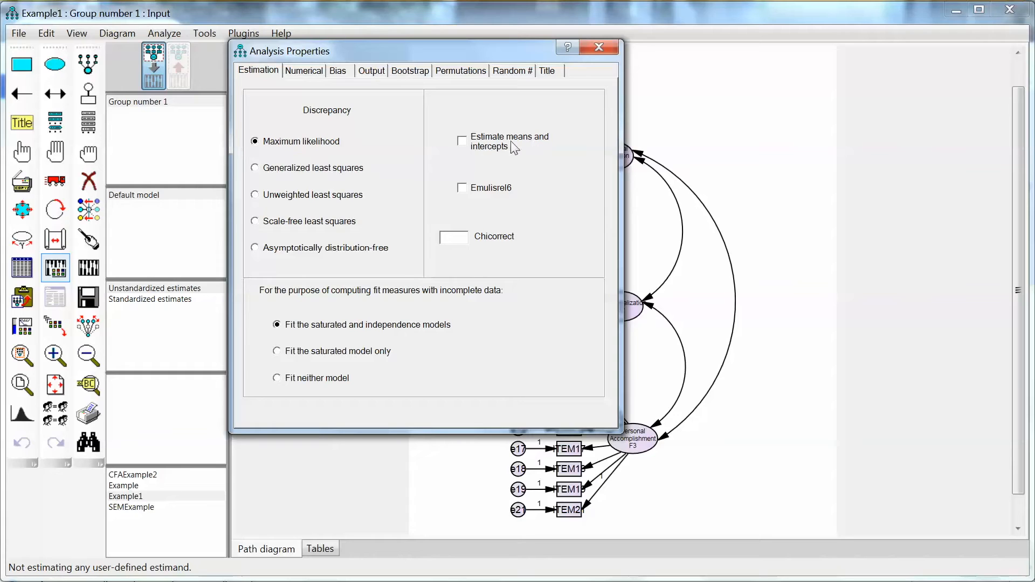
pyautogui.moveTo(470, 153)
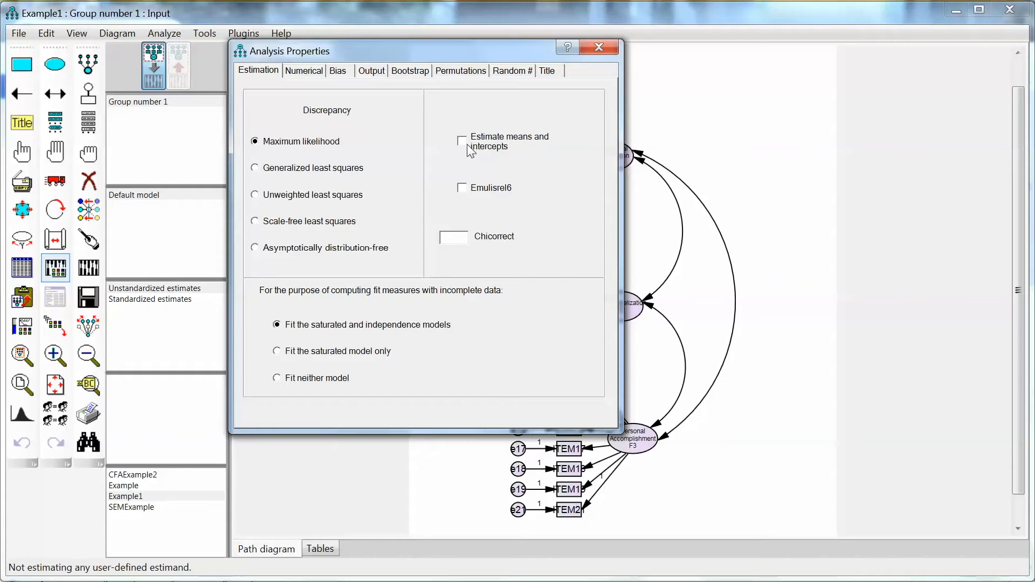
# Show the Output options with standardized estimates, normality tests and modification indices checked
pyautogui.click(371, 71)
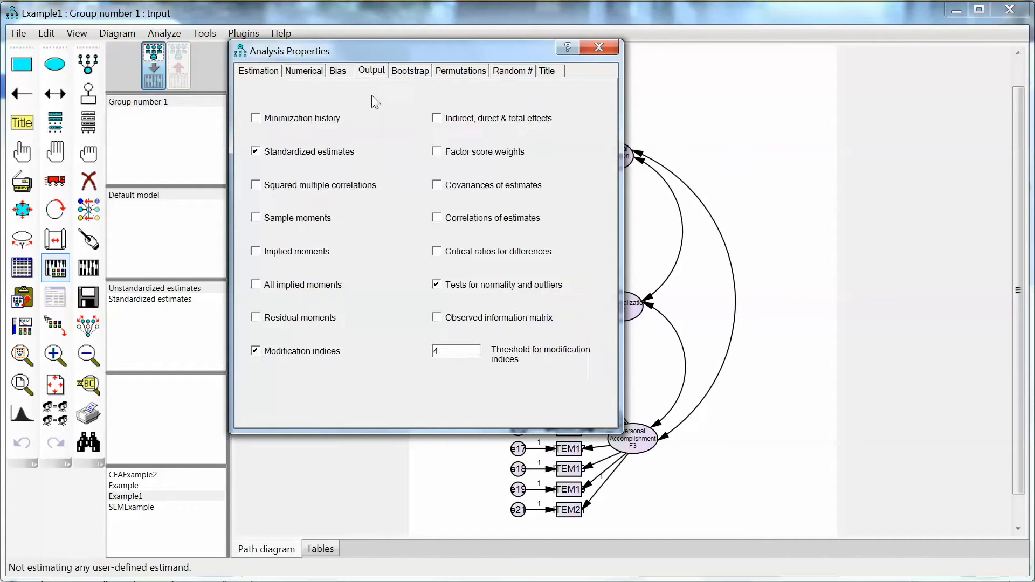
pyautogui.moveTo(386, 292)
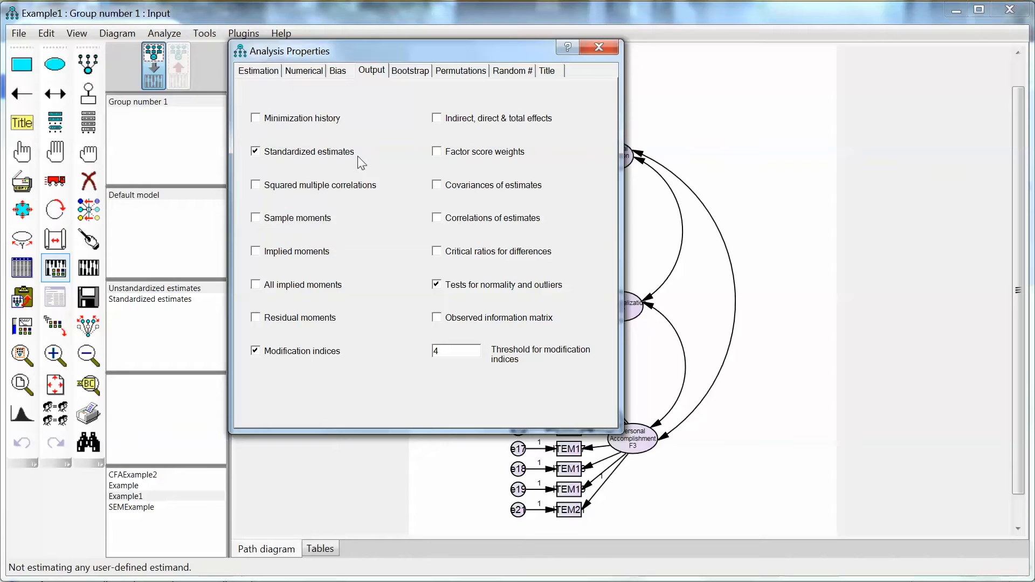
pyautogui.moveTo(376, 377)
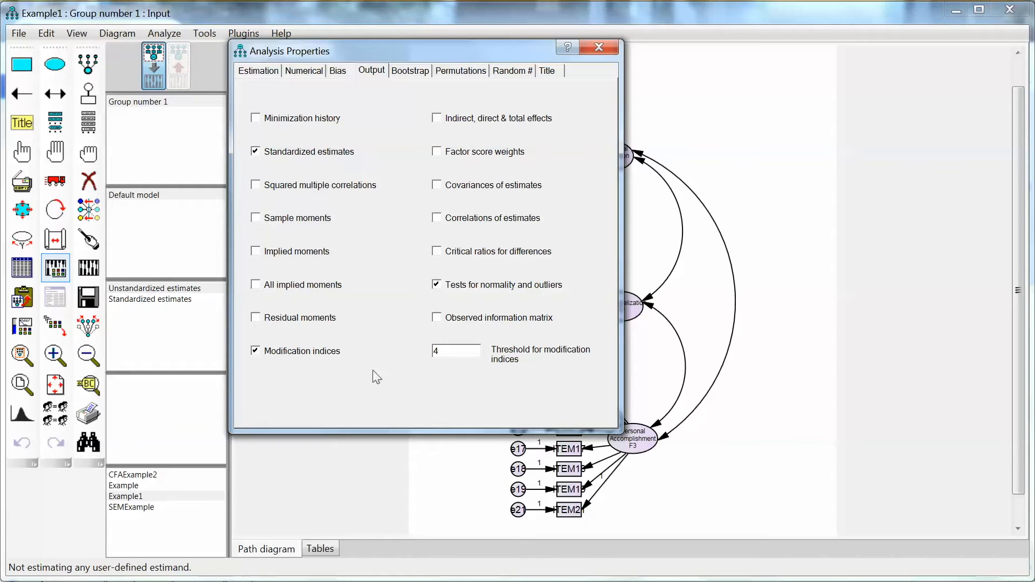
pyautogui.moveTo(317, 350)
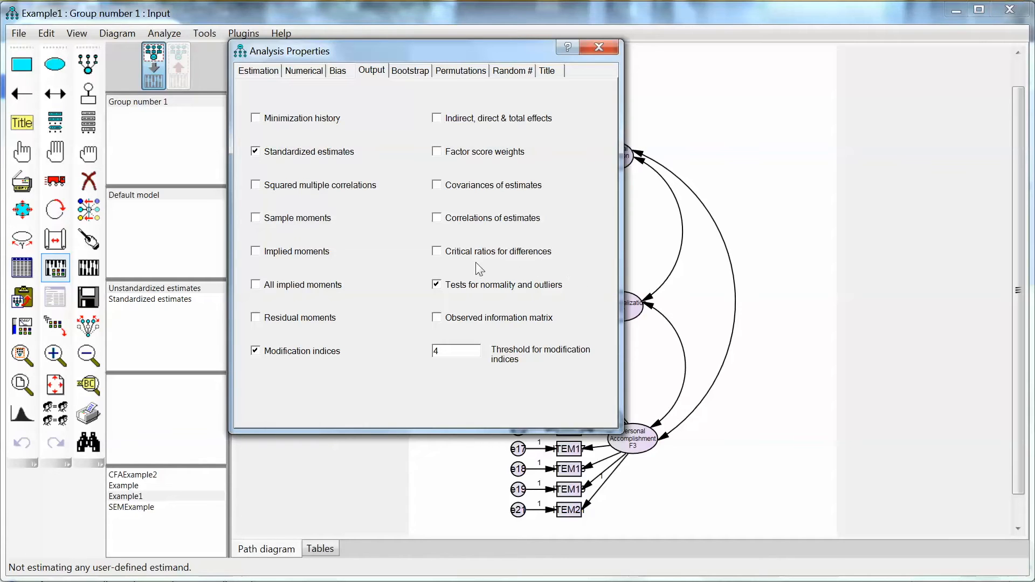
pyautogui.moveTo(569, 279)
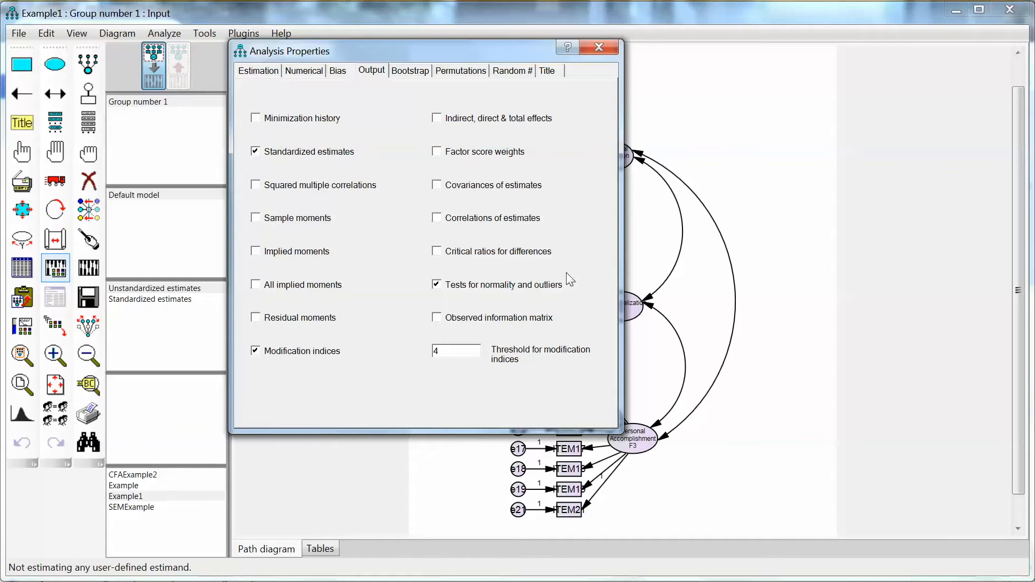
pyautogui.moveTo(584, 297)
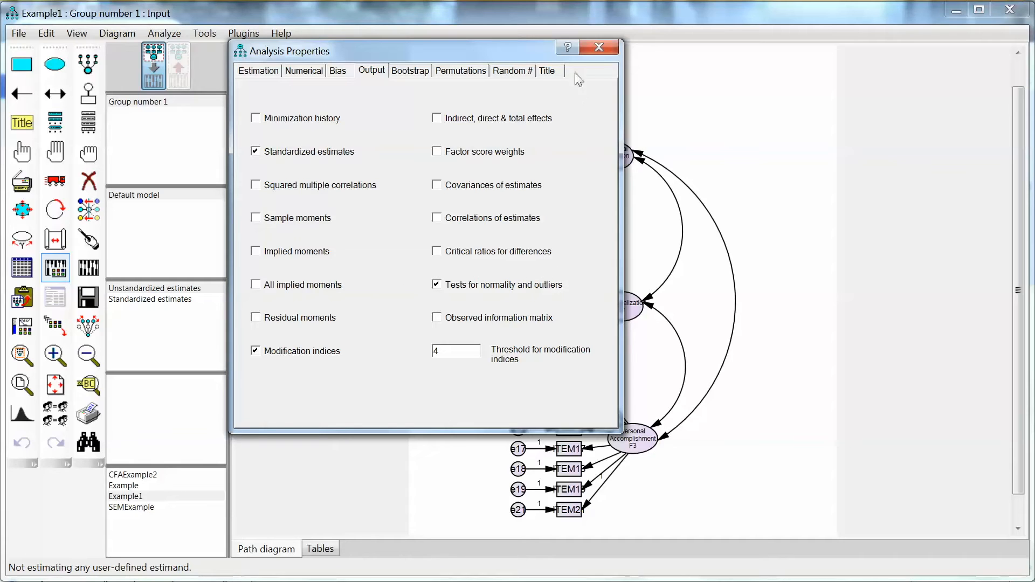
pyautogui.moveTo(309, 134)
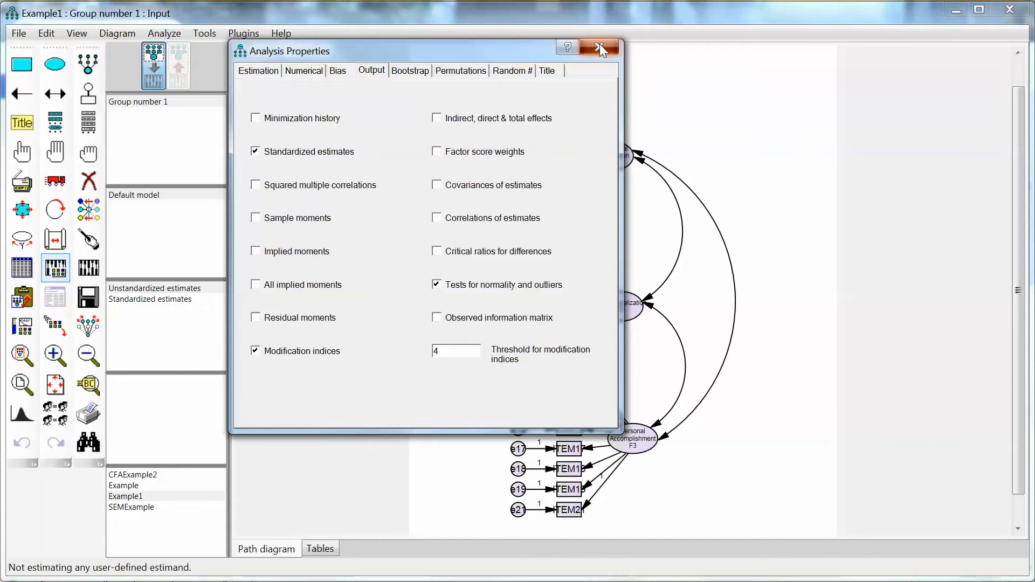
# Close Analysis Properties and calculate estimates, getting the default model reported OK
pyautogui.click(599, 47)
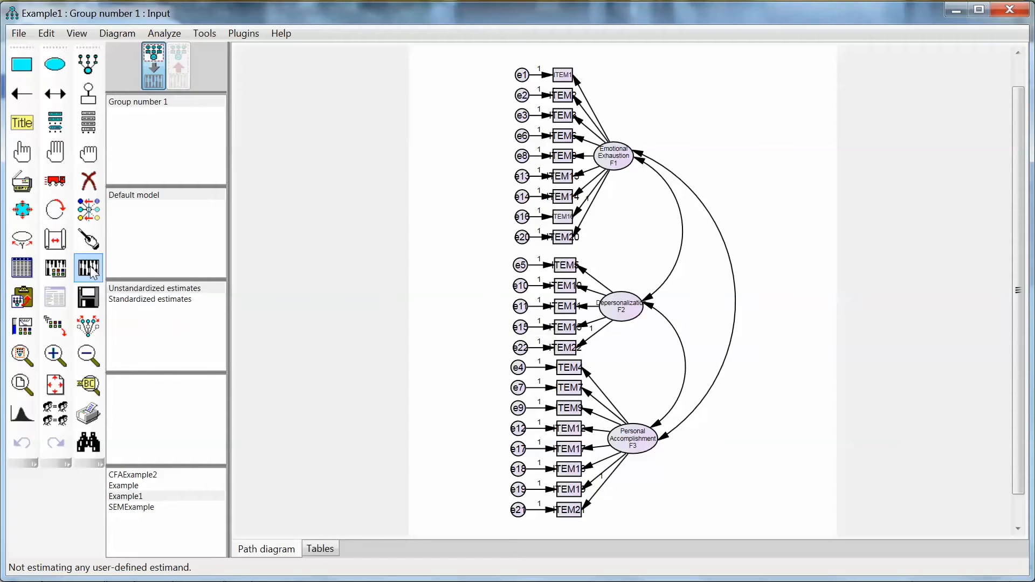
pyautogui.click(88, 268)
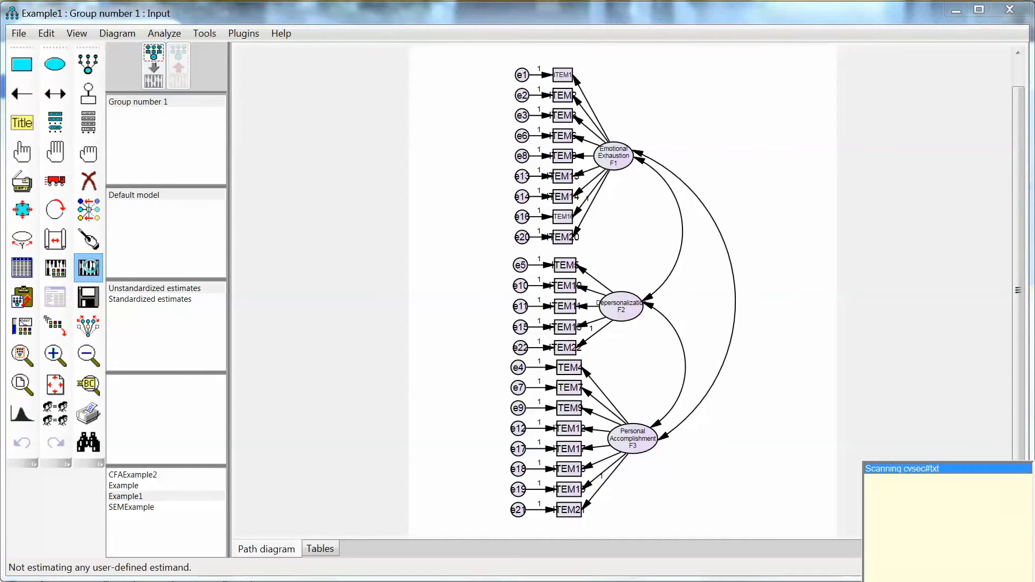
pyautogui.click(88, 267)
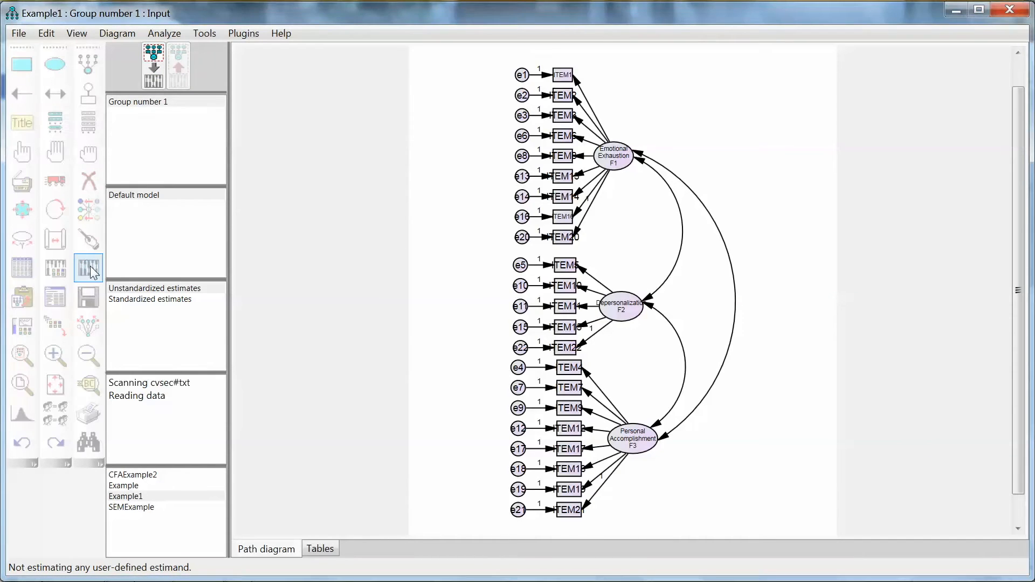
pyautogui.click(154, 65)
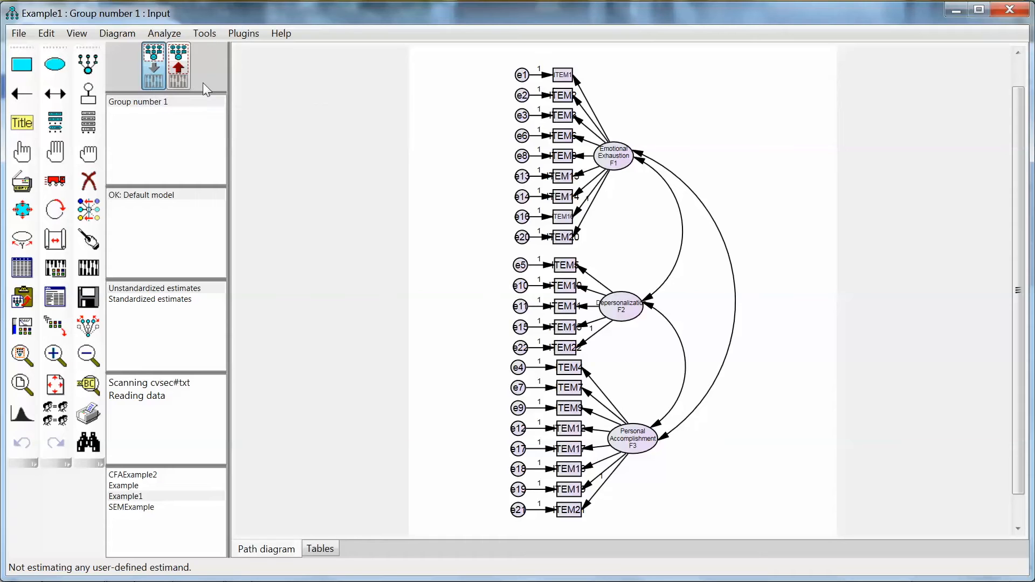
# Switch to the output path diagram and display unstandardized estimates on its paths
pyautogui.click(179, 65)
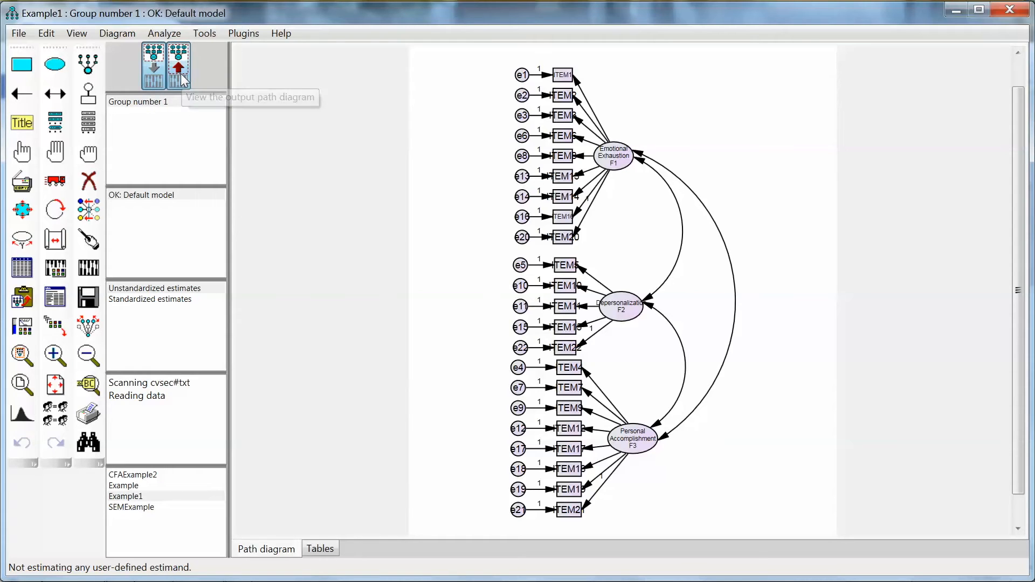
pyautogui.click(153, 66)
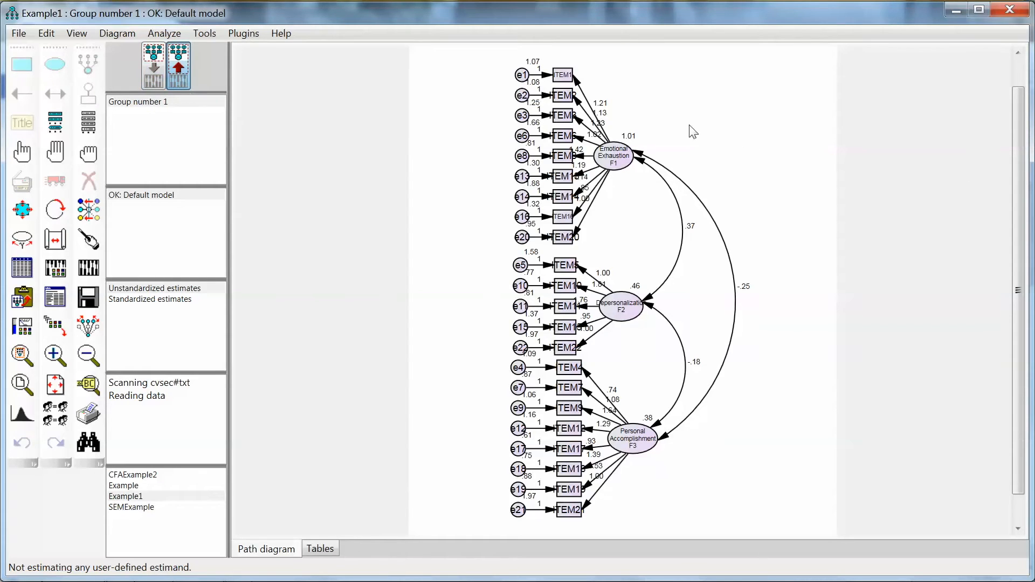
pyautogui.moveTo(662, 208)
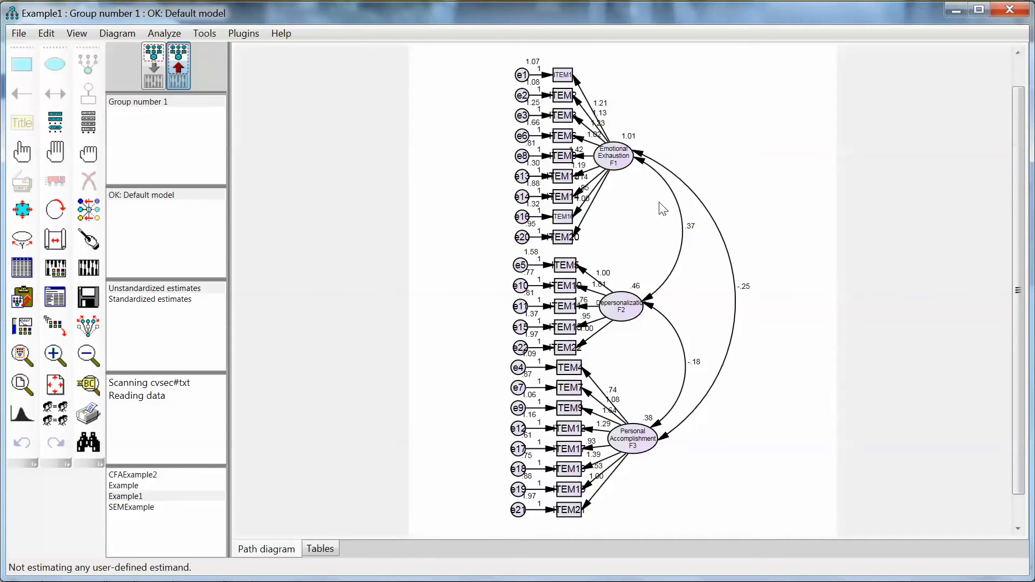
pyautogui.moveTo(731, 460)
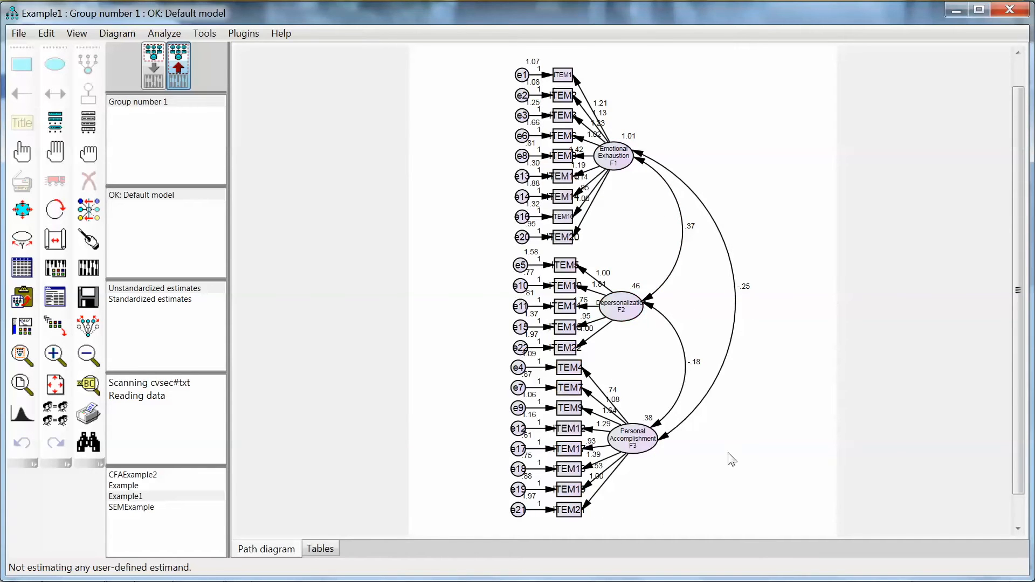
pyautogui.moveTo(675, 258)
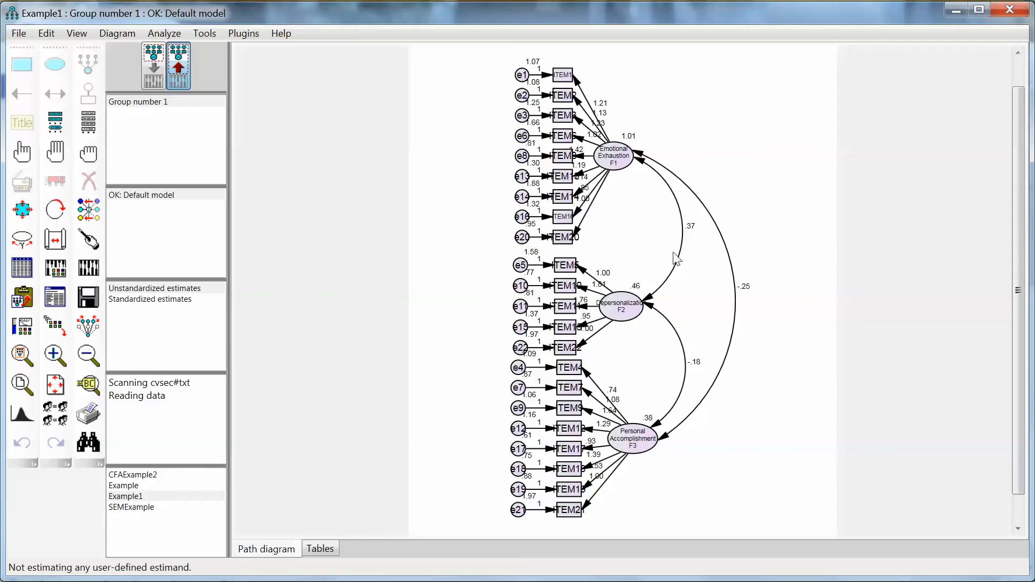
pyautogui.moveTo(703, 386)
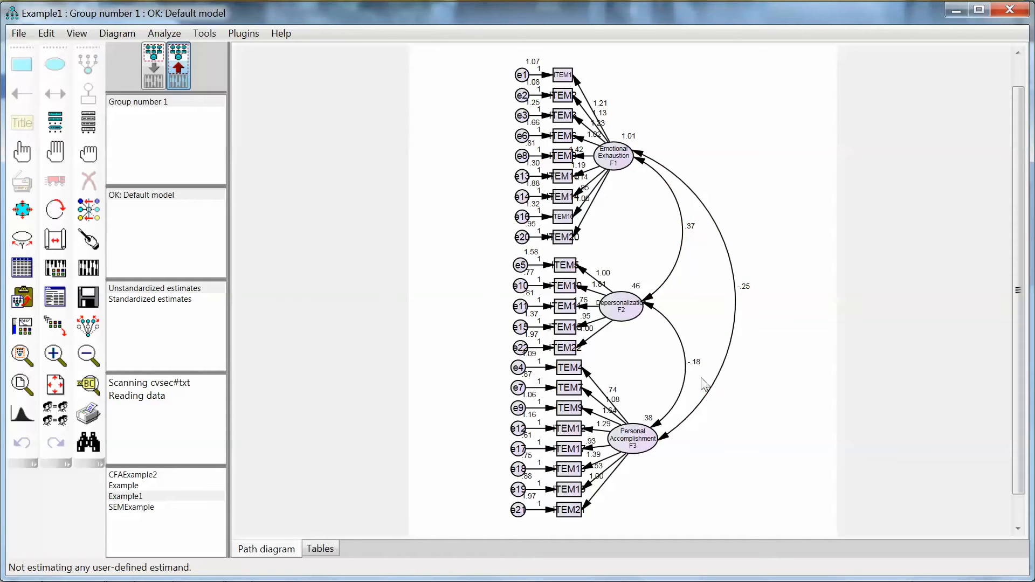
pyautogui.moveTo(602, 136)
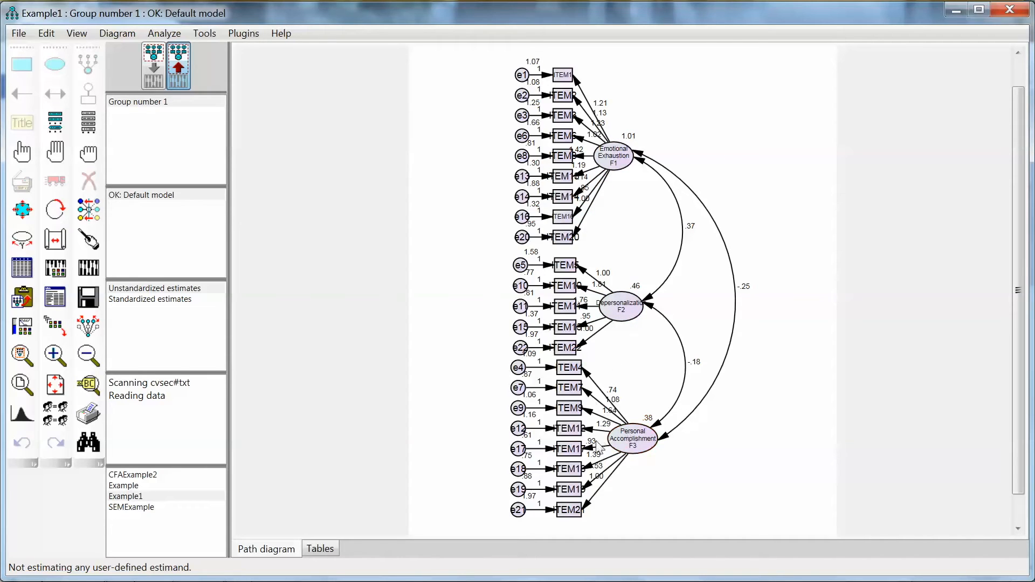
pyautogui.moveTo(406, 273)
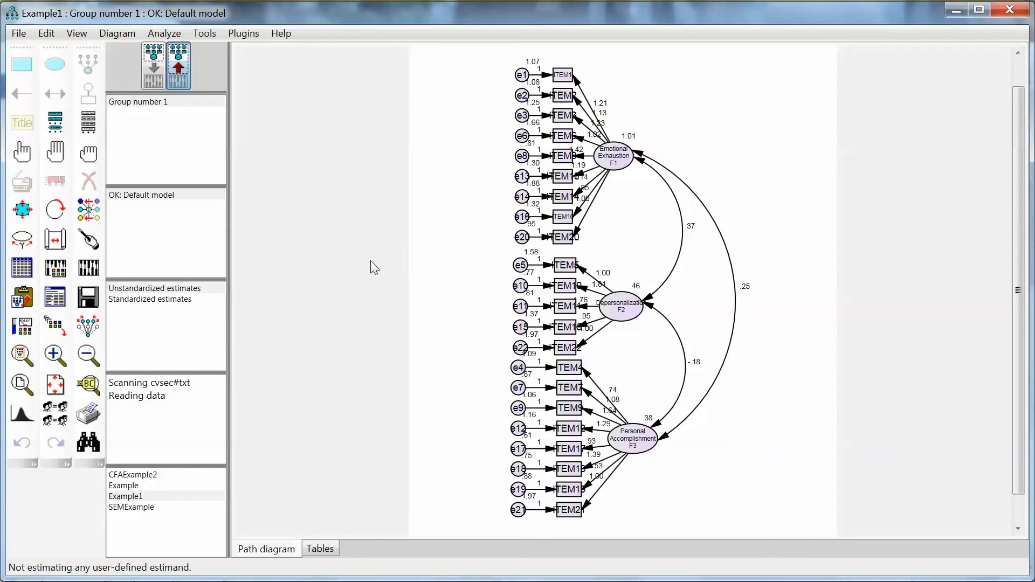
pyautogui.moveTo(55, 297)
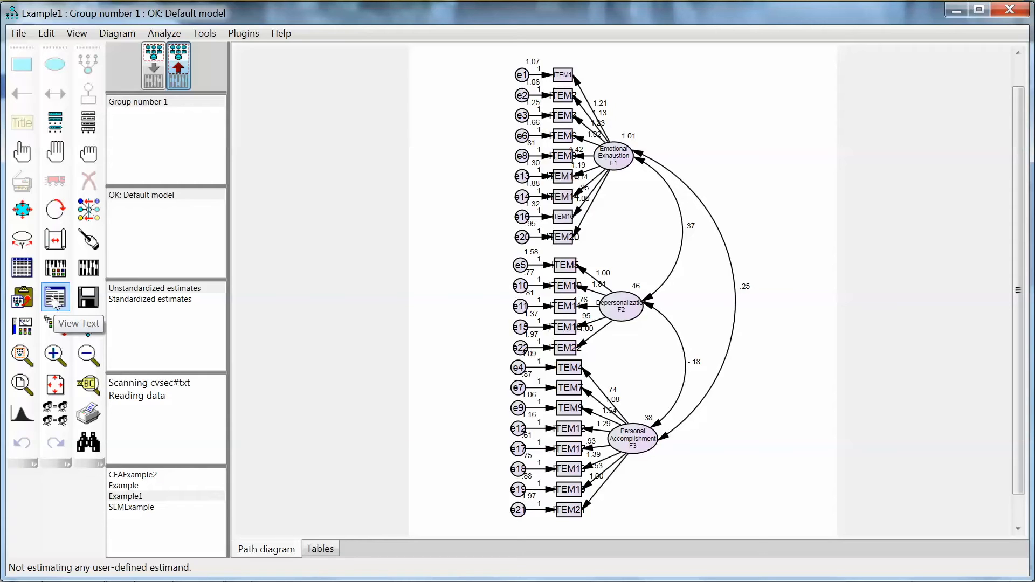
# Browse the text output summaries, ending on Notes for Model: chi-square 2220.776, 206 df
pyautogui.click(55, 298)
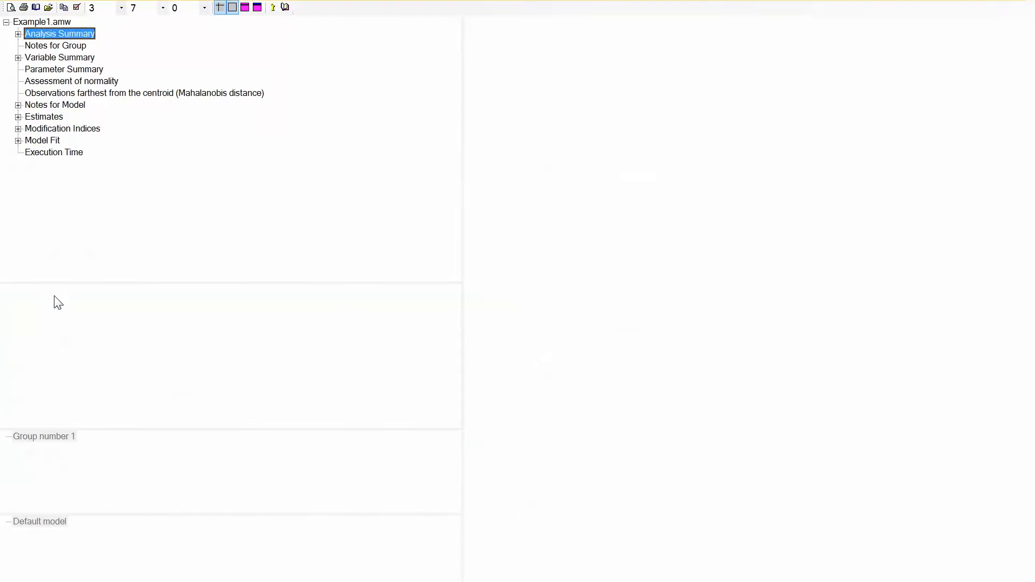
pyautogui.click(54, 104)
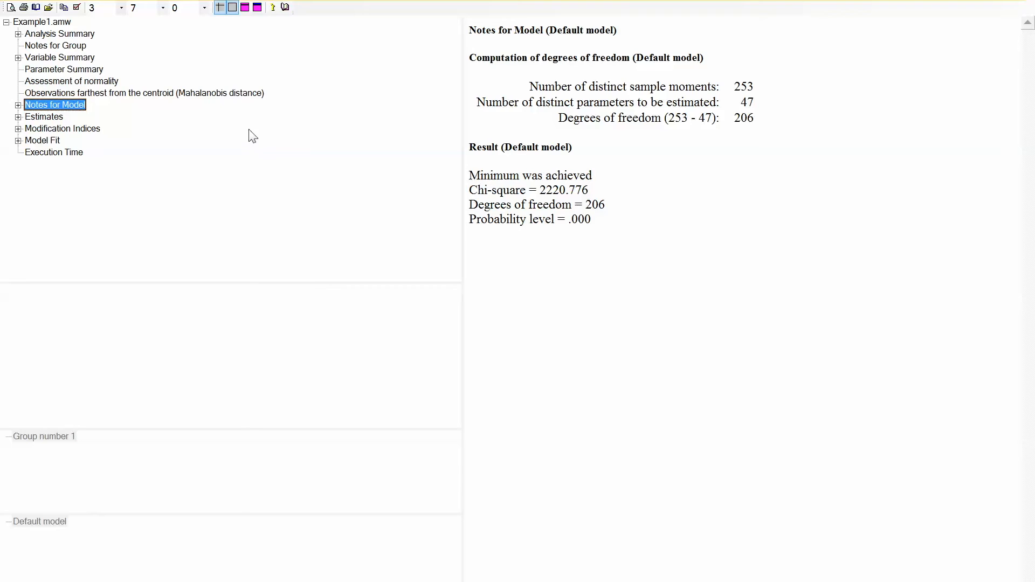
pyautogui.click(59, 34)
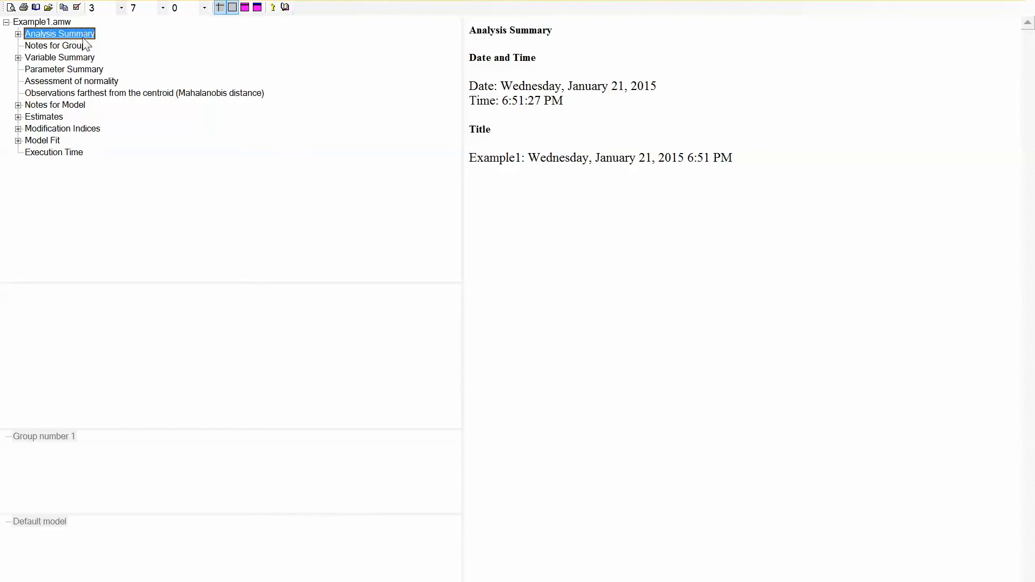
pyautogui.click(59, 57)
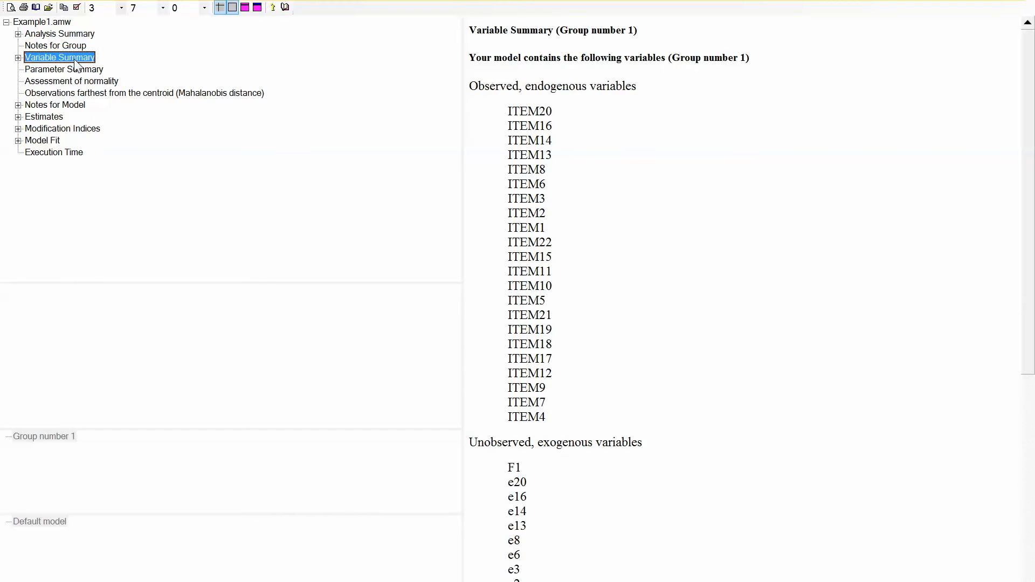
pyautogui.moveTo(64, 70)
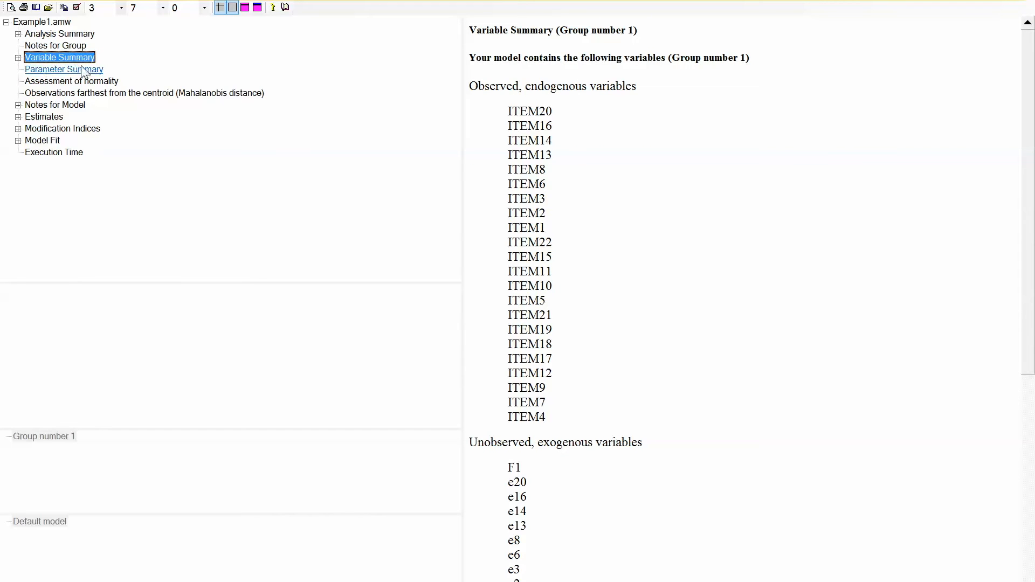
pyautogui.click(63, 68)
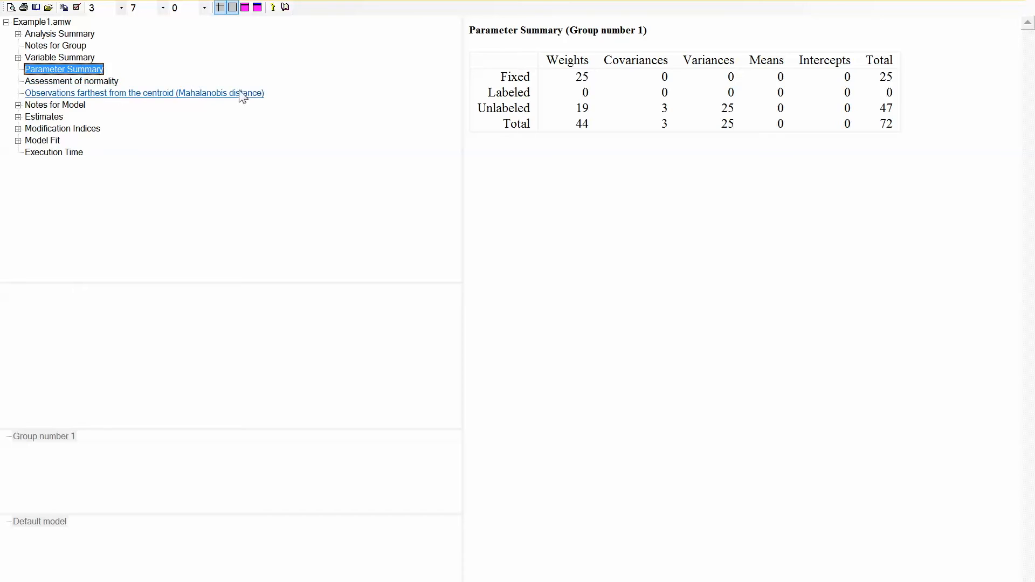
pyautogui.click(54, 104)
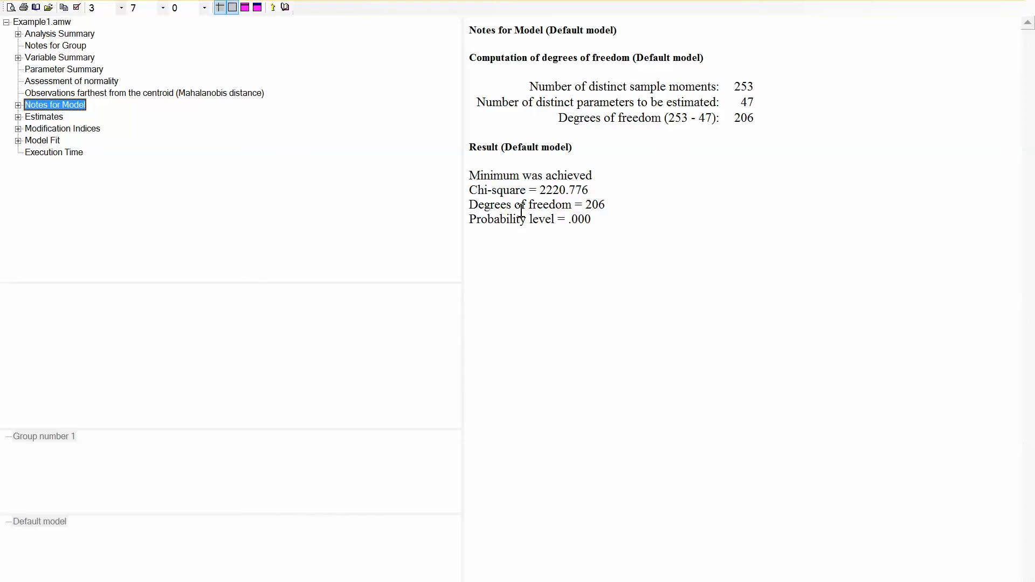
pyautogui.moveTo(277, 163)
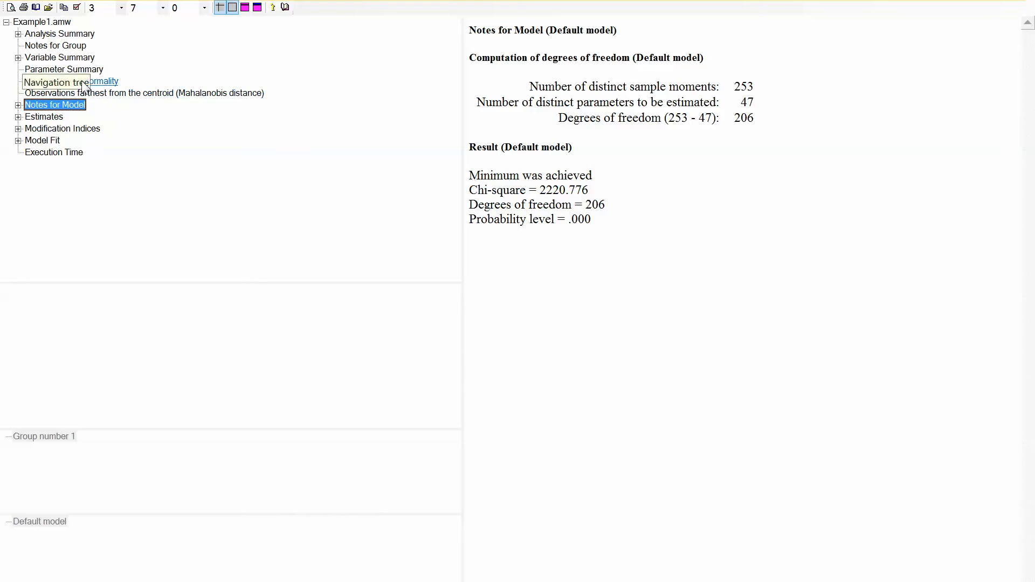
# Show the Assessment of normality: per-item skew, kurtosis and multivariate kurtosis 146.732
pyautogui.click(71, 81)
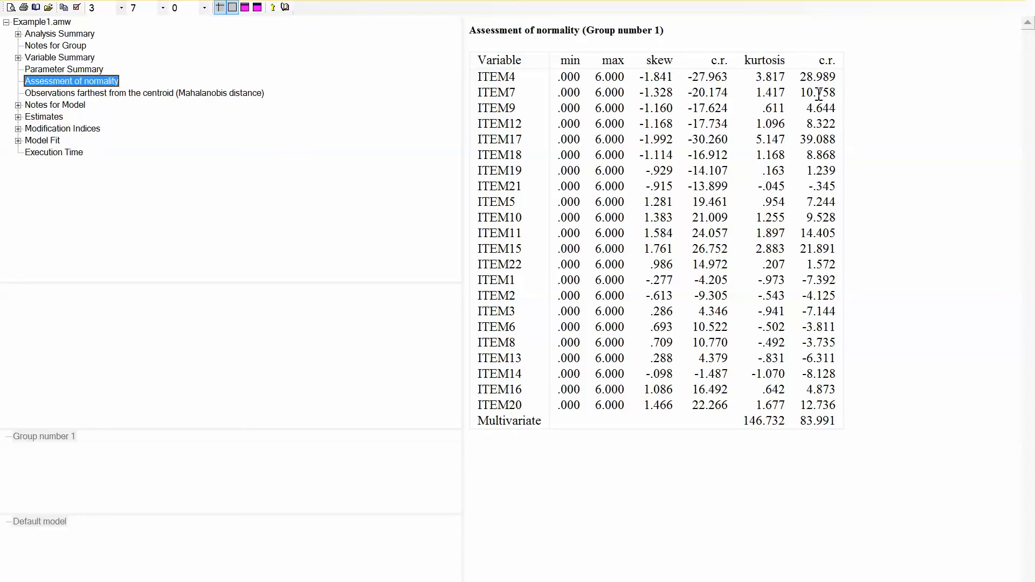
pyautogui.moveTo(959, 159)
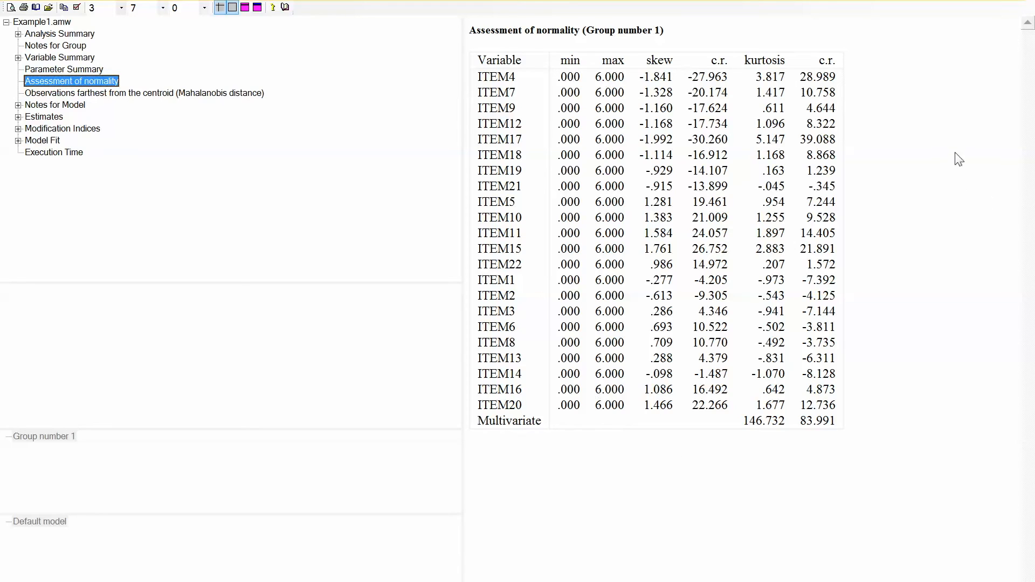
pyautogui.moveTo(822, 76)
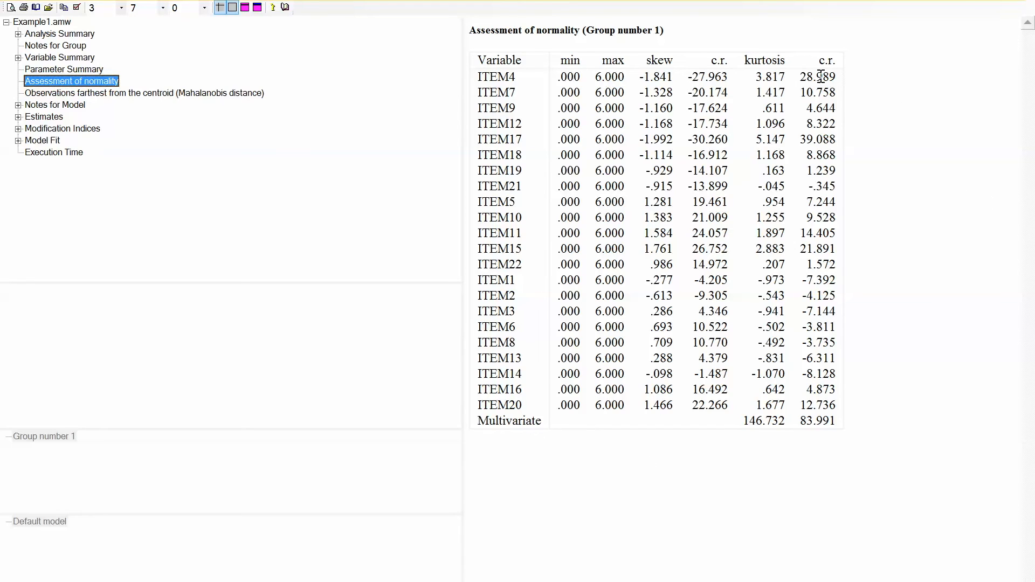
pyautogui.moveTo(799, 77)
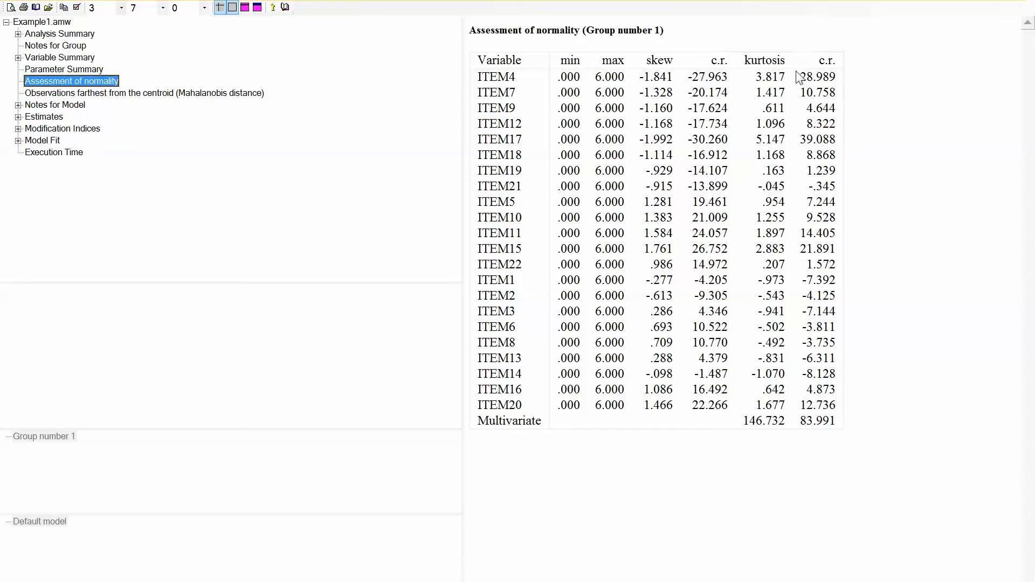
pyautogui.moveTo(755, 64)
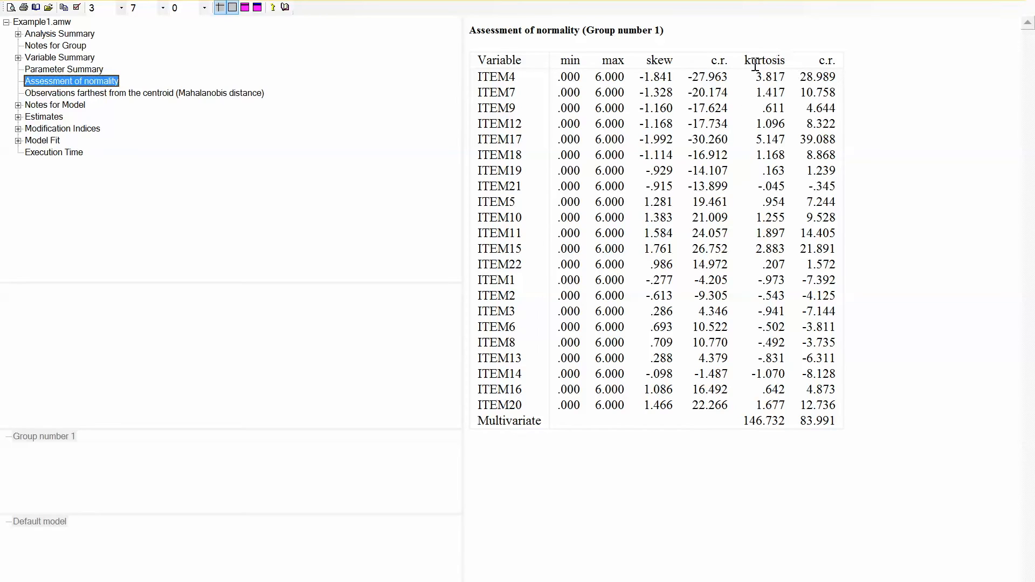
pyautogui.moveTo(802, 325)
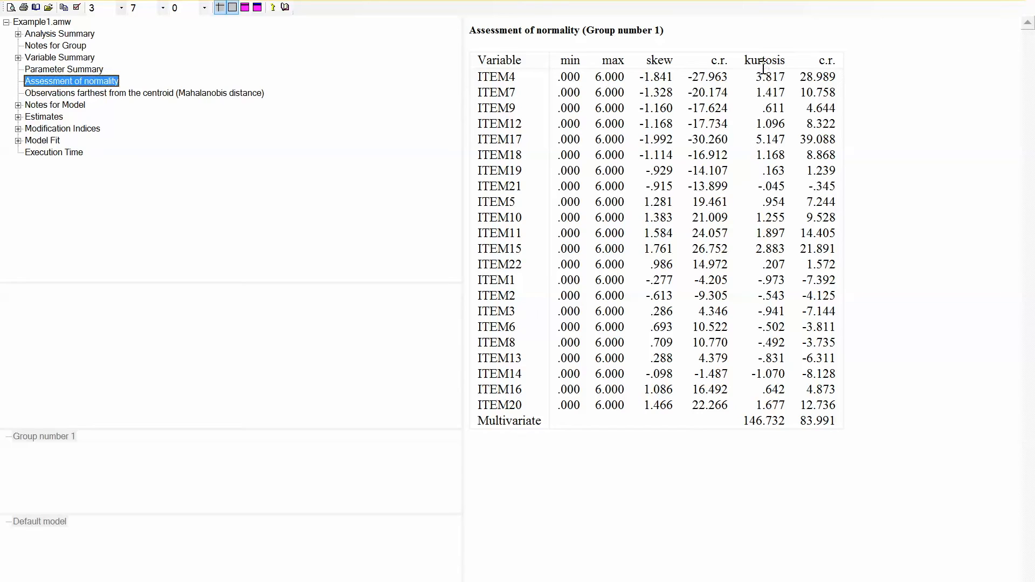
pyautogui.moveTo(749, 304)
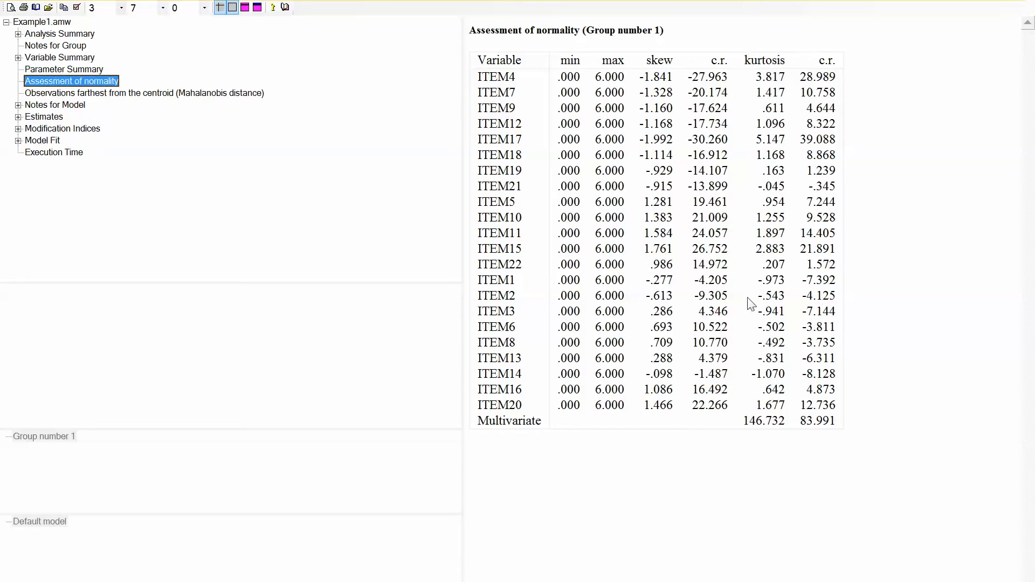
pyautogui.moveTo(822, 205)
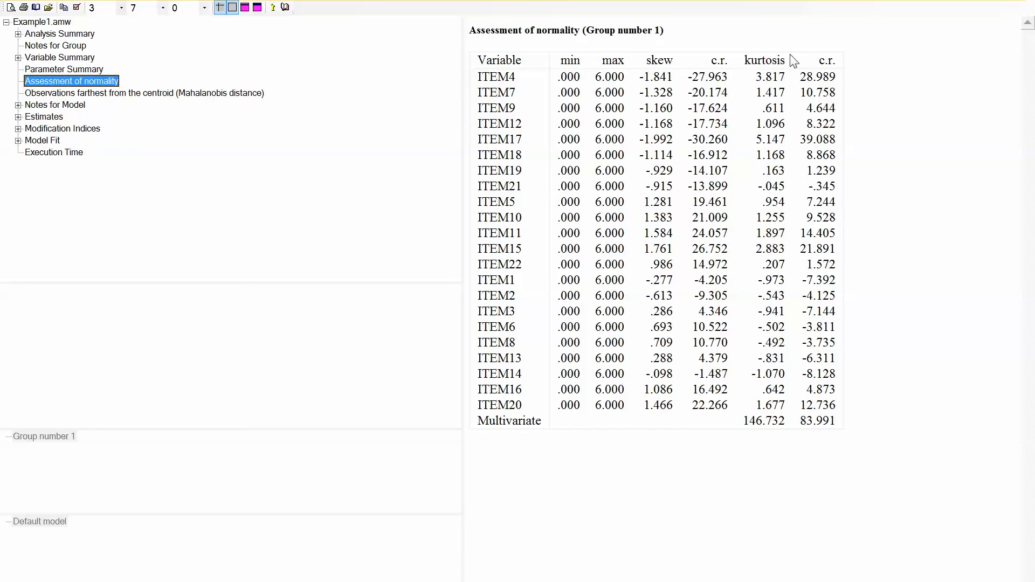
pyautogui.moveTo(780, 465)
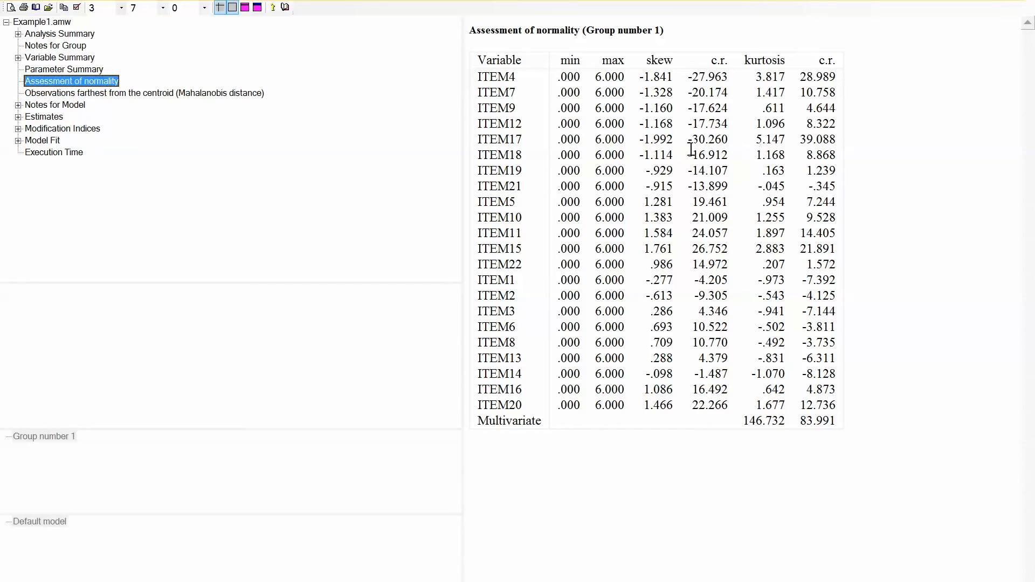
pyautogui.moveTo(766, 405)
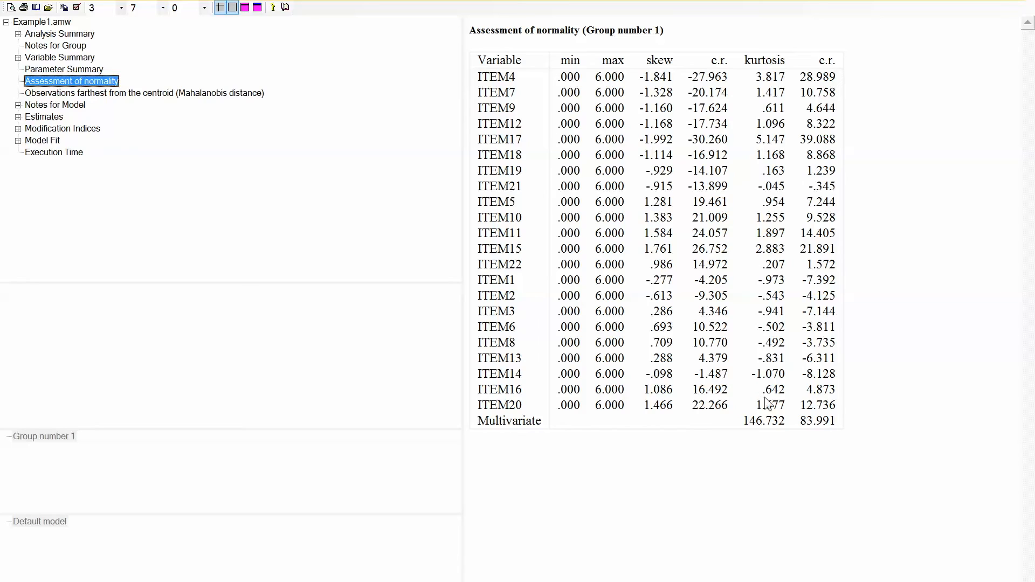
pyautogui.moveTo(809, 291)
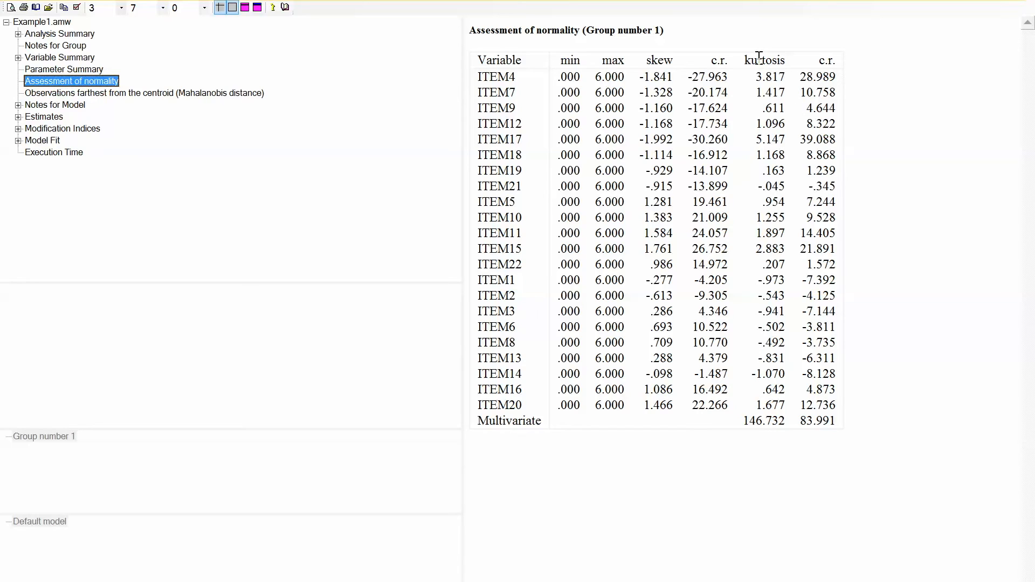
pyautogui.moveTo(819, 443)
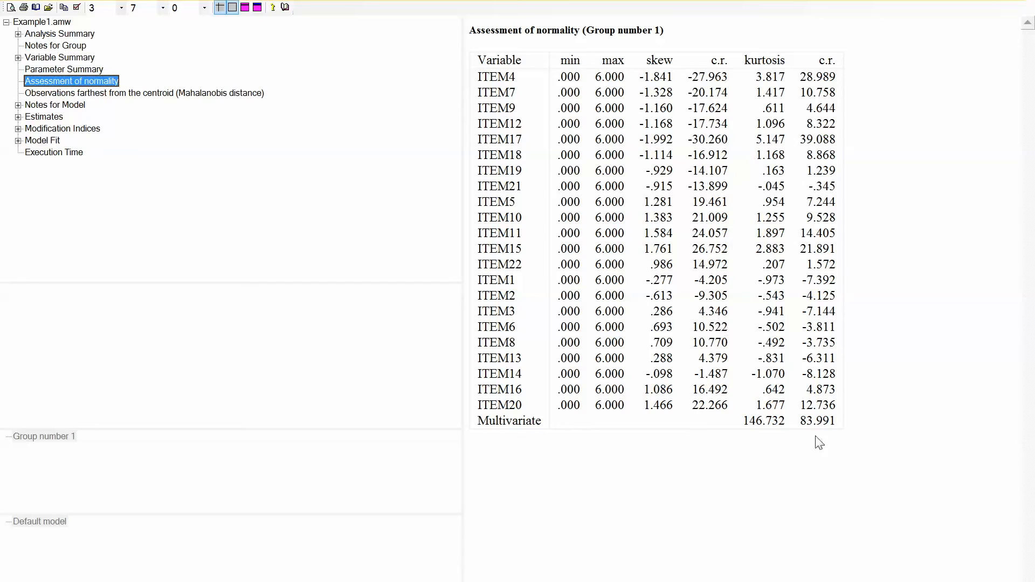
pyautogui.moveTo(750, 150)
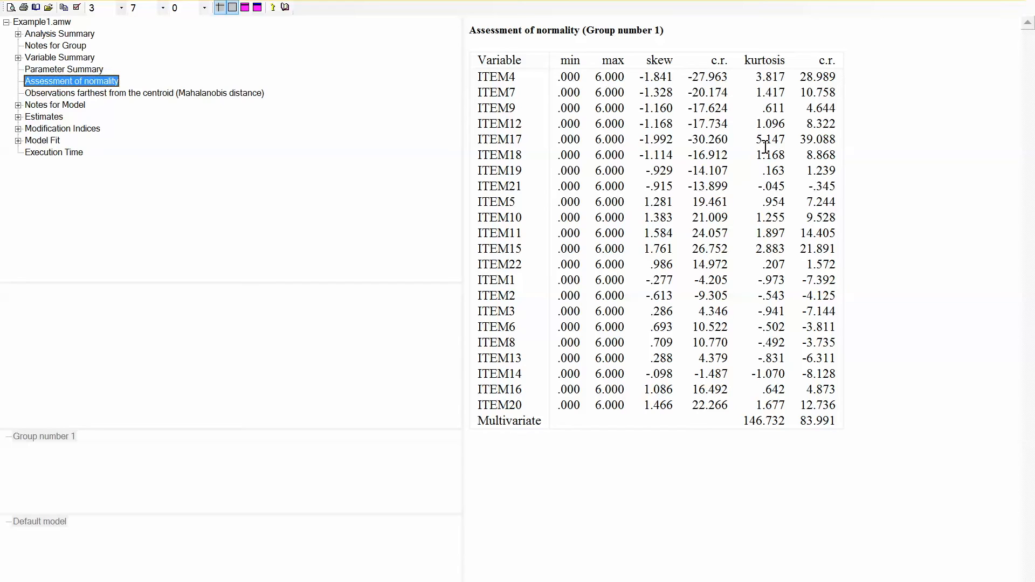
# Review the Mahalanobis distance outliers, then return to Notes for Model (chi-square 2220.776, 206 df)
pyautogui.click(143, 93)
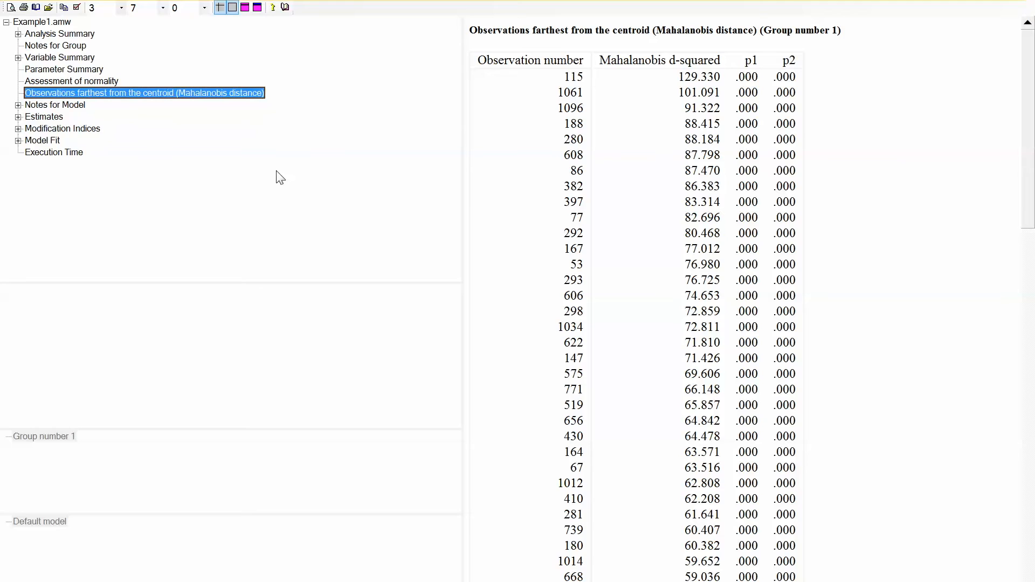
pyautogui.moveTo(529, 142)
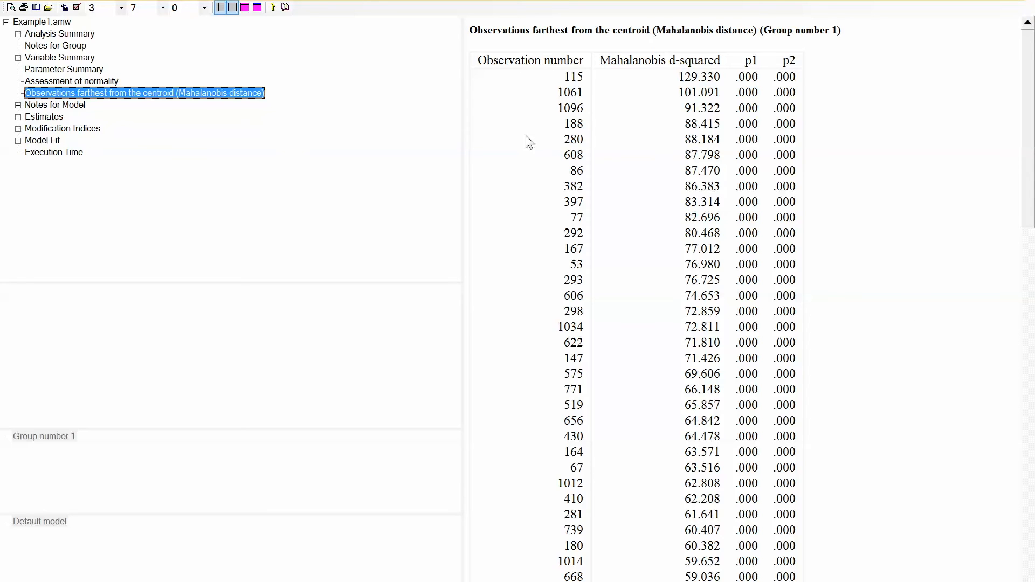
pyautogui.scroll(-3)
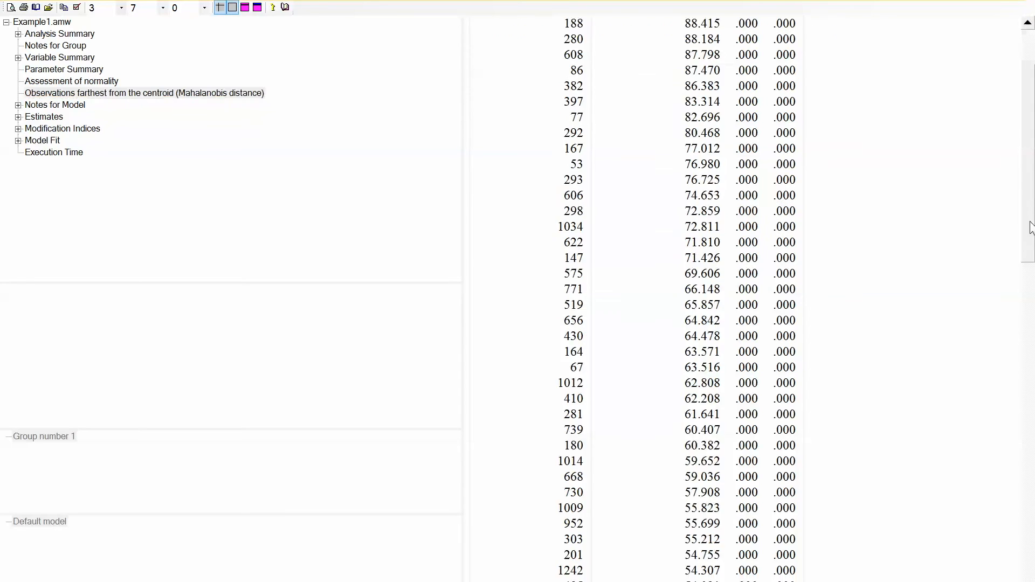
pyautogui.scroll(-3)
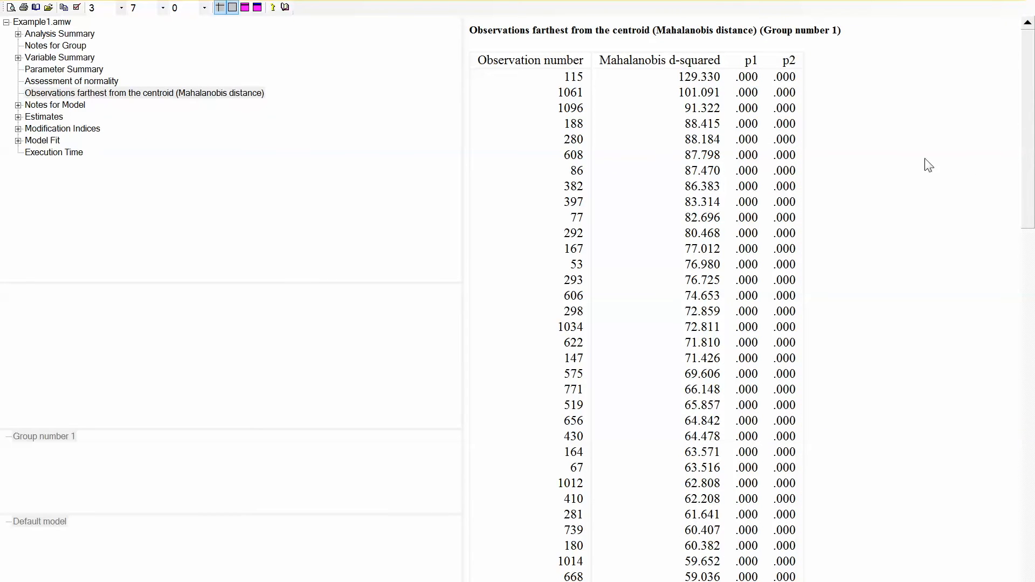
pyautogui.moveTo(769, 112)
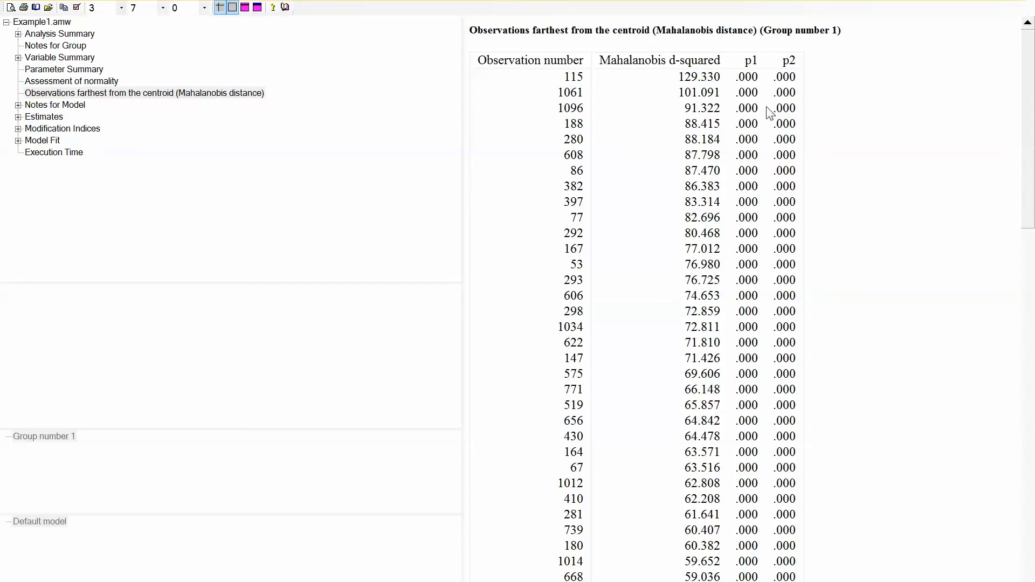
pyautogui.moveTo(618, 109)
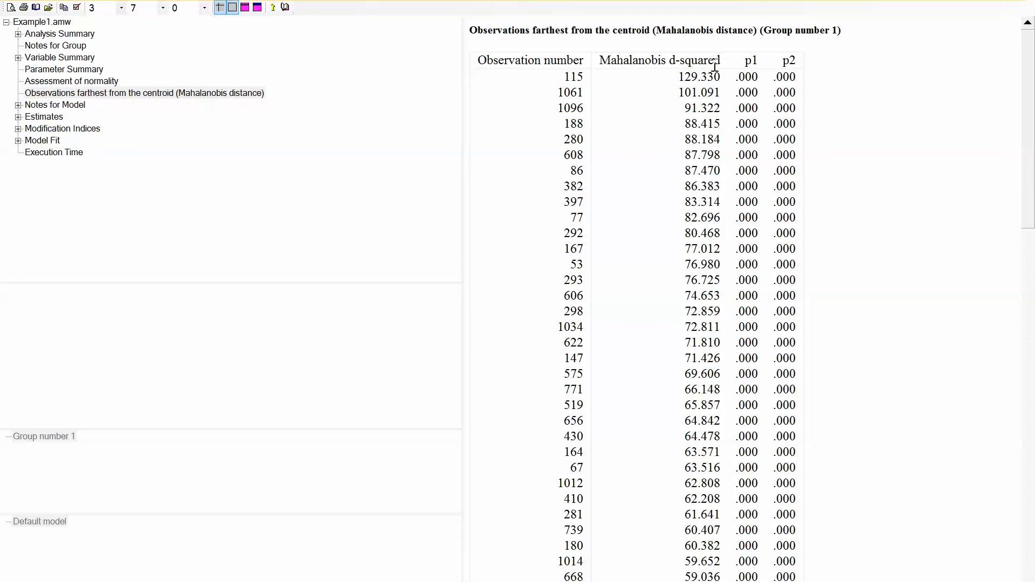
pyautogui.moveTo(553, 77)
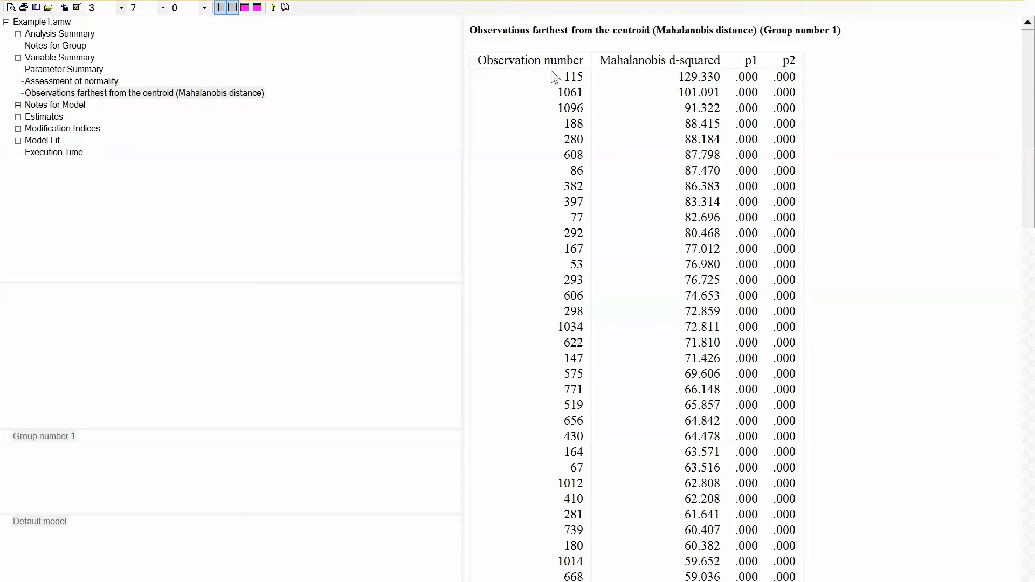
pyautogui.moveTo(835, 145)
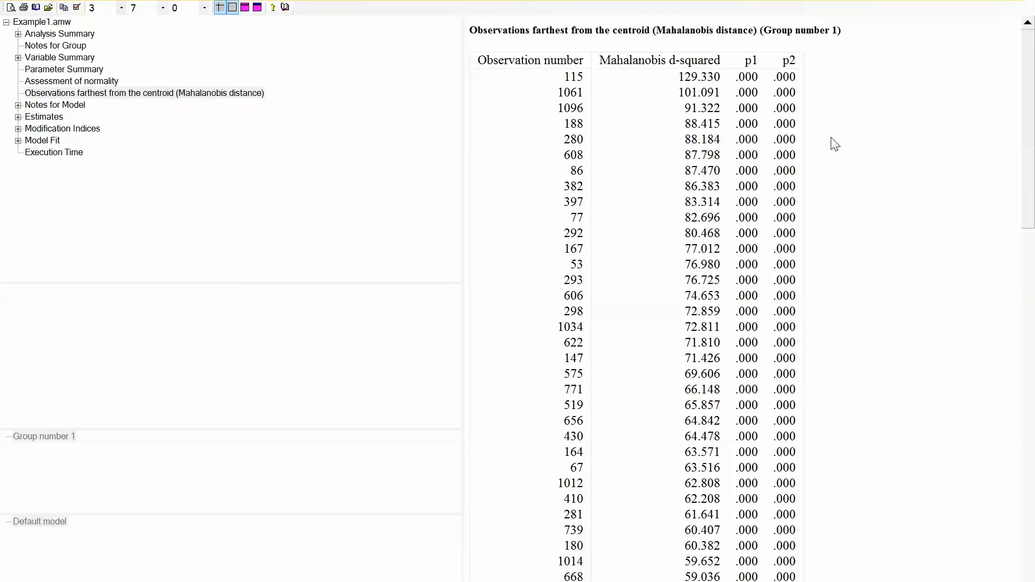
pyautogui.moveTo(835, 140)
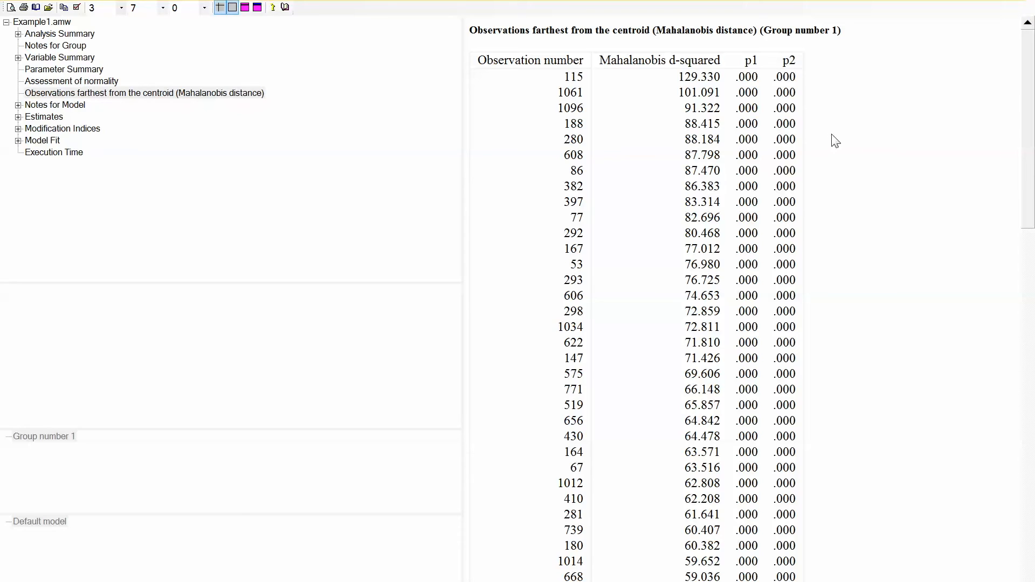
pyautogui.moveTo(813, 136)
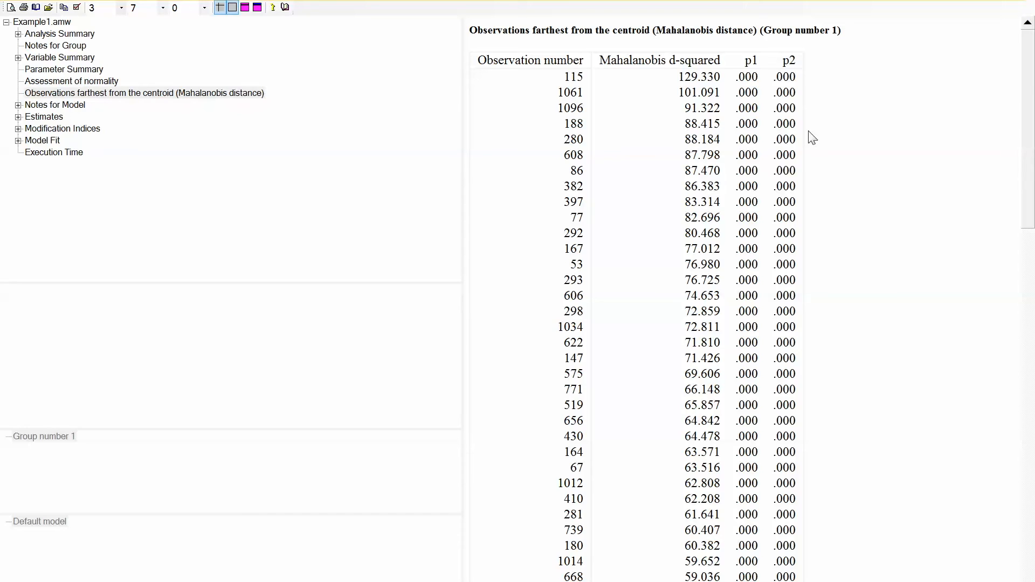
pyautogui.click(54, 104)
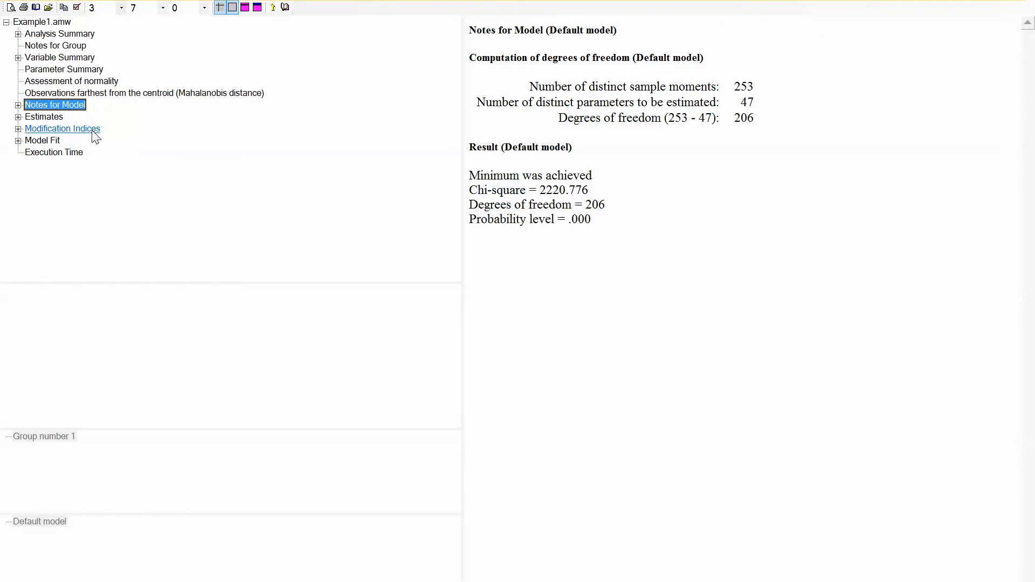
# Scroll through Estimates: regression weights, standardized loadings, and F1–F3 covariances and correlations
pyautogui.click(44, 117)
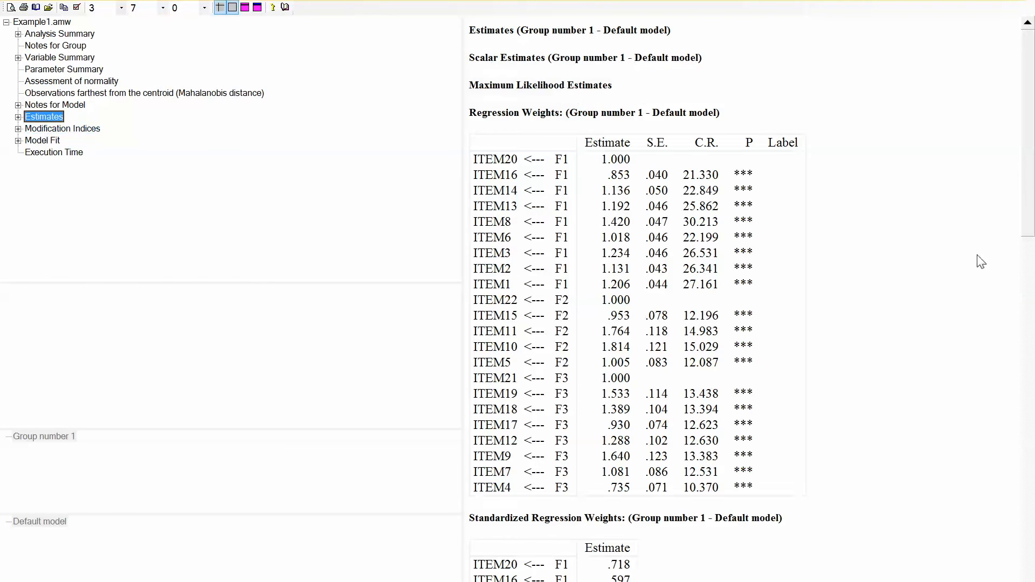
pyautogui.moveTo(773, 198)
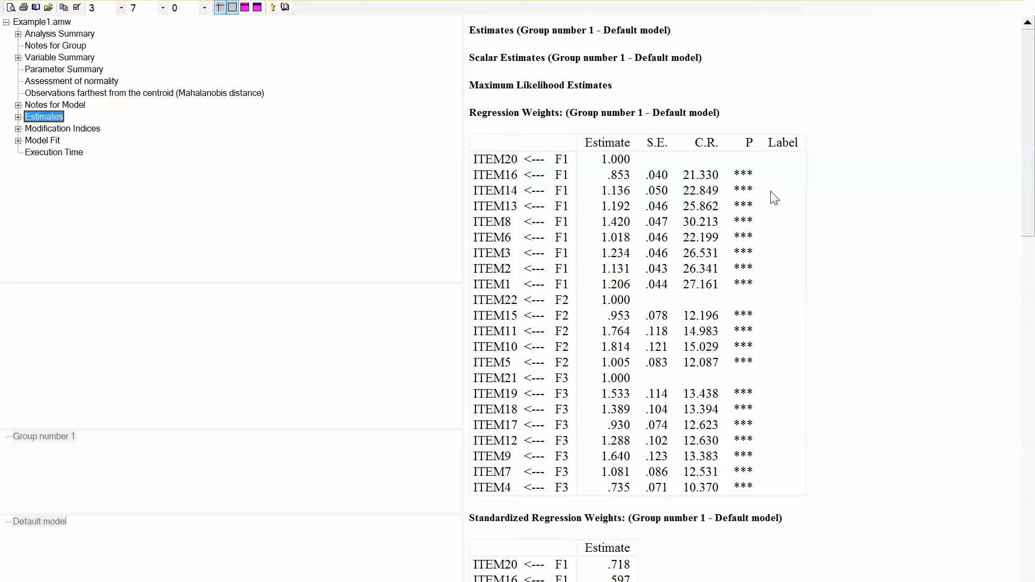
pyautogui.moveTo(866, 243)
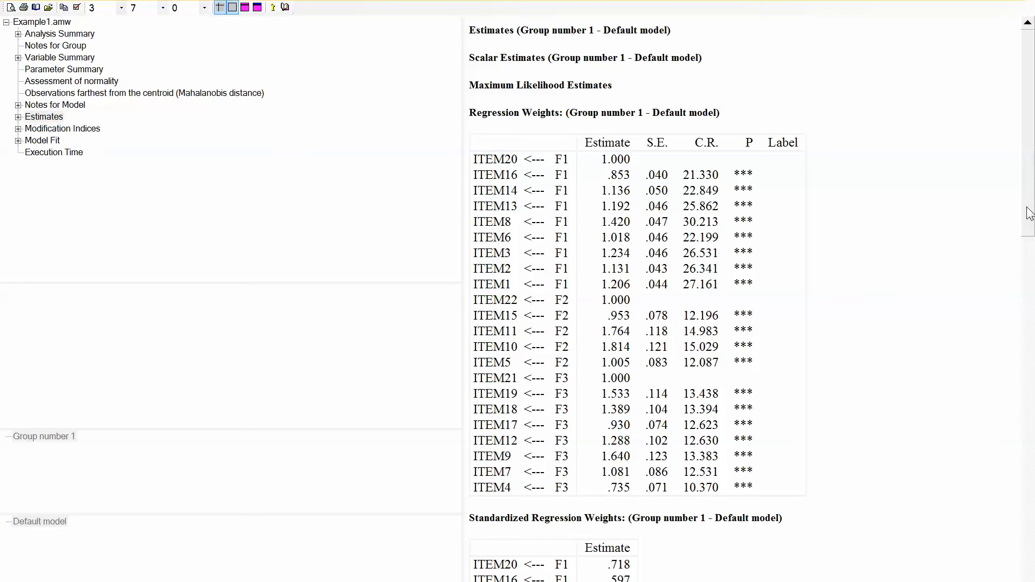
pyautogui.scroll(-3)
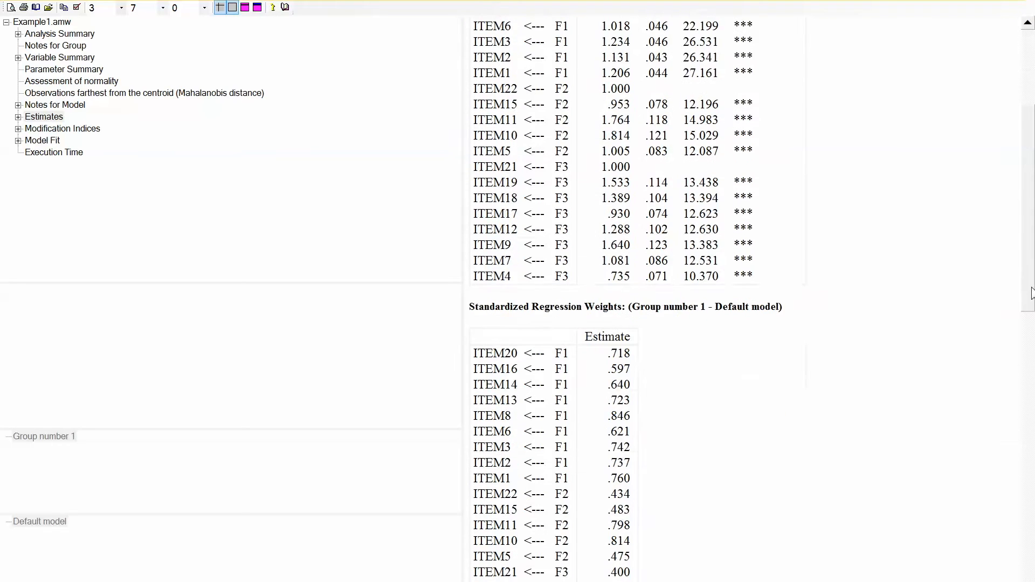
pyautogui.scroll(-3)
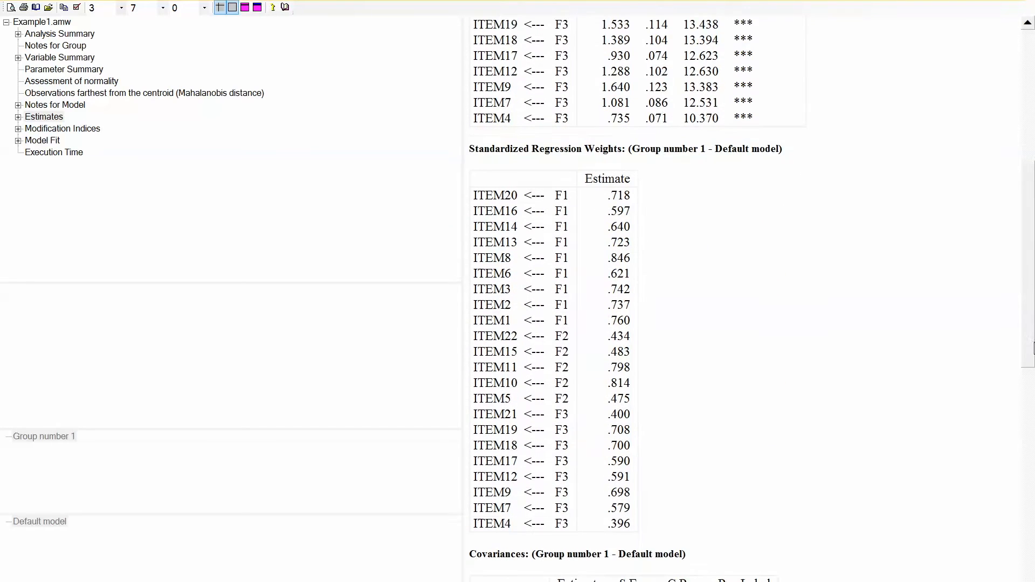
pyautogui.scroll(-3)
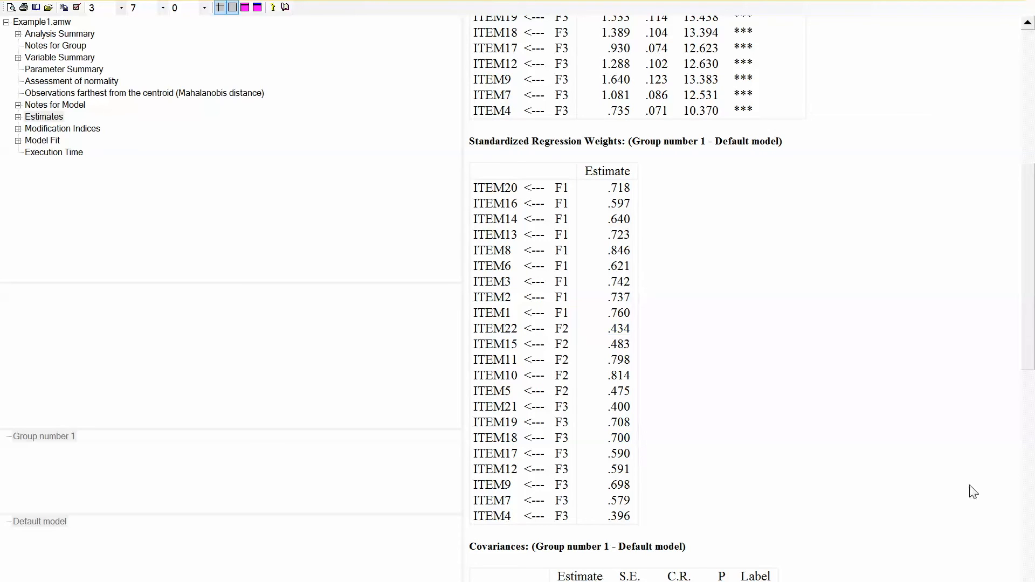
pyautogui.scroll(-3)
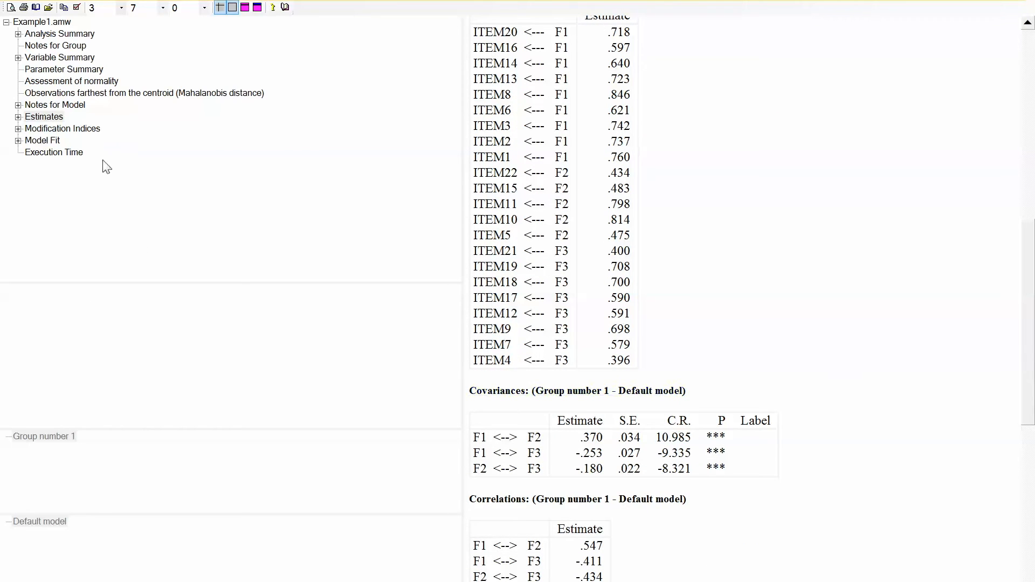
# Review the Model Fit summary: CMIN/DF 10.780, CFI .839, RMSEA .084
pyautogui.click(41, 140)
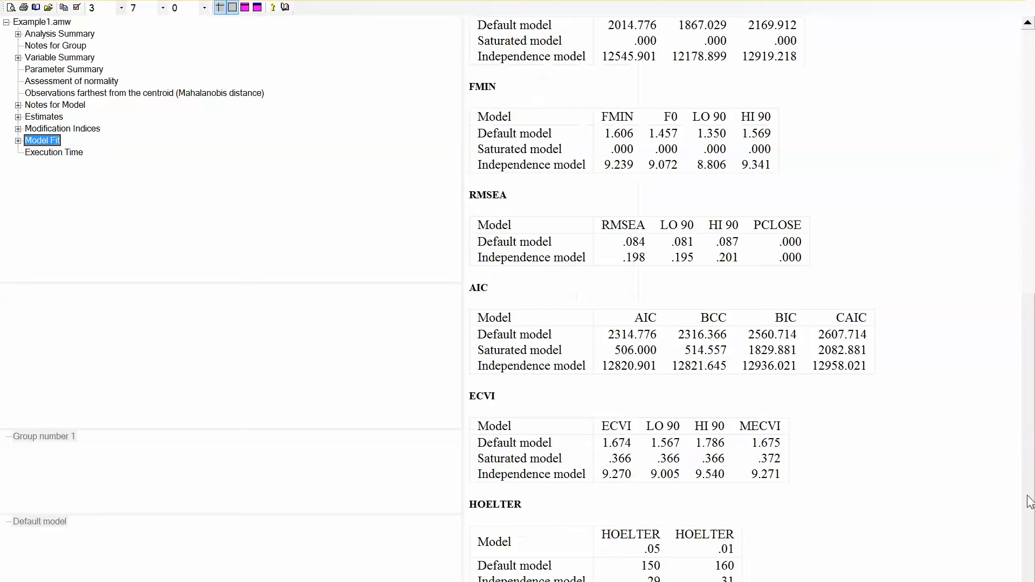
pyautogui.moveTo(1009, 331)
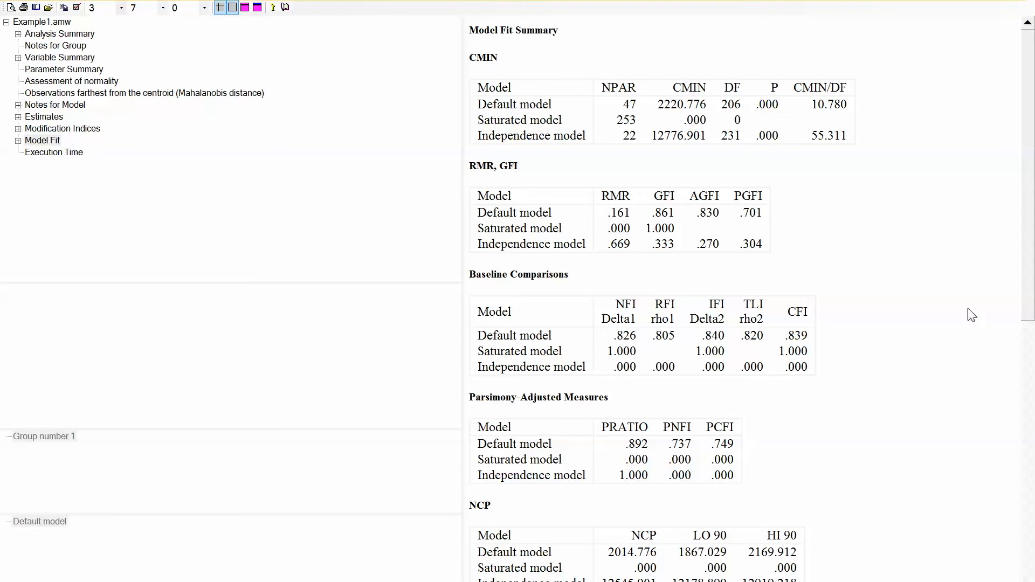
pyautogui.moveTo(935, 360)
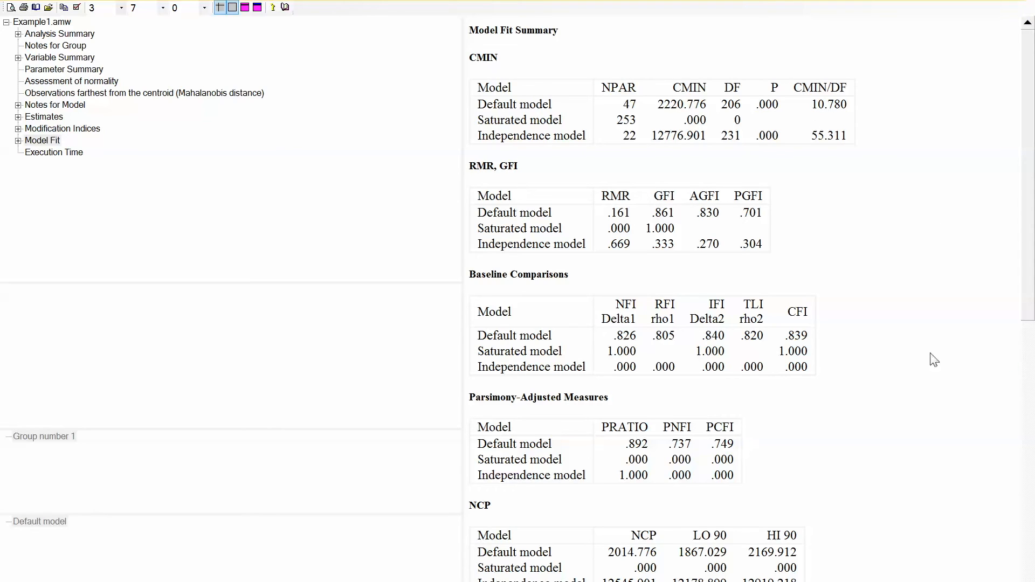
pyautogui.moveTo(797, 311)
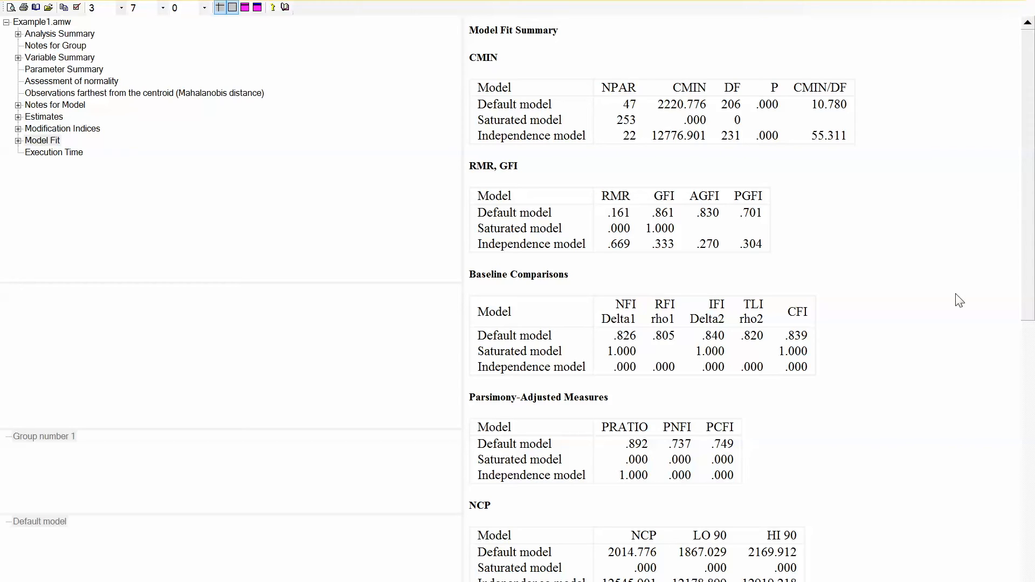
pyautogui.moveTo(286, 165)
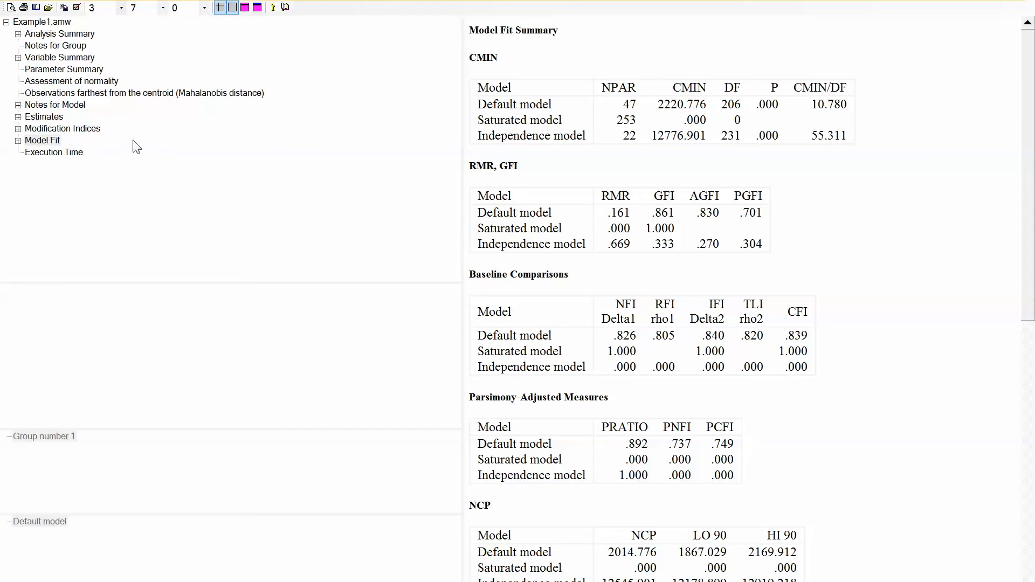
# Scroll through Modification Indices to locate the e2 <--> e1 covariance with M.I. 303.943
pyautogui.click(62, 129)
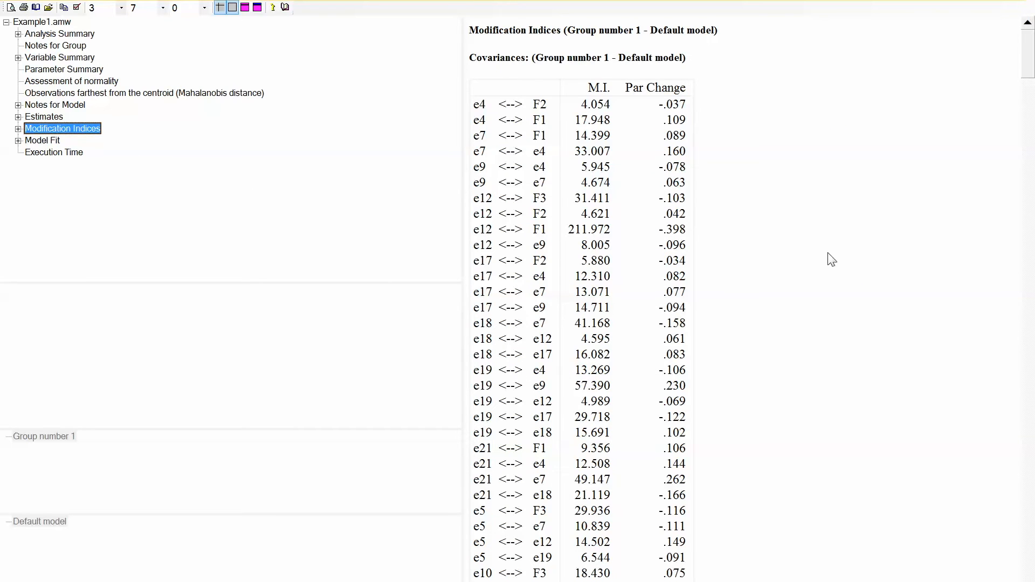
pyautogui.moveTo(837, 212)
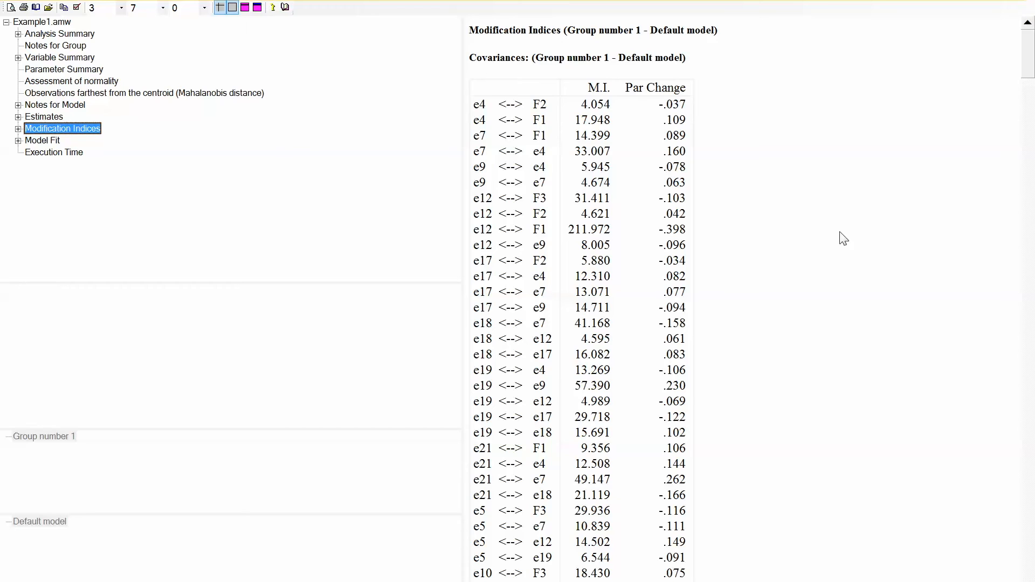
pyautogui.moveTo(594, 213)
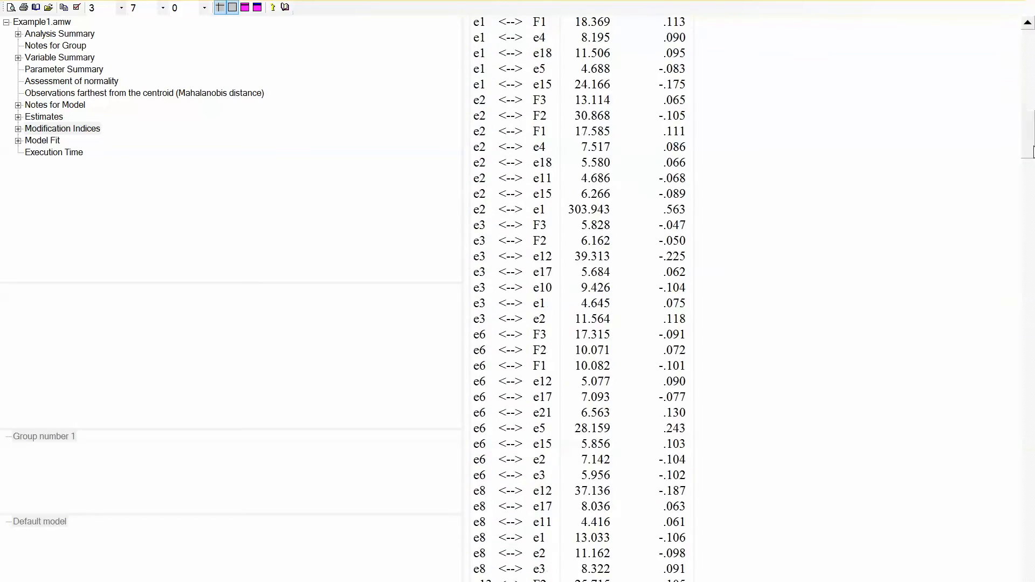
pyautogui.scroll(-3)
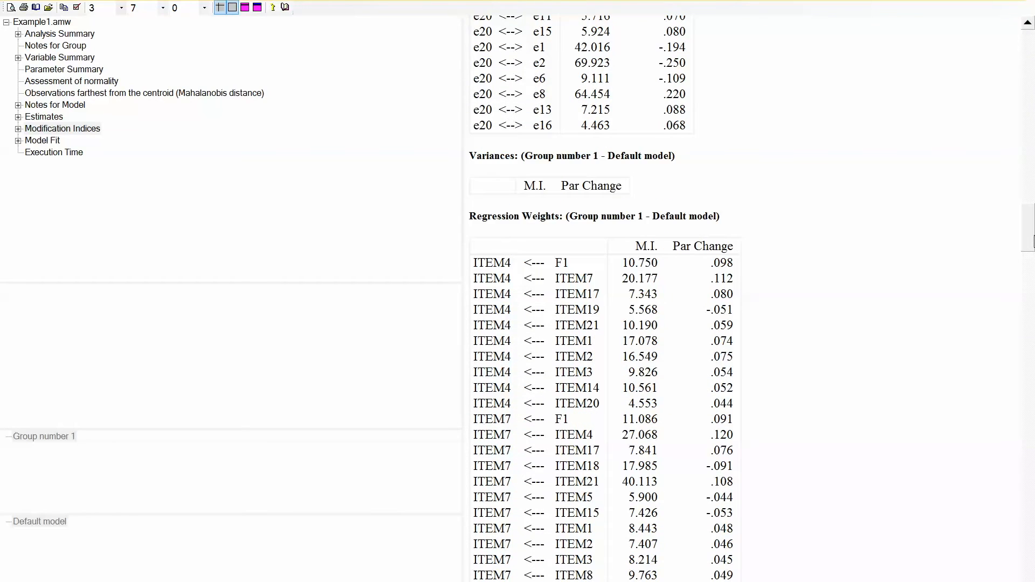
pyautogui.scroll(-3)
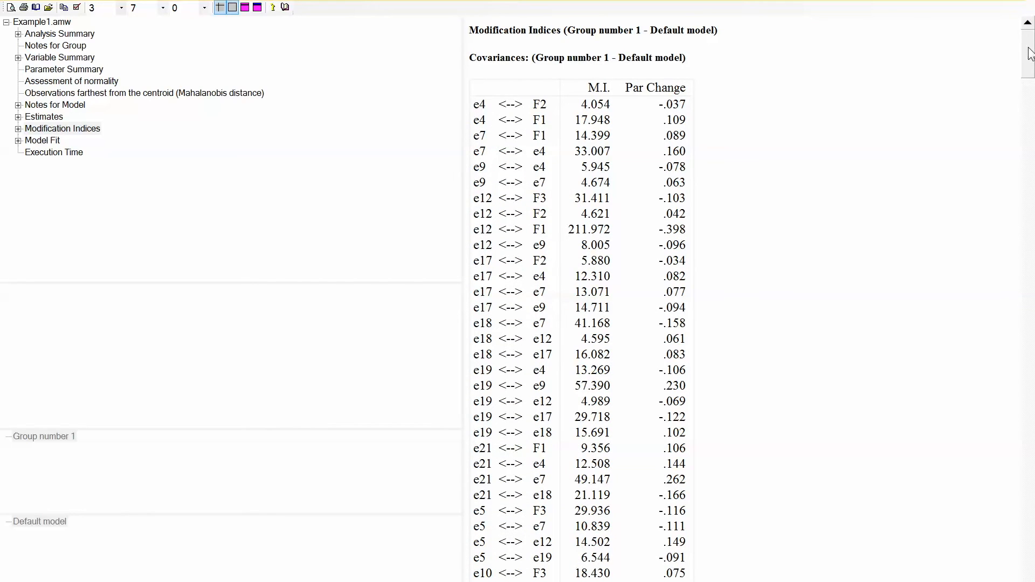
pyautogui.moveTo(460, 165)
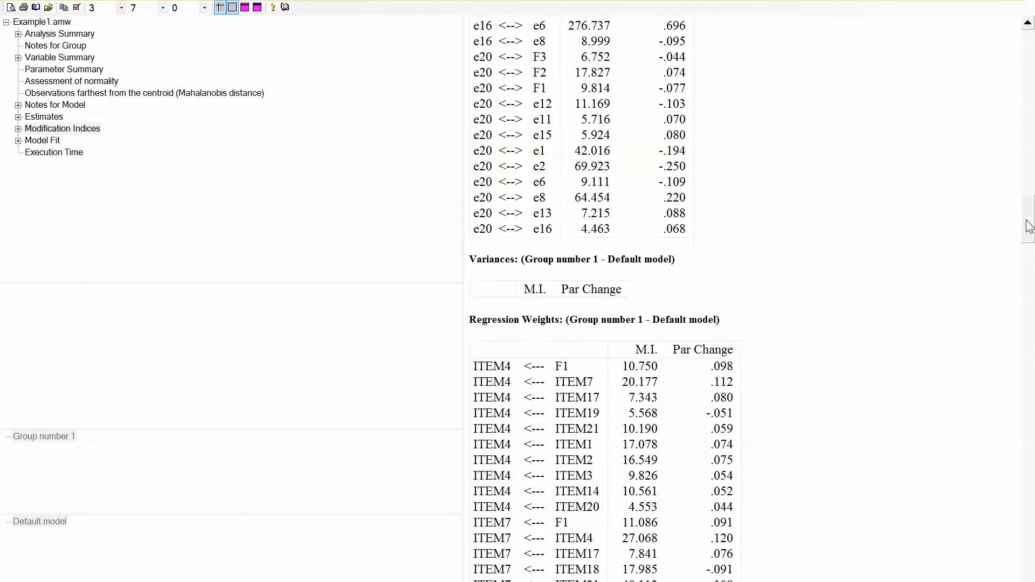
pyautogui.scroll(-3)
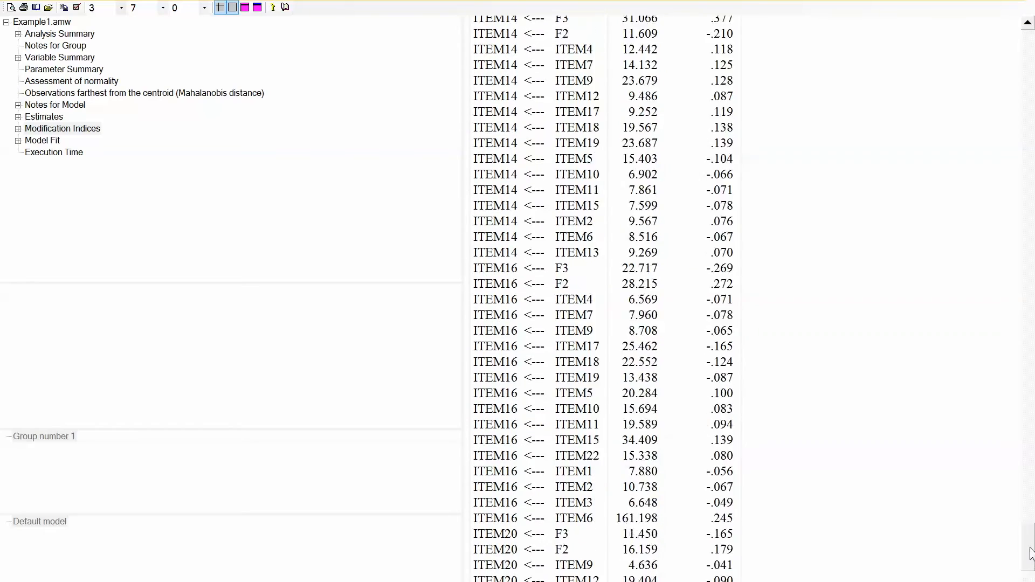
pyautogui.scroll(-3)
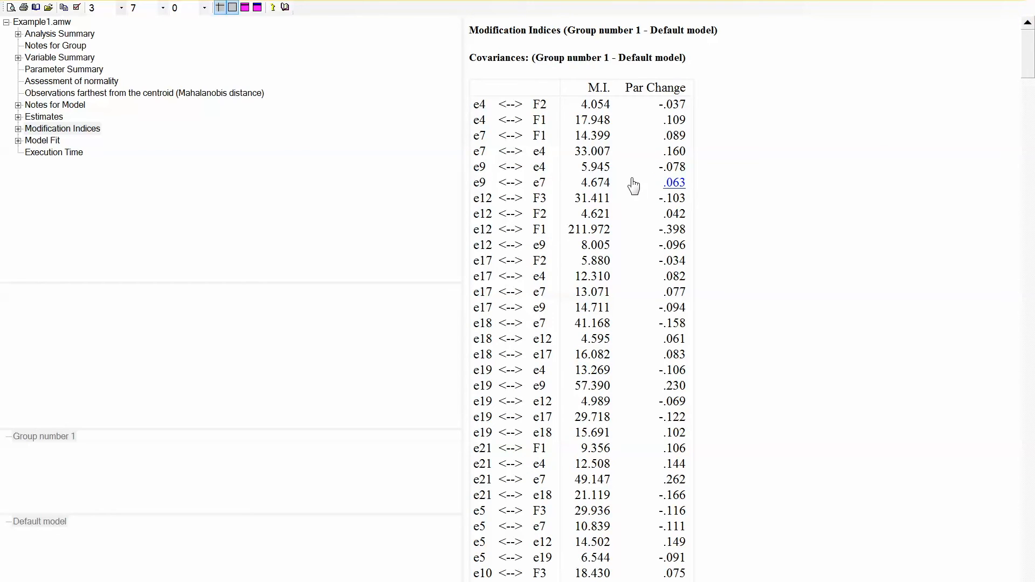
pyautogui.moveTo(792, 182)
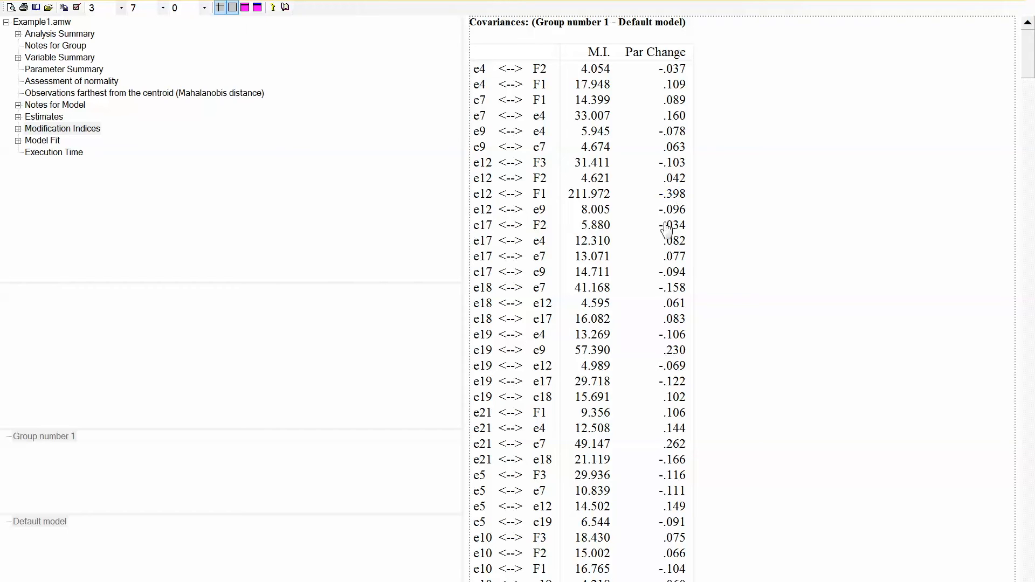
pyautogui.moveTo(758, 259)
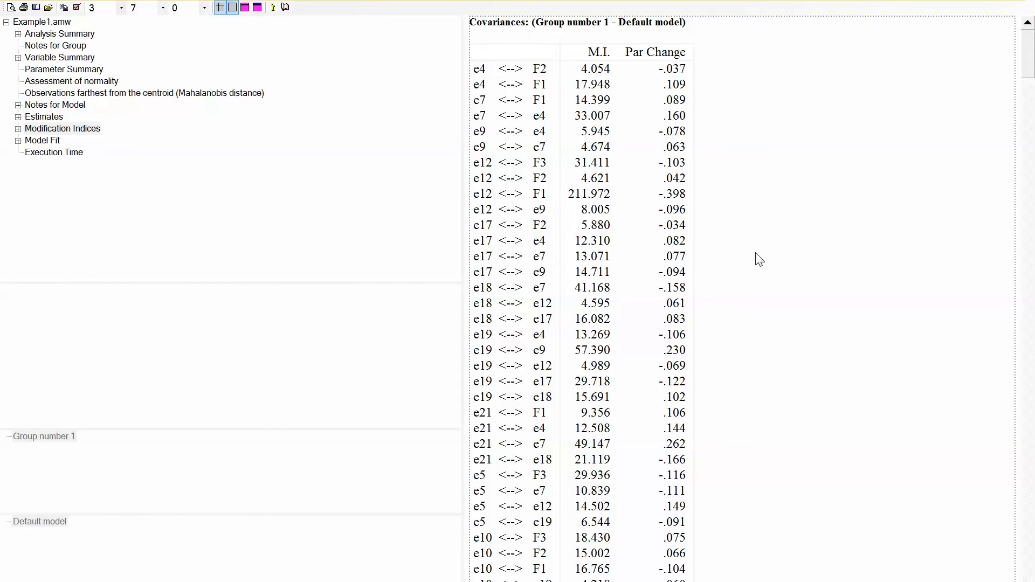
pyautogui.scroll(-3)
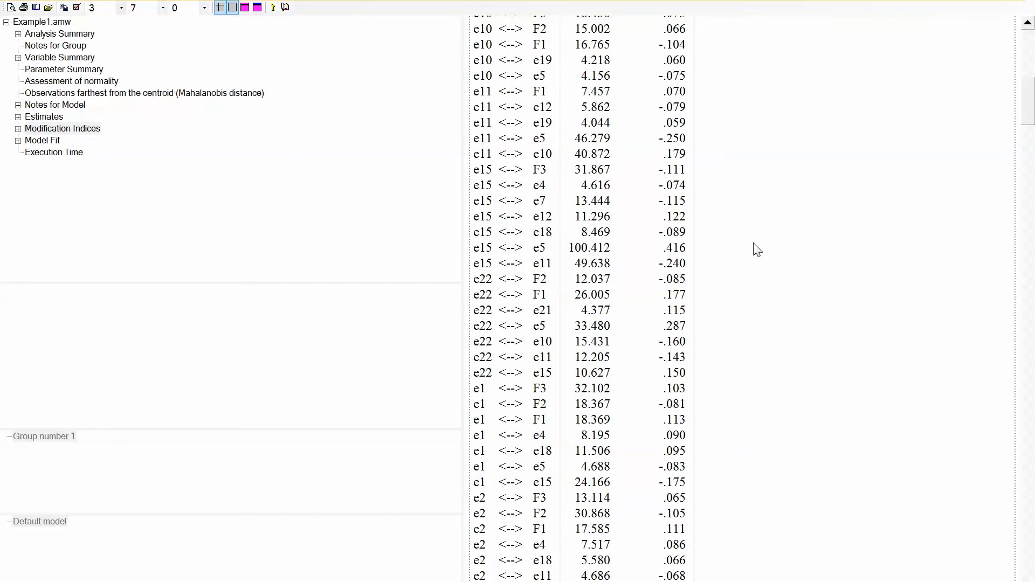
pyautogui.scroll(-3)
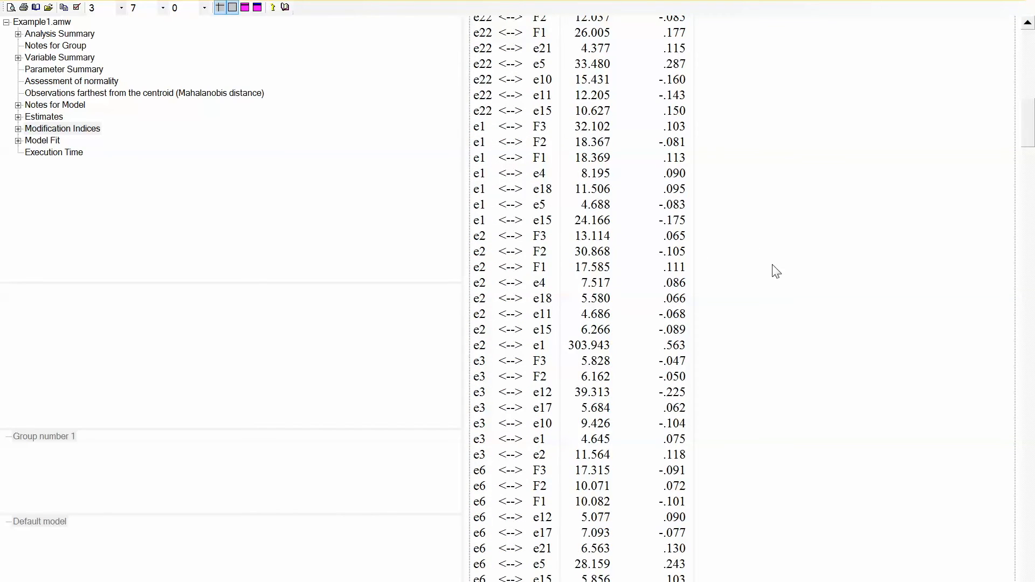
pyautogui.scroll(-3)
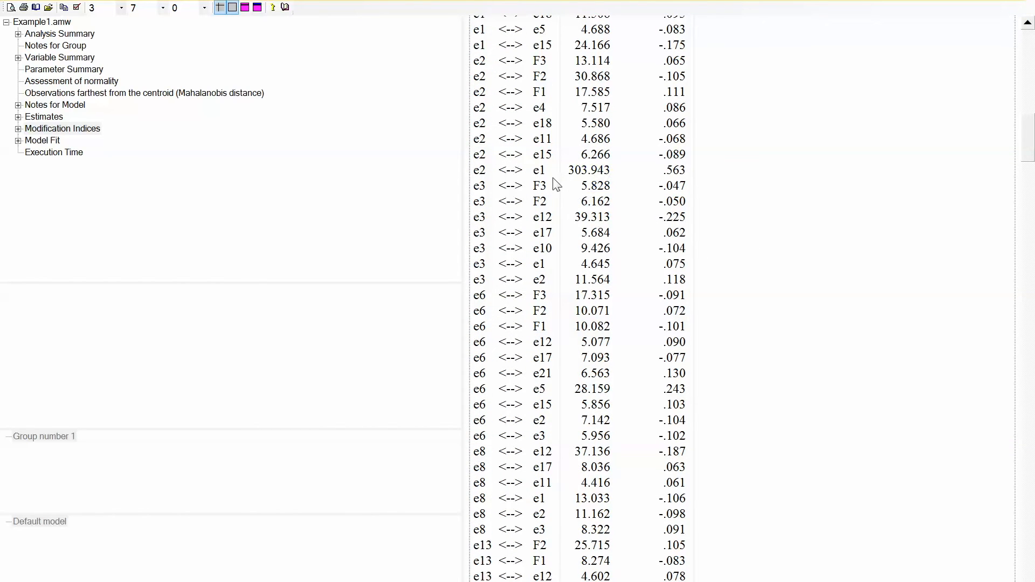
pyautogui.moveTo(726, 250)
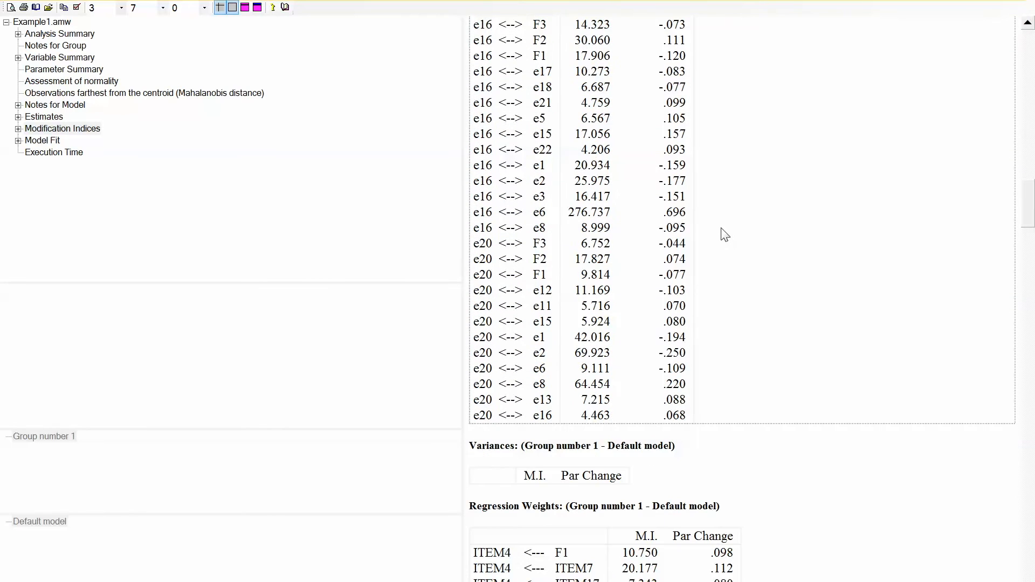
pyautogui.moveTo(774, 247)
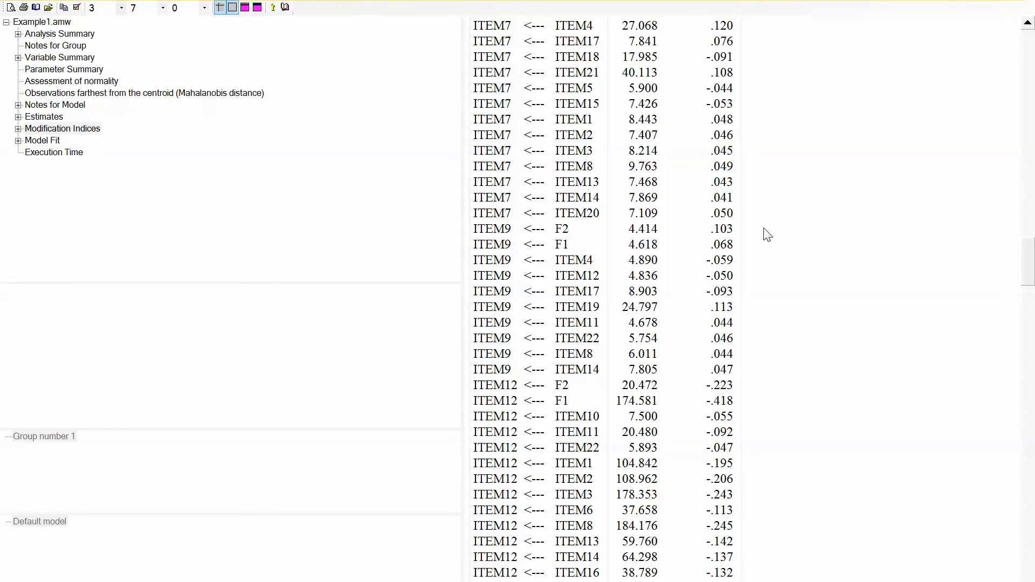
pyautogui.scroll(-3)
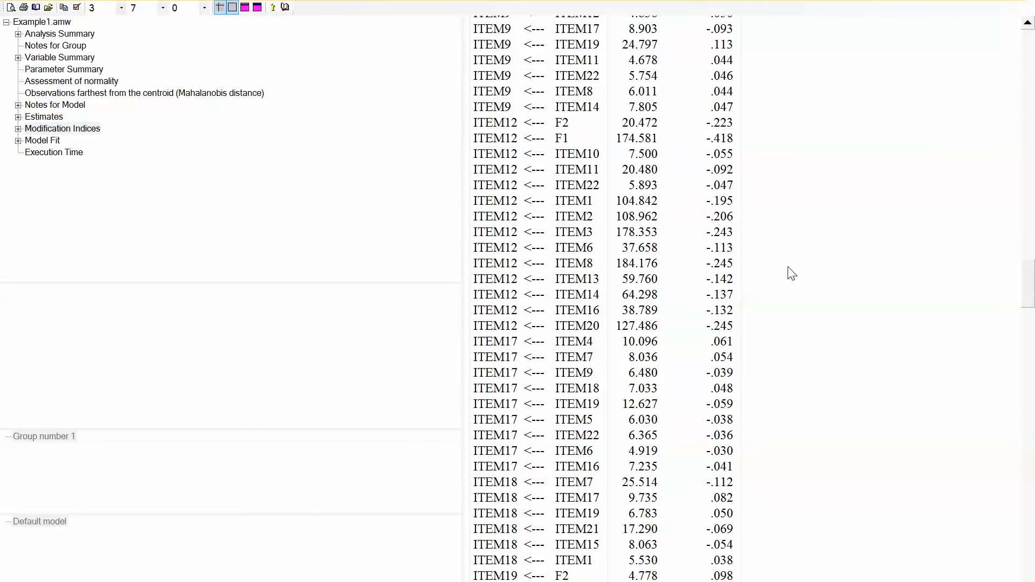
pyautogui.scroll(3)
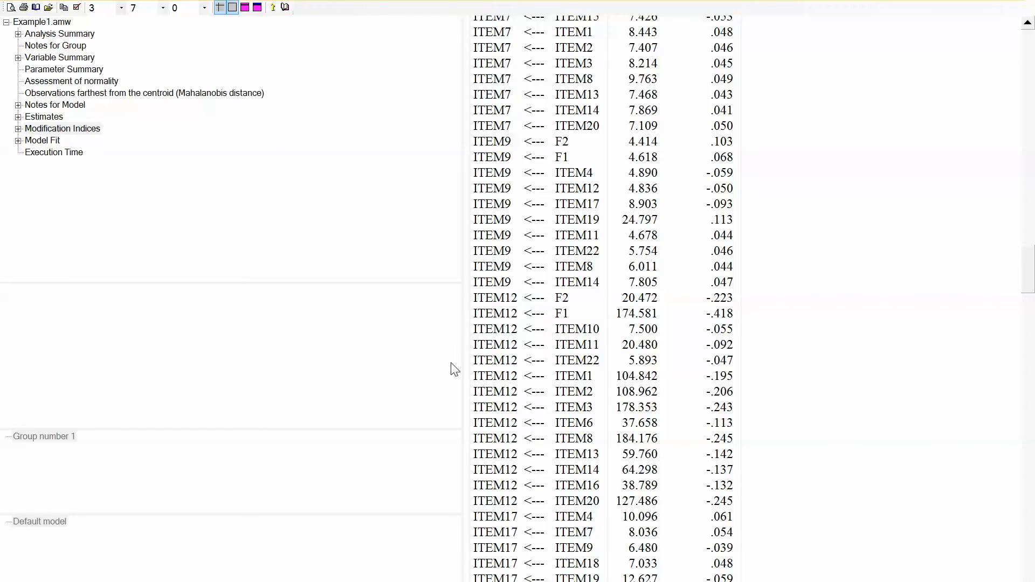
pyautogui.moveTo(827, 334)
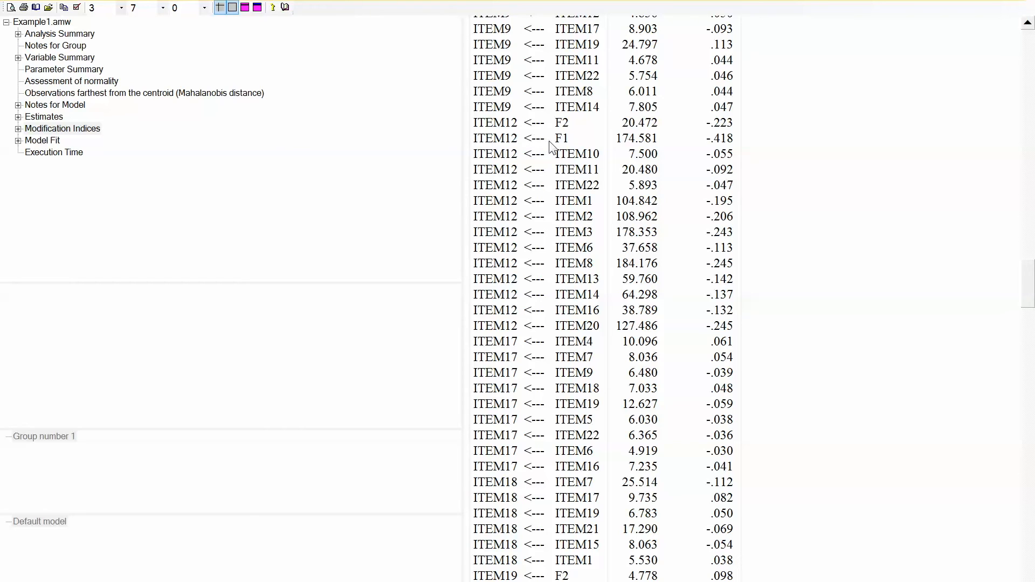
pyautogui.moveTo(561, 135)
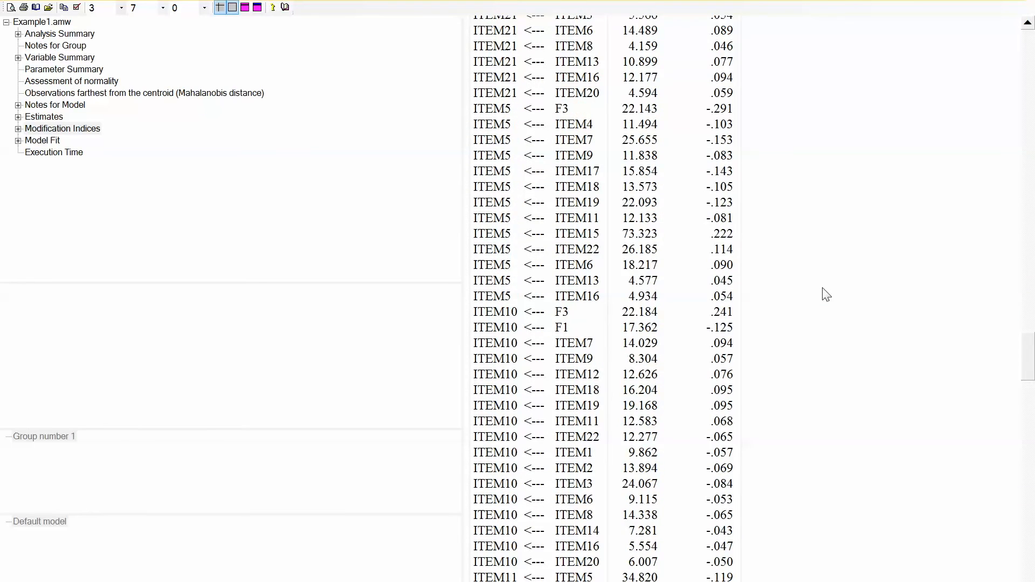
pyautogui.scroll(-3)
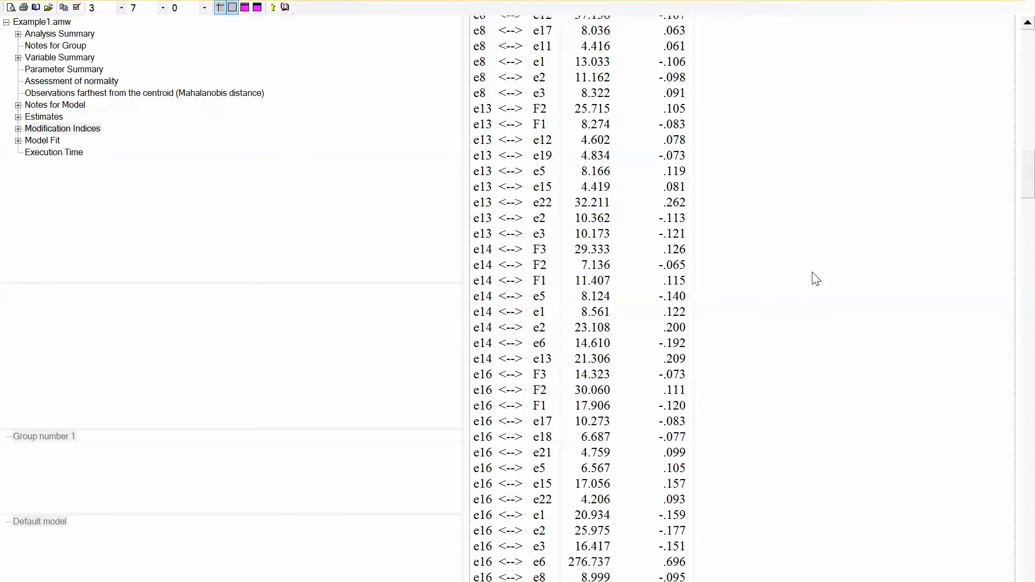
pyautogui.scroll(-3)
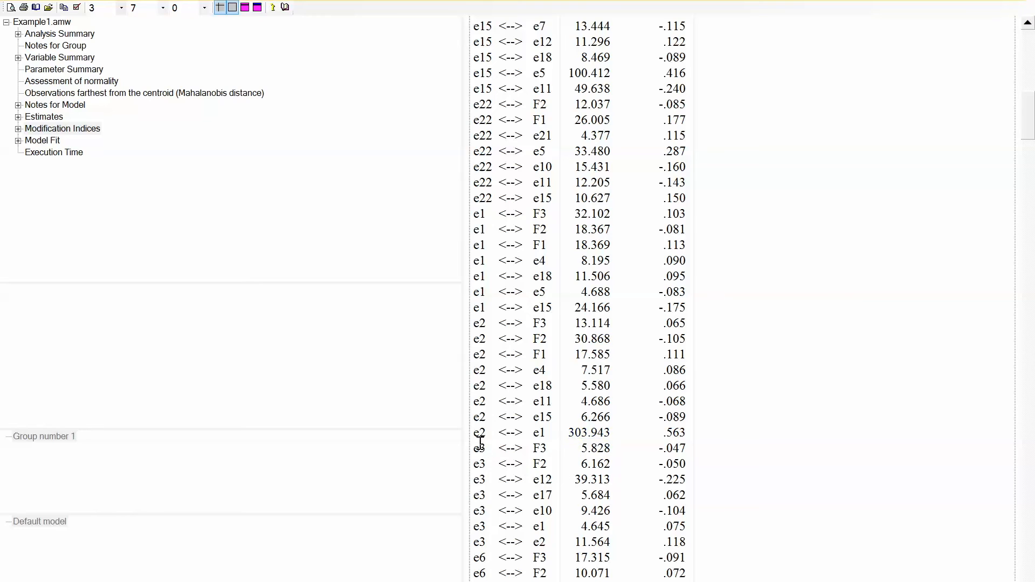
# Add a covariance between error terms e1 and e2, then recalculate the estimates
pyautogui.click(265, 549)
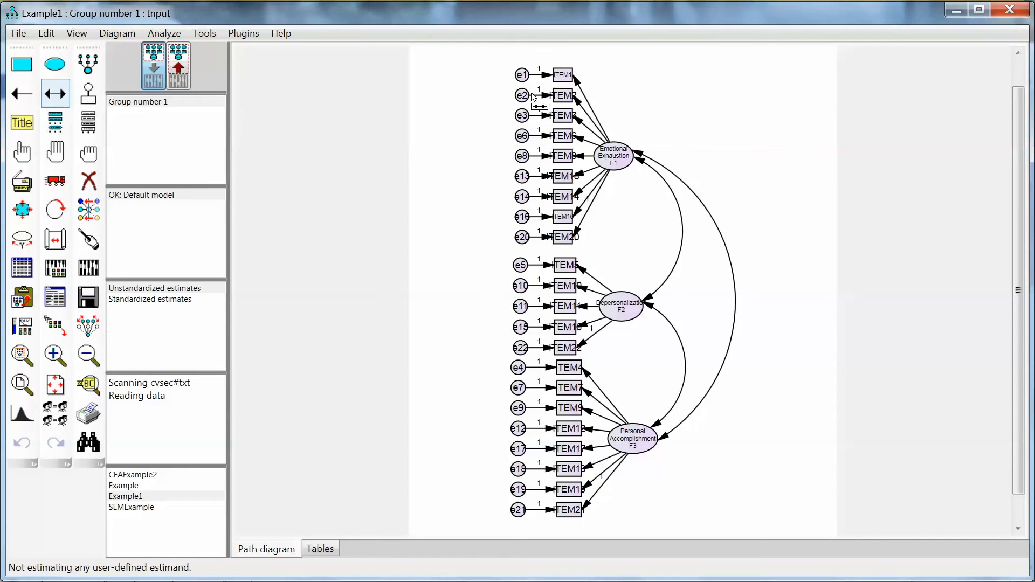
pyautogui.click(522, 95)
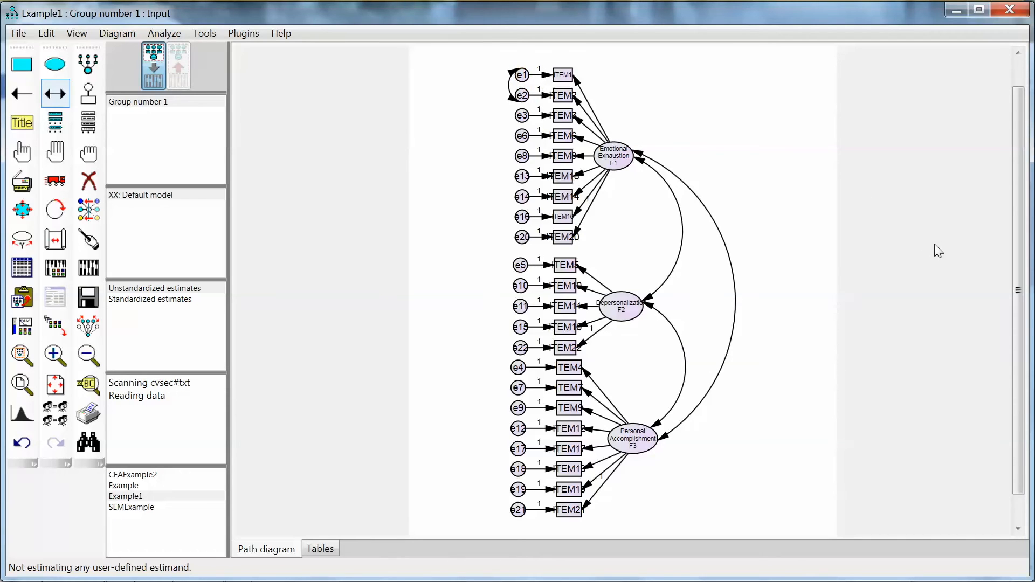
pyautogui.moveTo(88, 268)
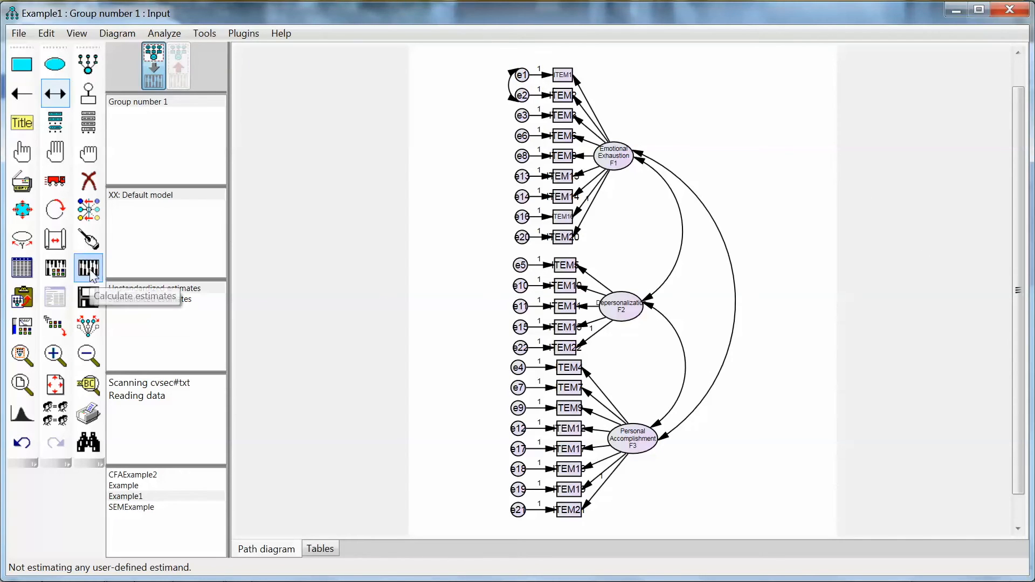
pyautogui.click(88, 268)
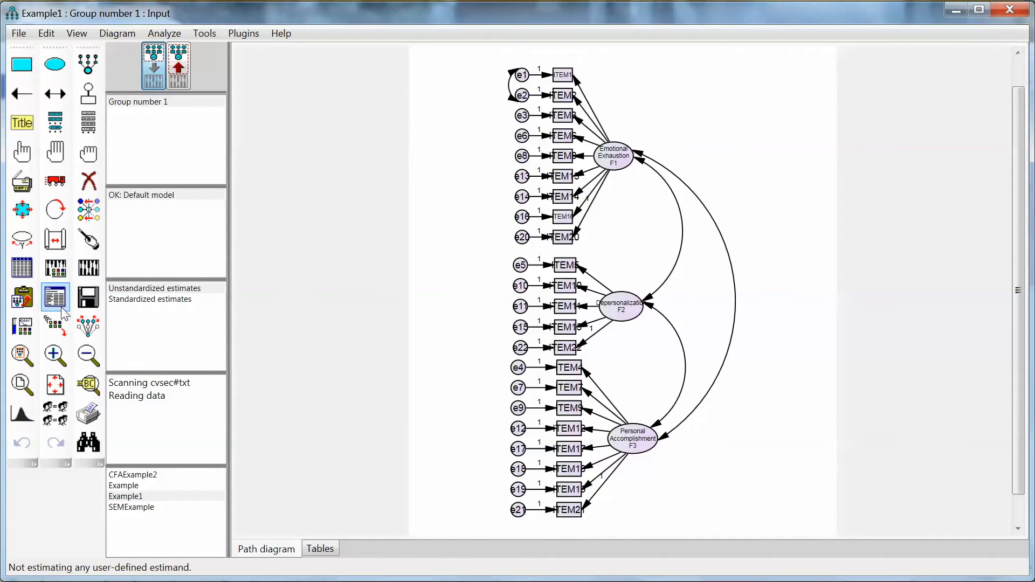
# Scroll the new Model Fit tables: chi-square 1884.953 on 205 df, CMIN/DF 9.195, CFI .866
pyautogui.click(55, 297)
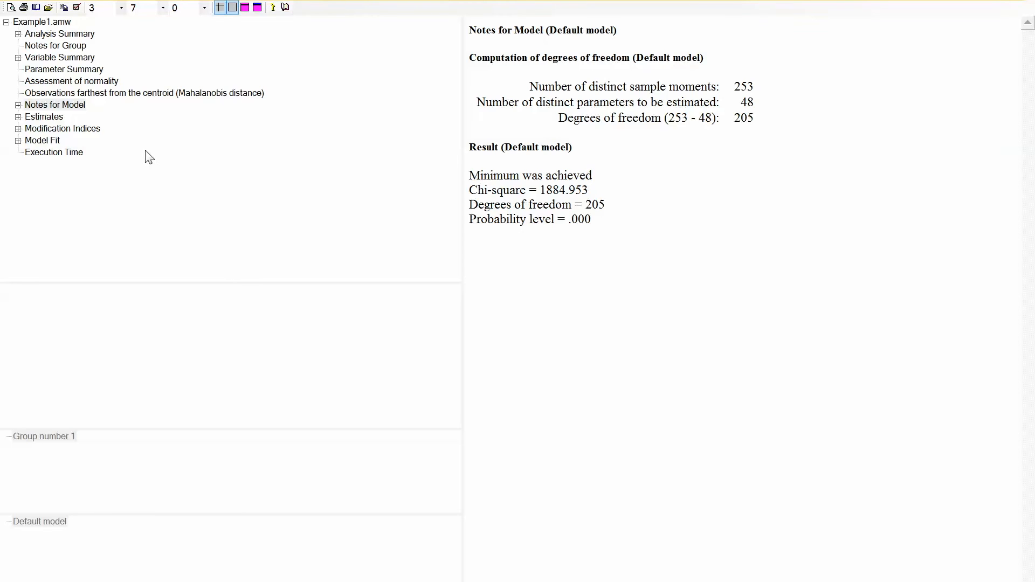
pyautogui.click(42, 140)
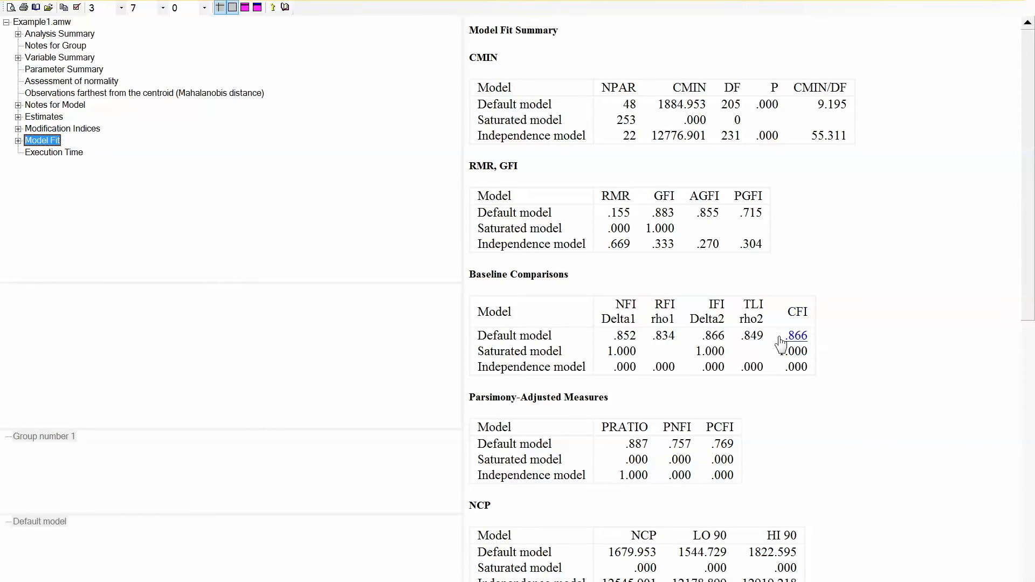
pyautogui.scroll(-3)
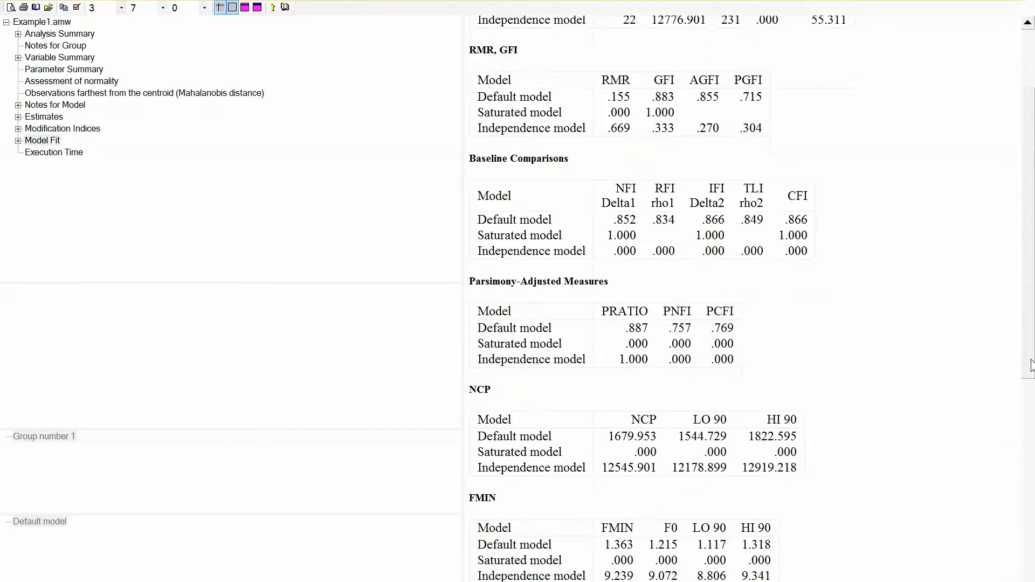
pyautogui.scroll(-3)
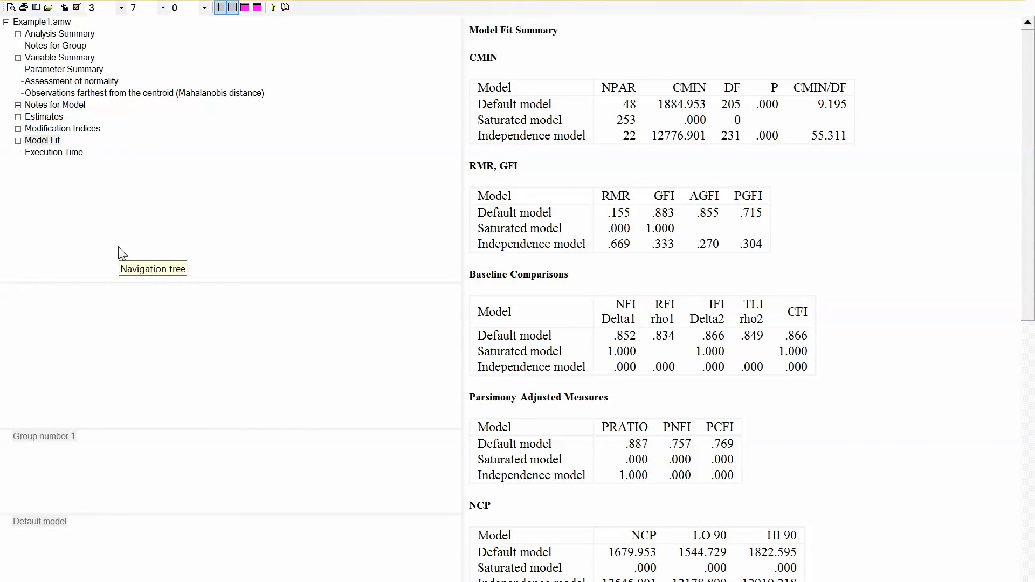
pyautogui.moveTo(62, 128)
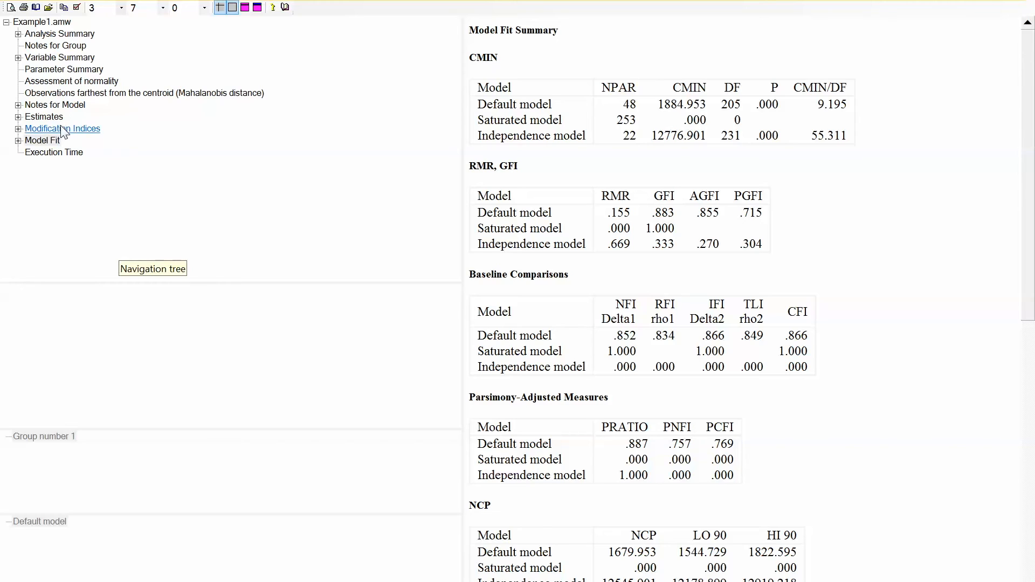
# Scroll the revised model's covariance modification indices down to e16 <--> e6 at 265.728
pyautogui.click(62, 129)
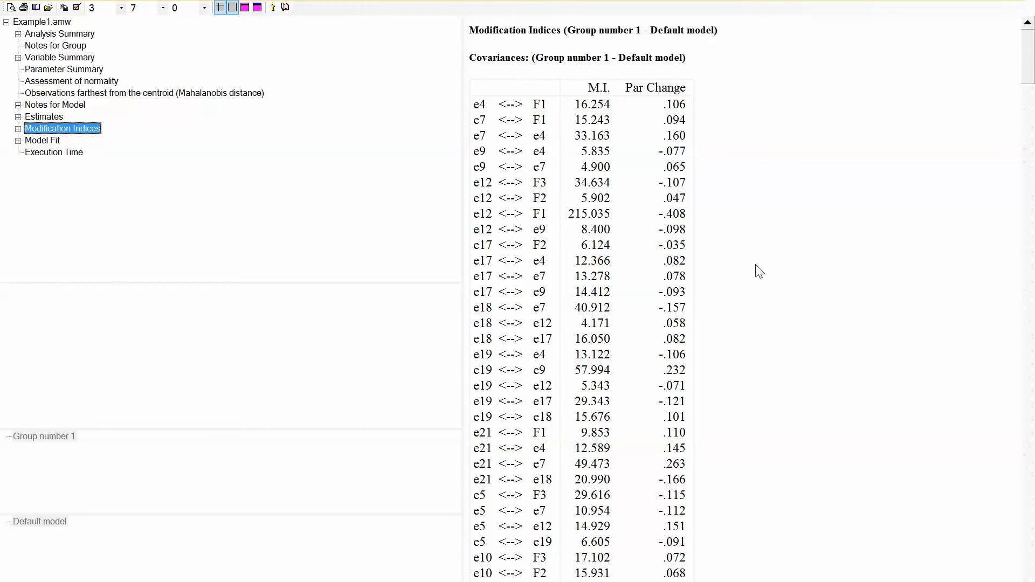
pyautogui.moveTo(595, 229)
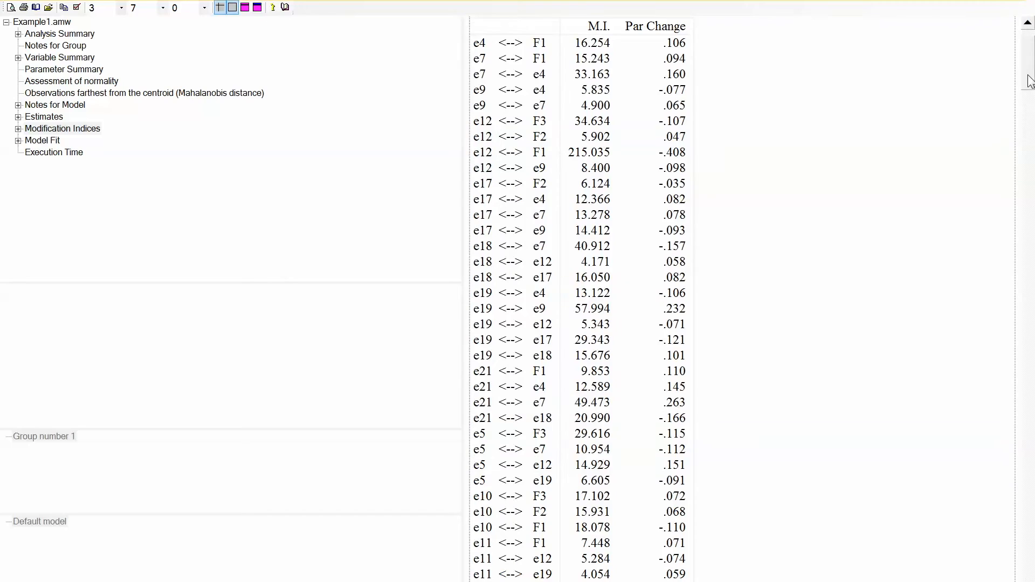
pyautogui.scroll(-3)
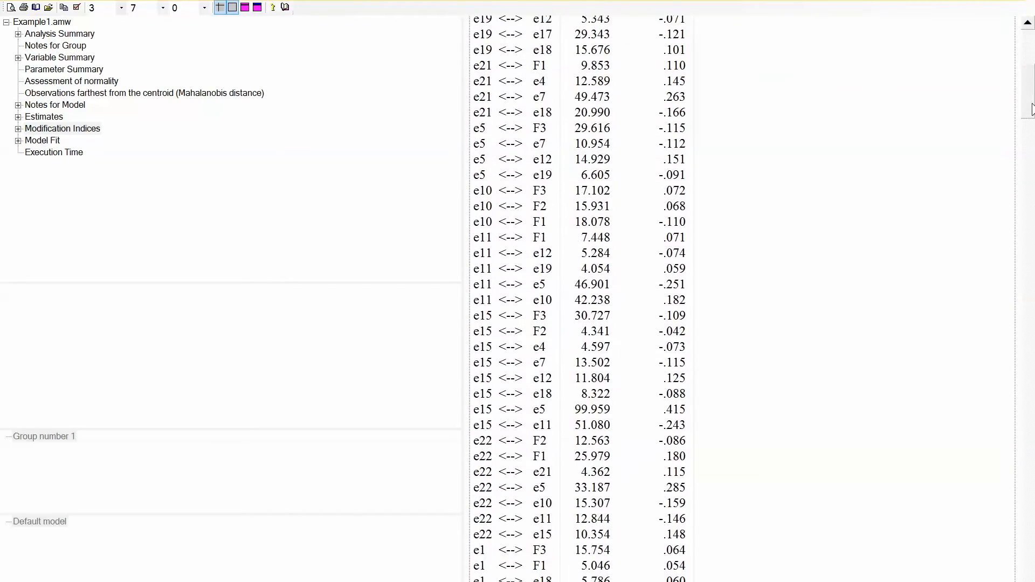
pyautogui.scroll(-3)
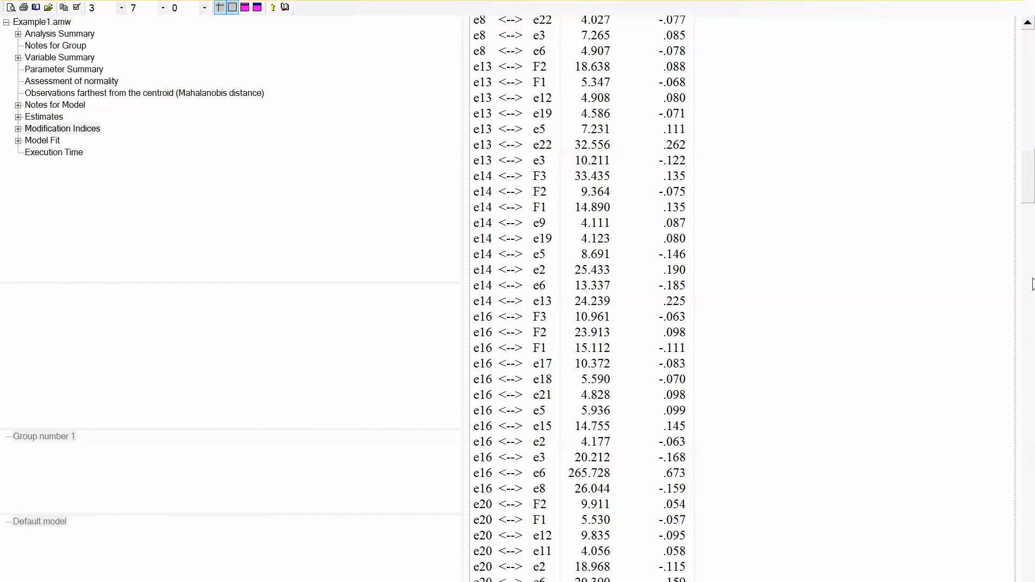
pyautogui.scroll(-3)
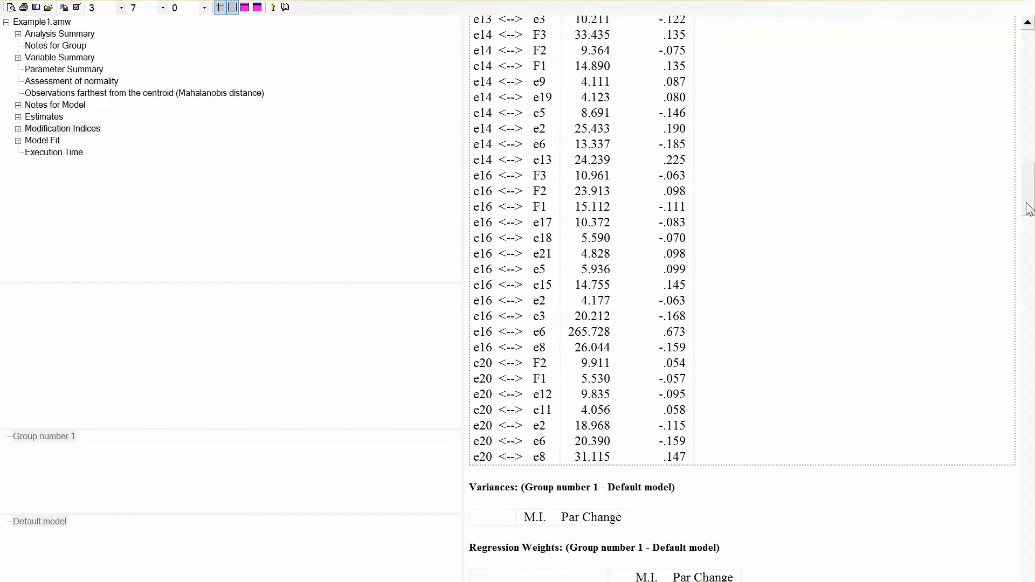
pyautogui.scroll(-3)
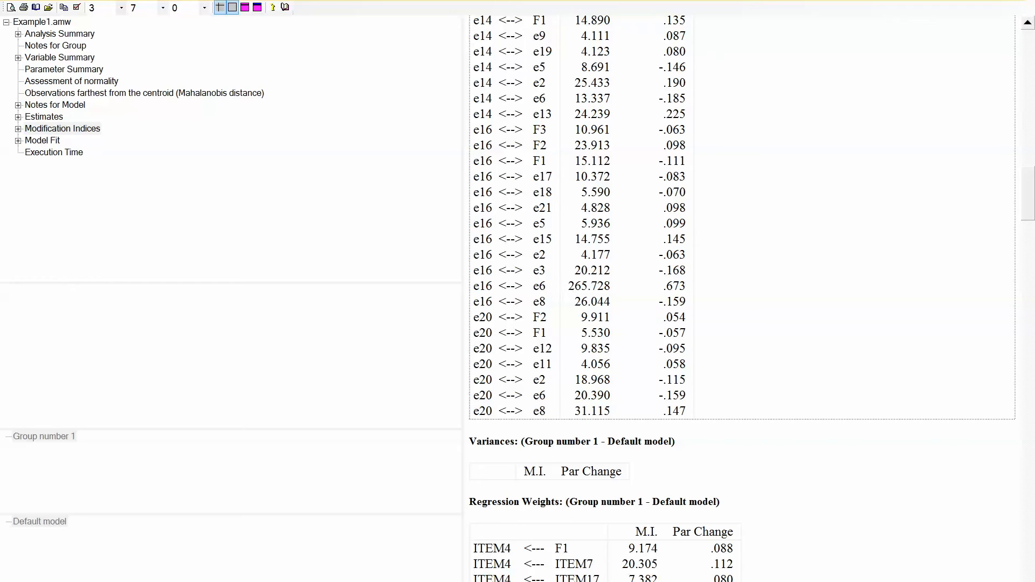
# Draw an e6–e16 error covariance and re-estimate, giving chi-square 1598.036 on 204 df
pyautogui.click(266, 549)
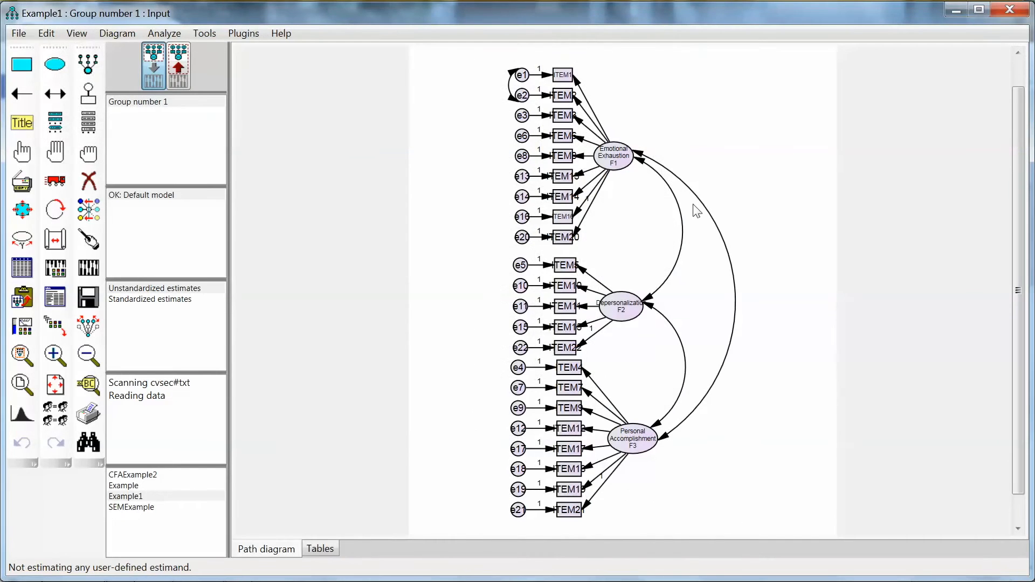
pyautogui.click(21, 180)
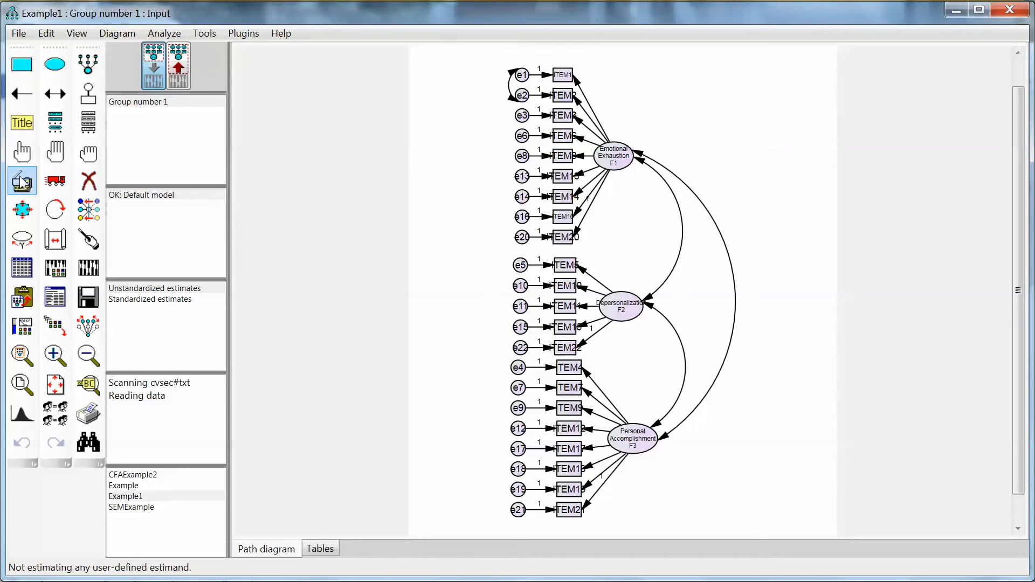
pyautogui.click(55, 93)
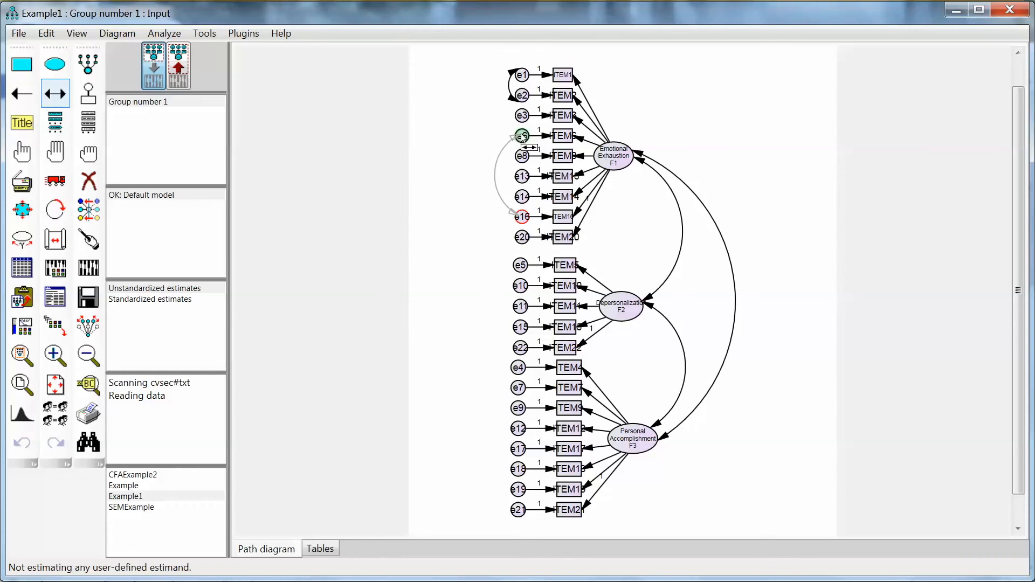
pyautogui.click(88, 239)
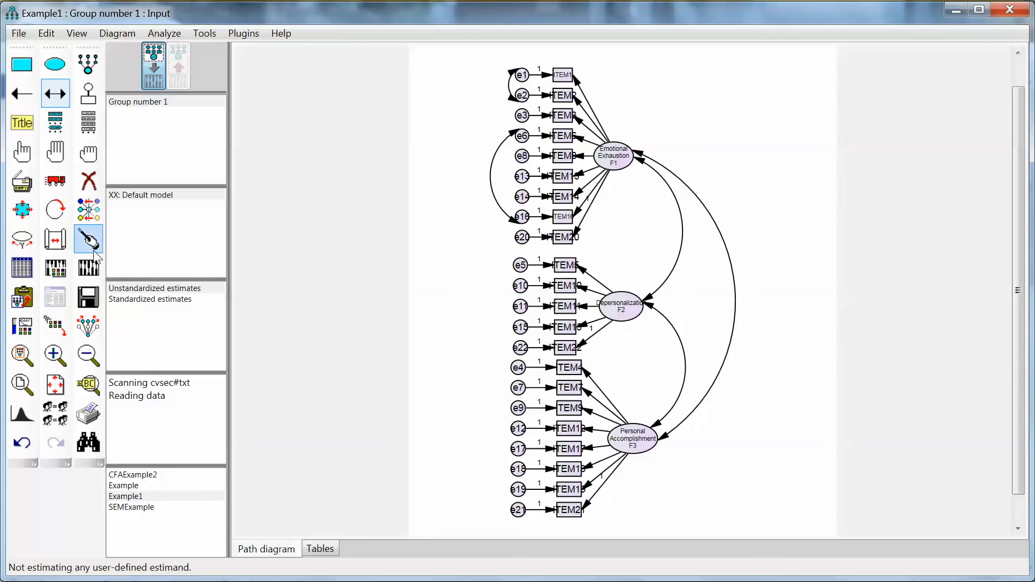
pyautogui.click(88, 268)
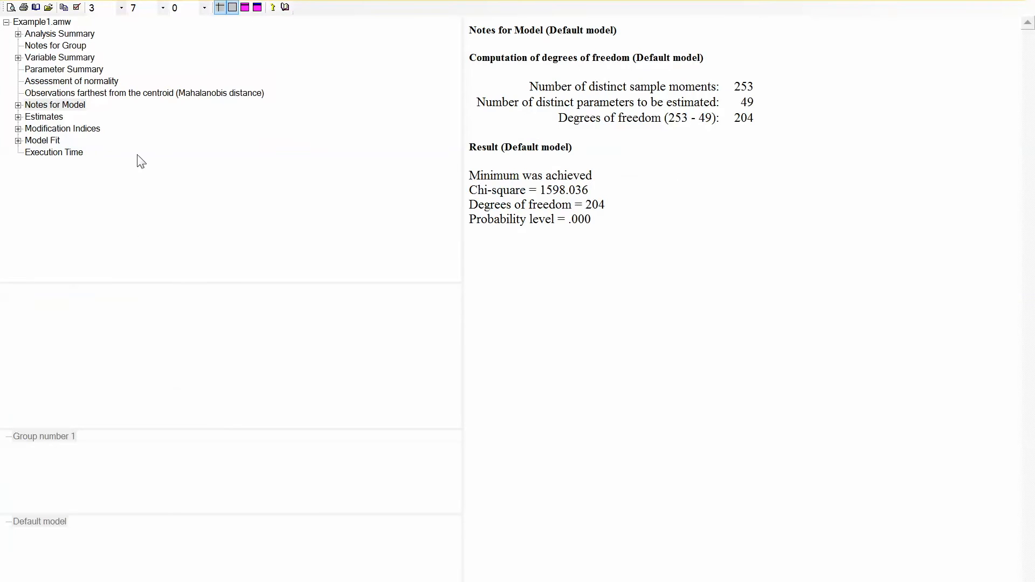
# Check fit, scroll modification indices to ITEM12 and e5–e15 (100.585), then return to diagram
pyautogui.click(42, 141)
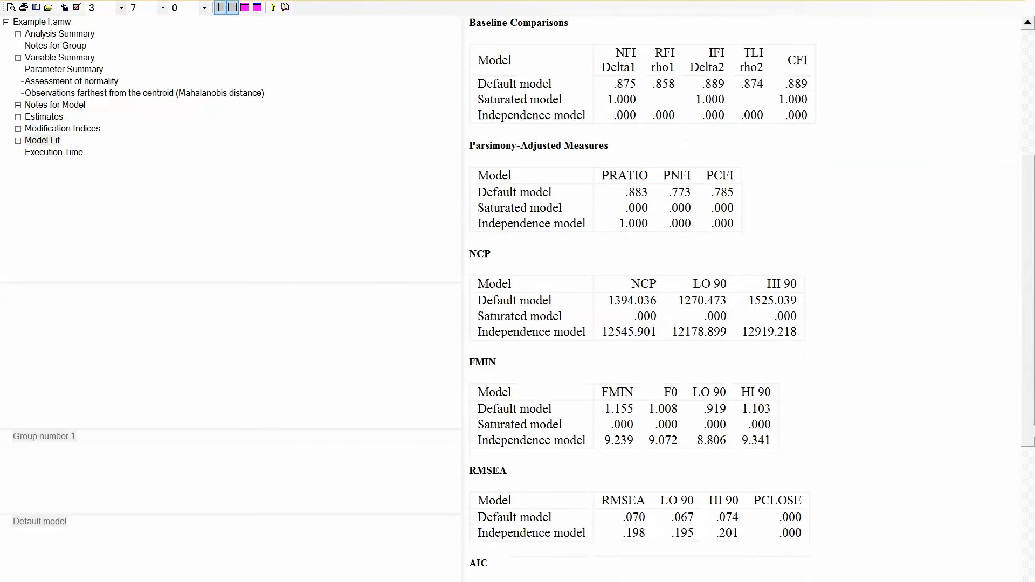
pyautogui.scroll(-3)
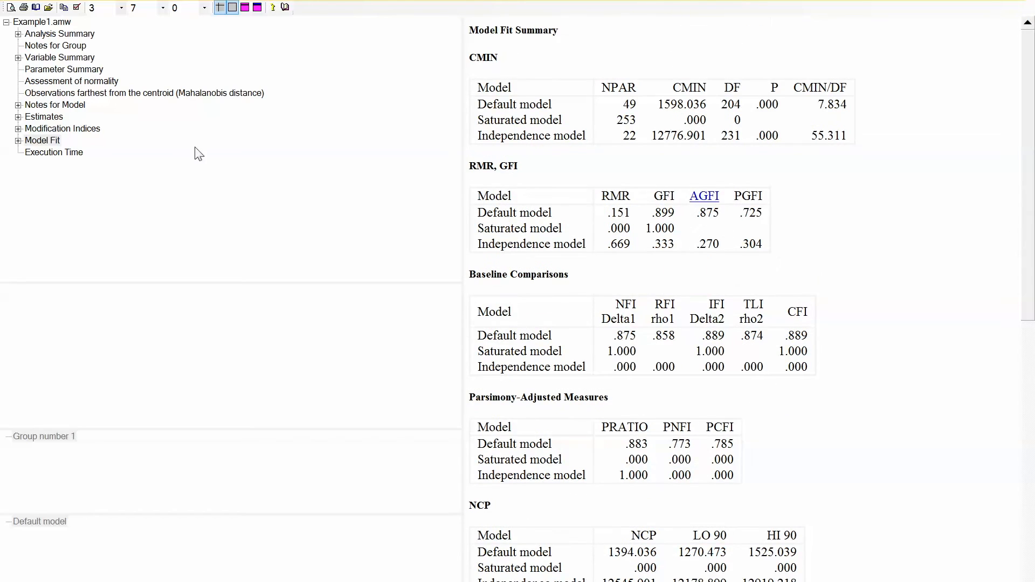
pyautogui.click(62, 128)
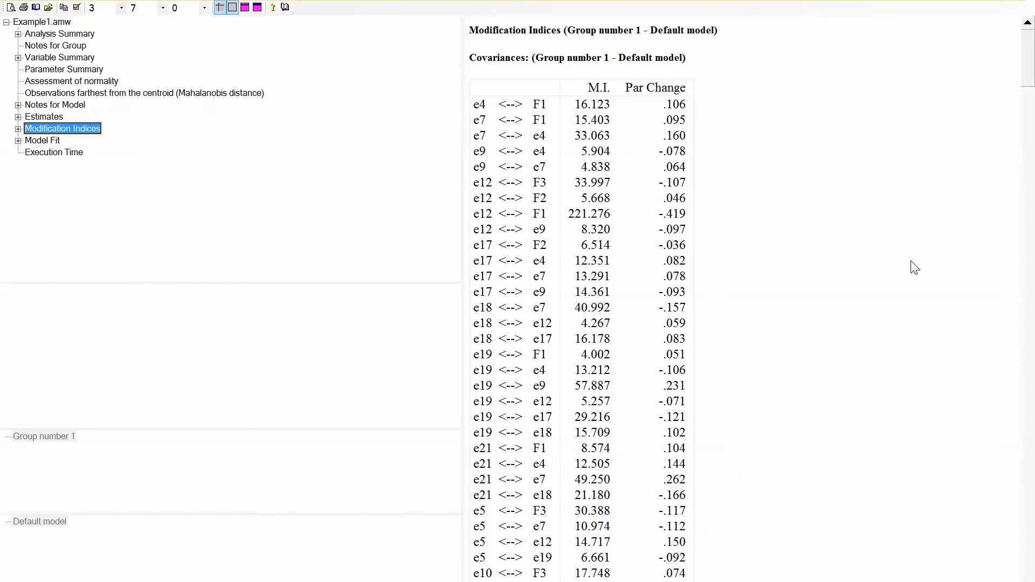
pyautogui.moveTo(589, 213)
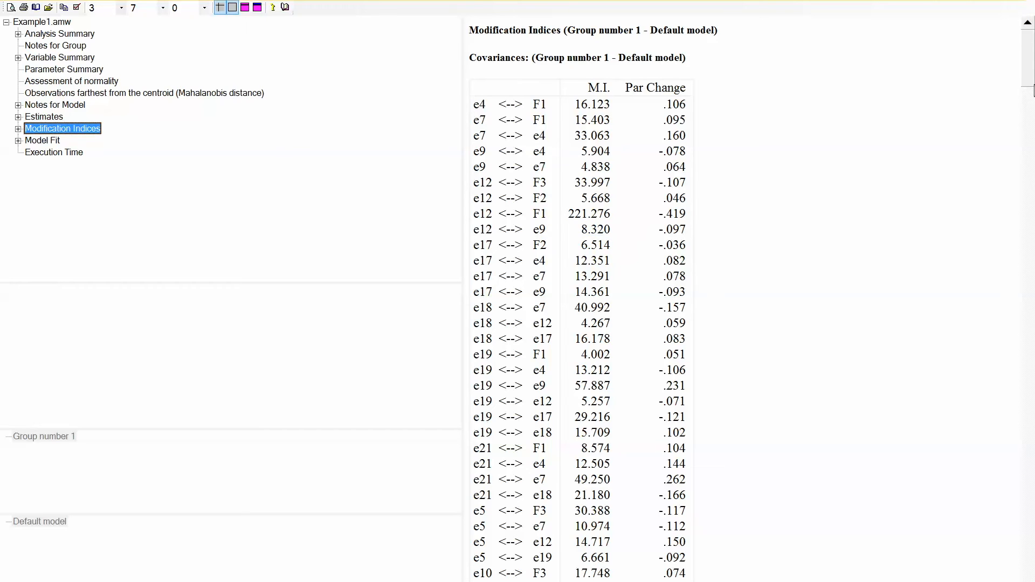
pyautogui.scroll(-3)
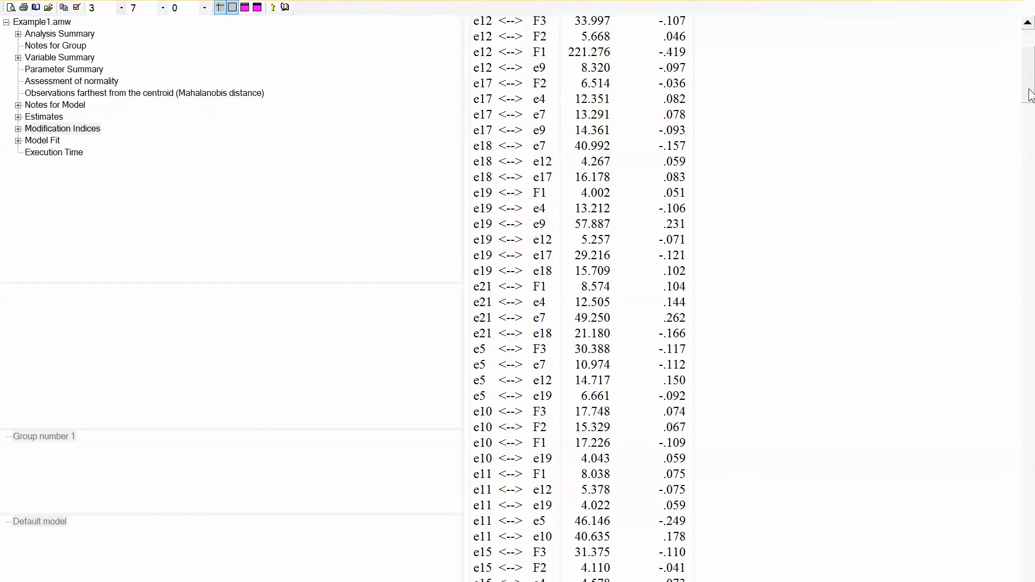
pyautogui.scroll(-3)
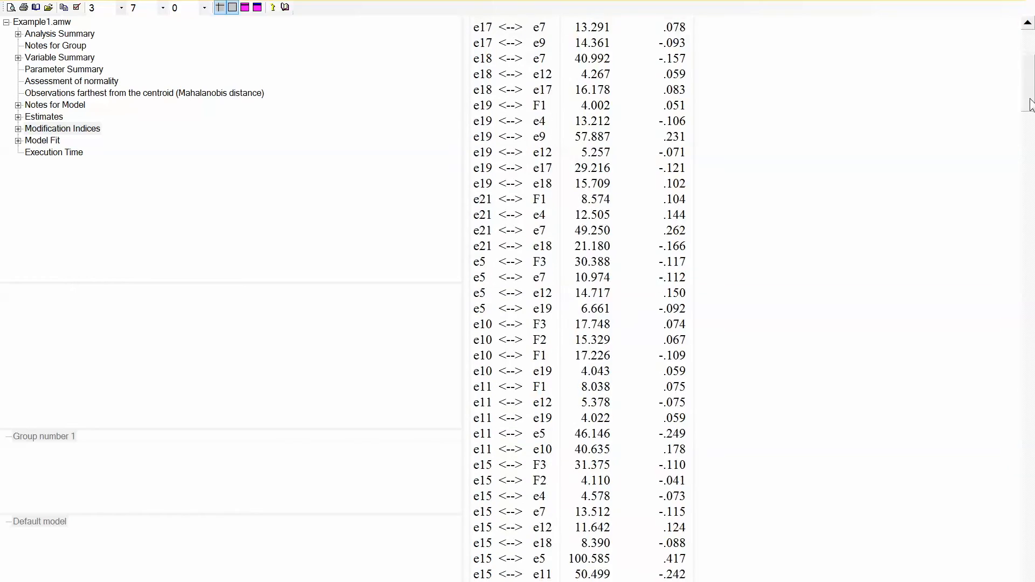
pyautogui.scroll(-3)
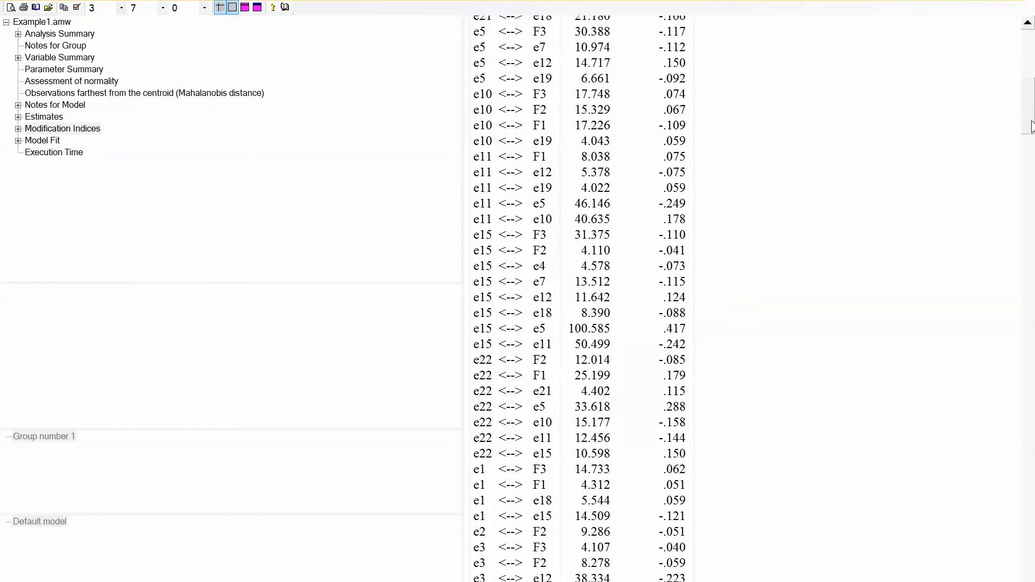
pyautogui.scroll(-3)
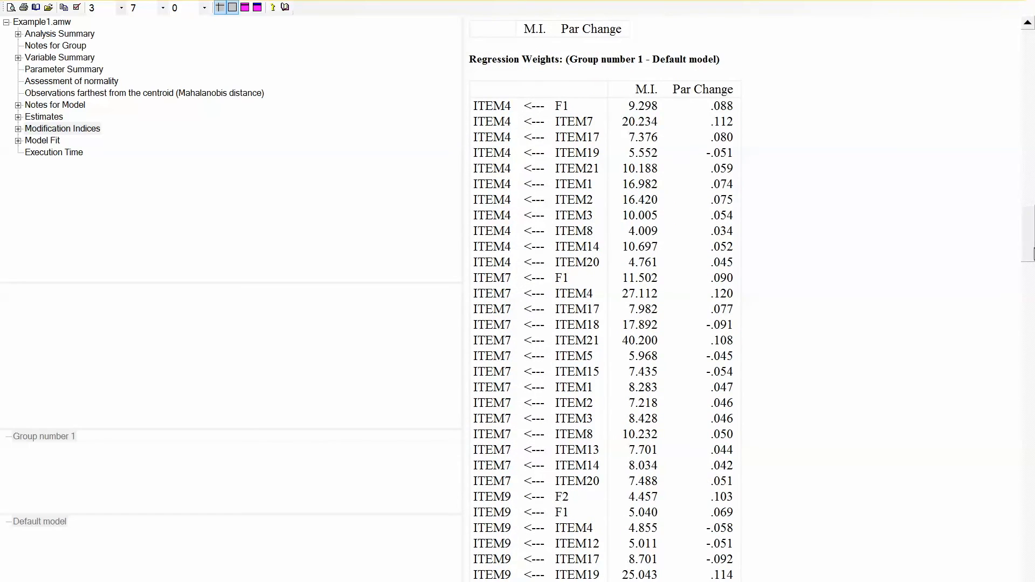
pyautogui.scroll(-3)
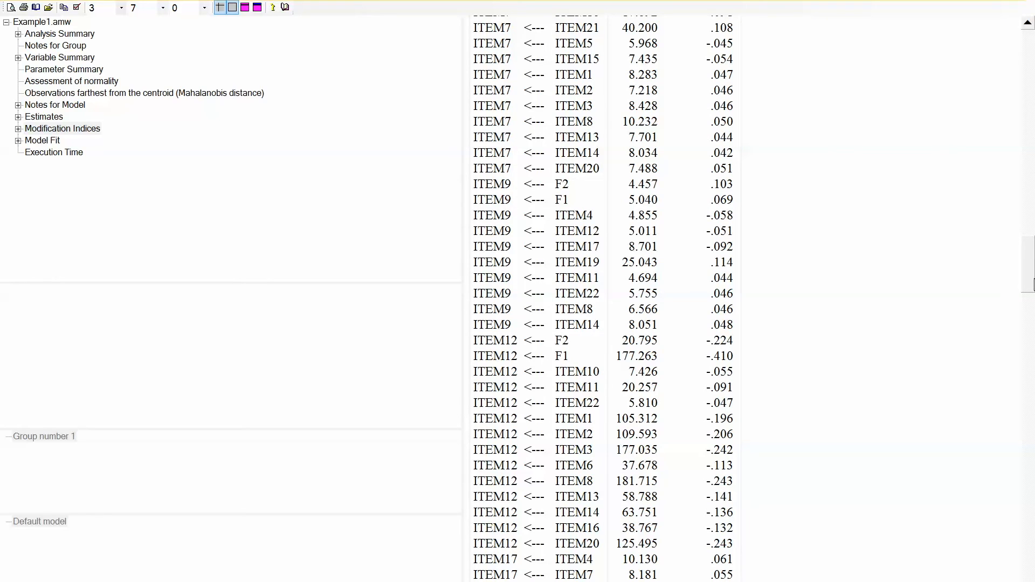
pyautogui.click(266, 549)
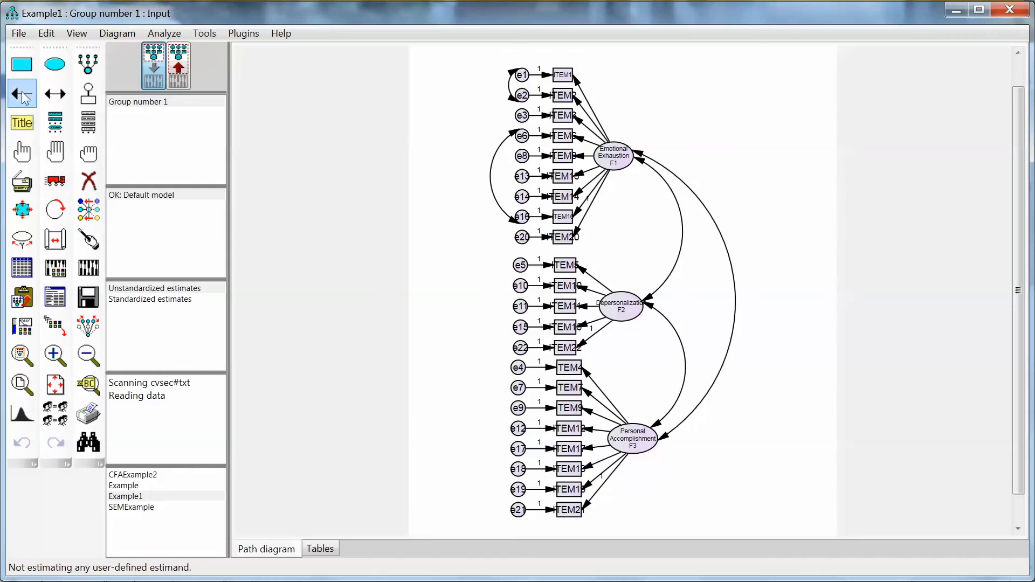
# Draw a cross-loading path from Emotional Exhaustion (F1) to ITEM12
pyautogui.moveTo(614, 156); pyautogui.dragTo(635, 304)
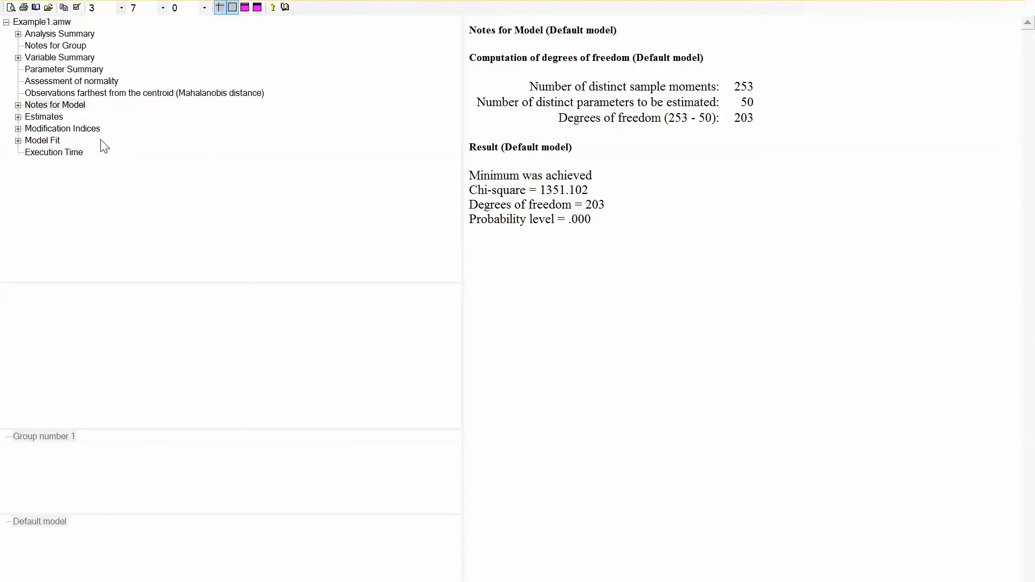
# Scroll the fit tables showing CFI .908 and RMSEA .064, then close the output
pyautogui.click(42, 141)
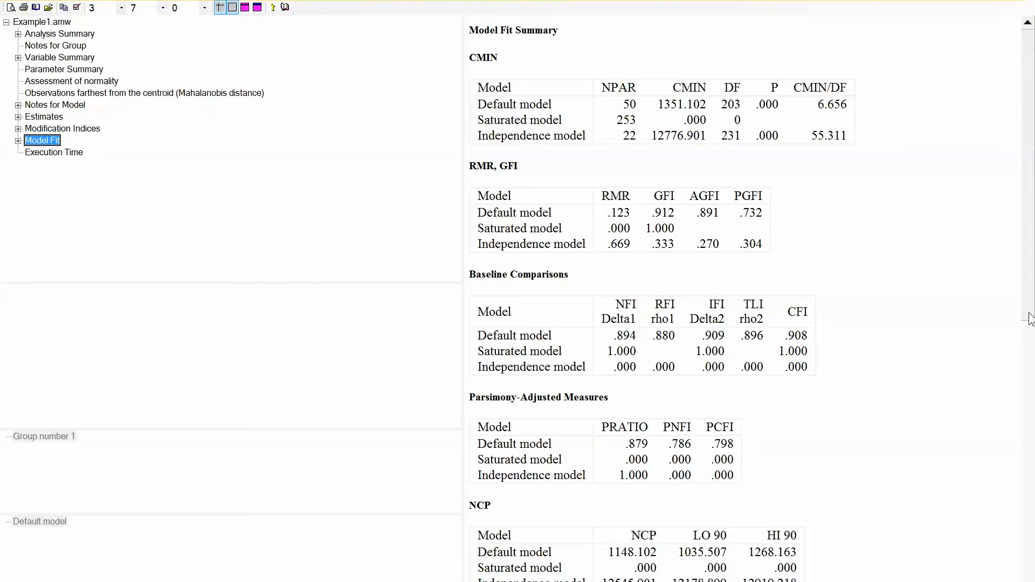
pyautogui.scroll(-3)
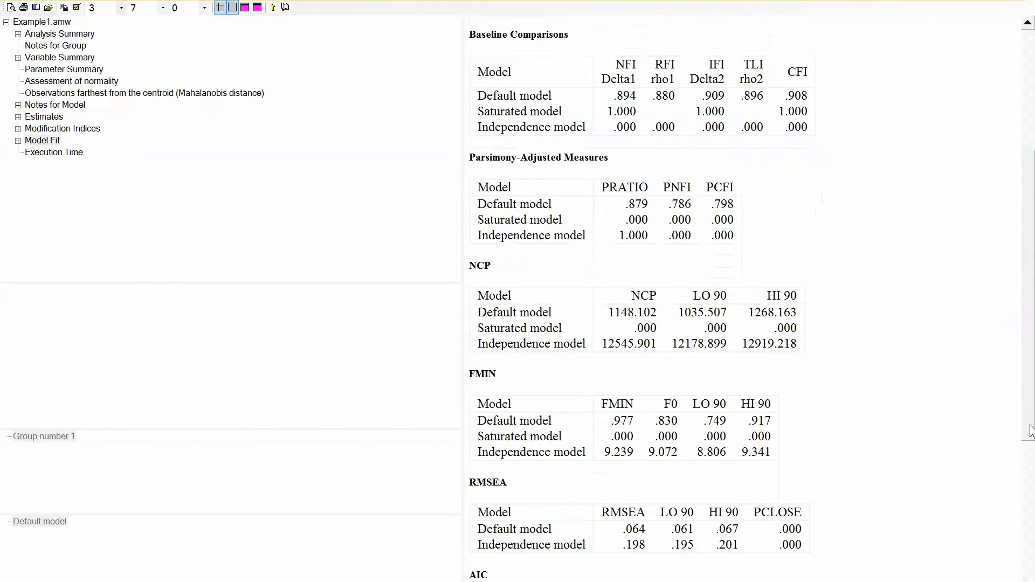
pyautogui.scroll(-3)
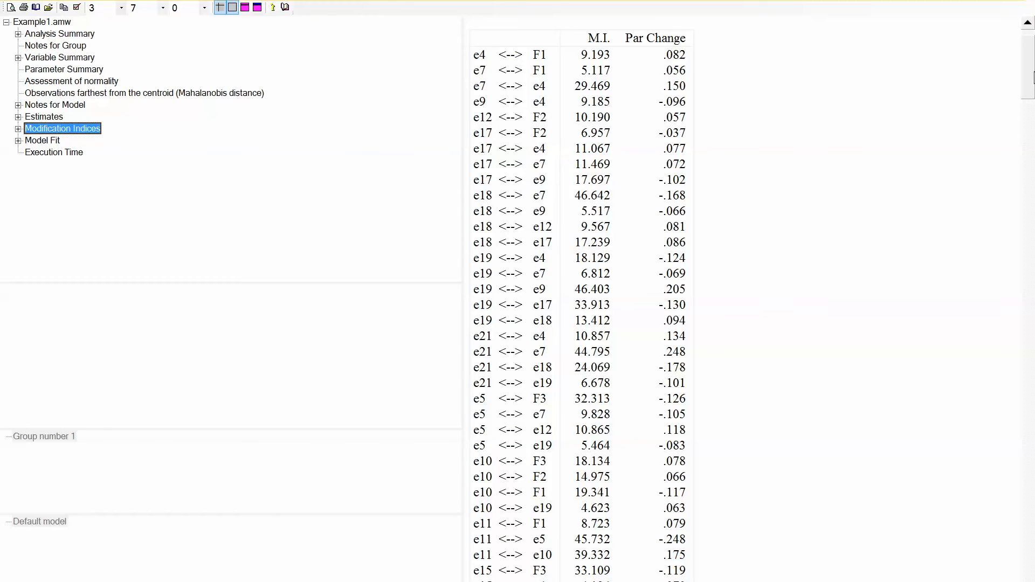
pyautogui.scroll(-3)
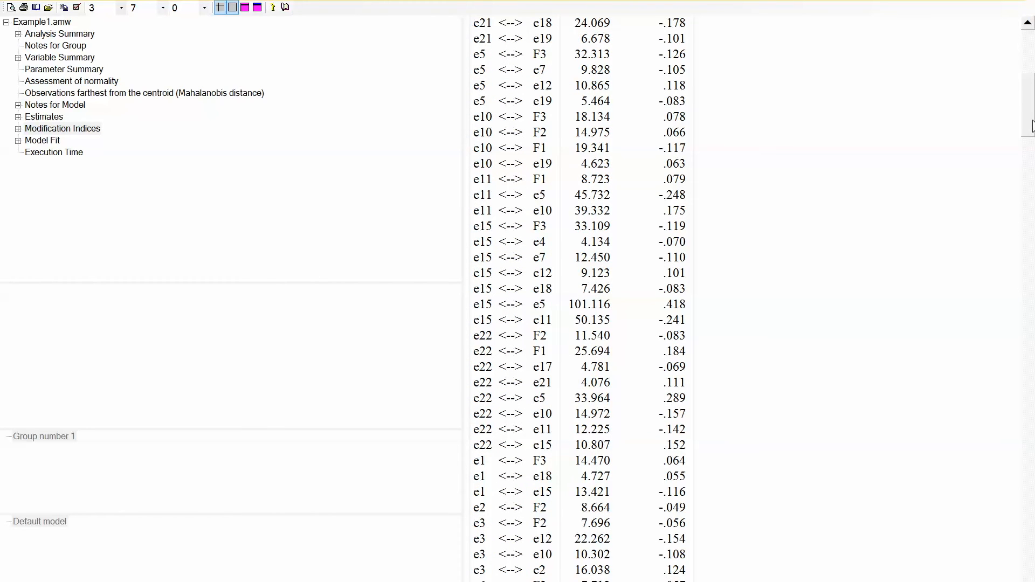
pyautogui.scroll(-3)
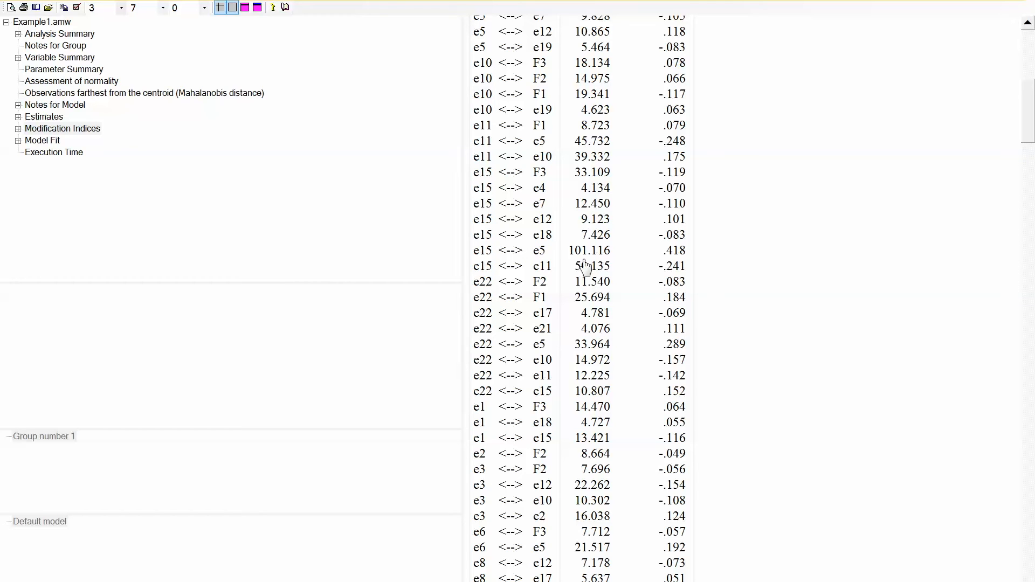
pyautogui.click(265, 549)
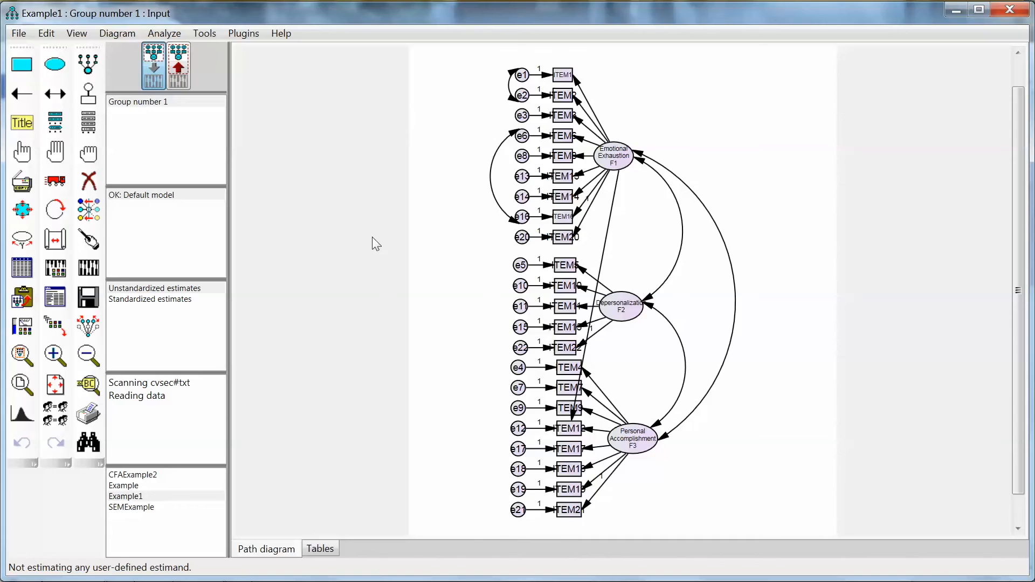
# Pick the Draw covariances tool for linking errors e5 and e15
pyautogui.click(55, 93)
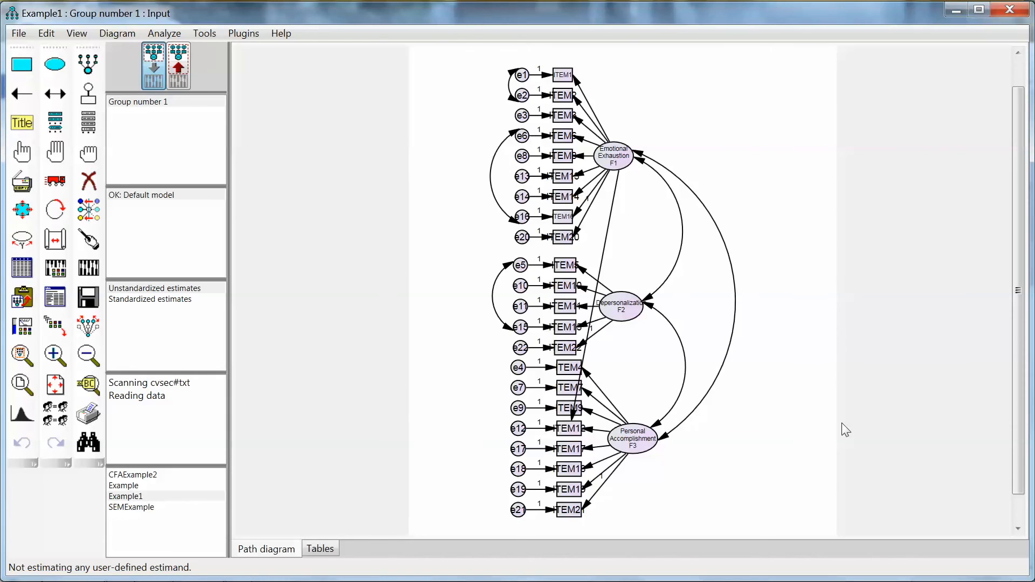
pyautogui.moveTo(675, 468)
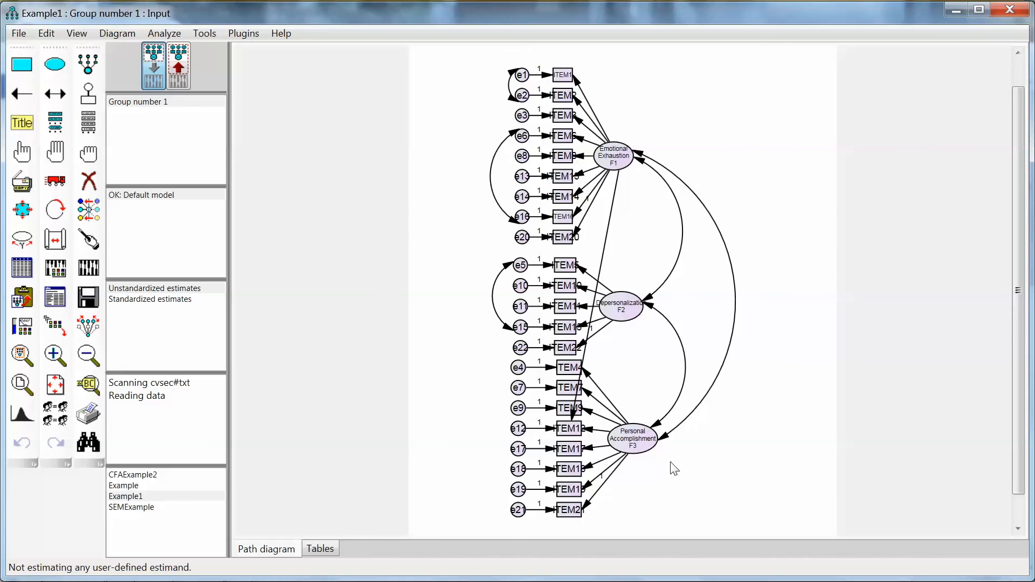
pyautogui.moveTo(596, 367)
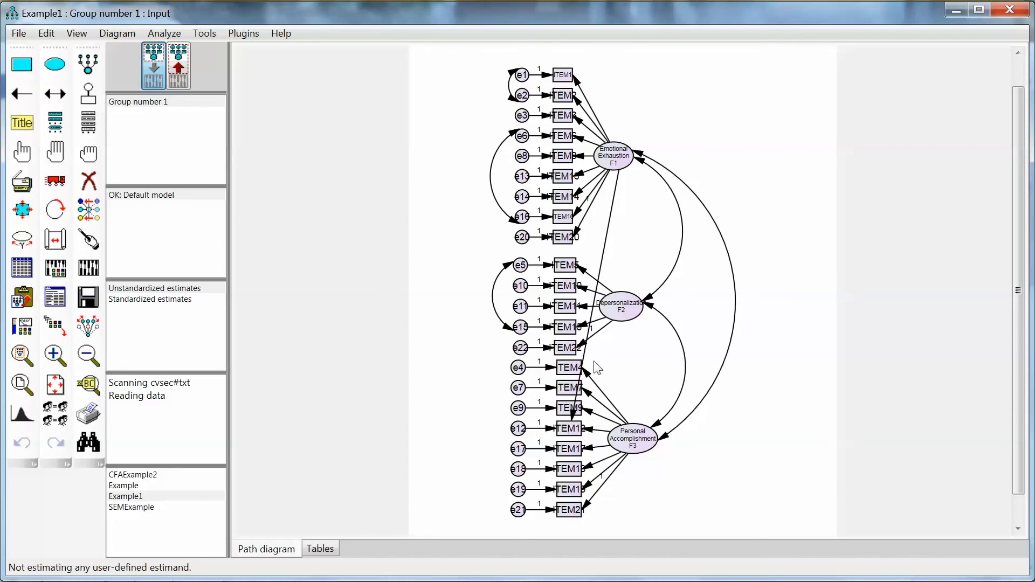
pyautogui.moveTo(686, 82)
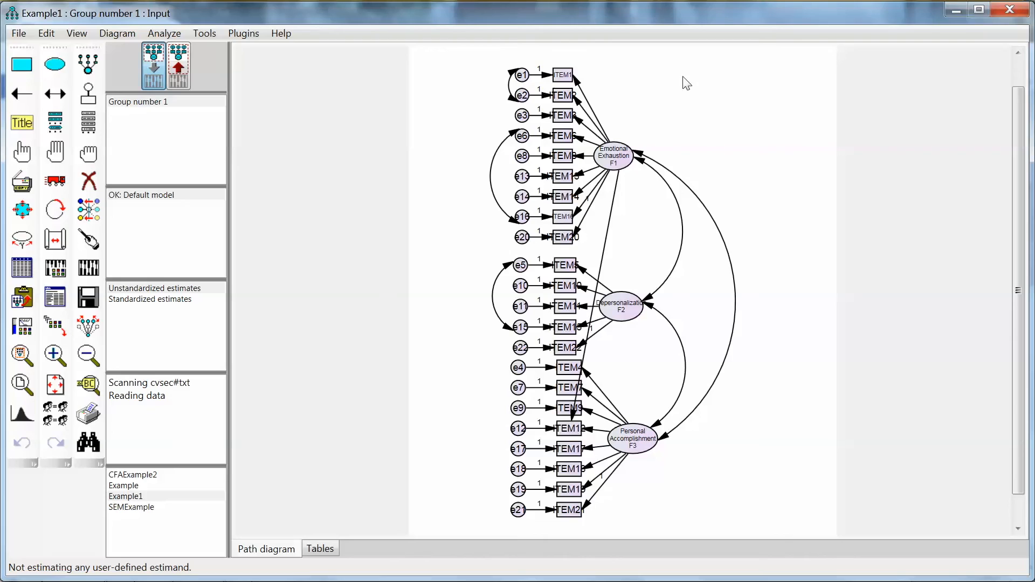
pyautogui.moveTo(741, 242)
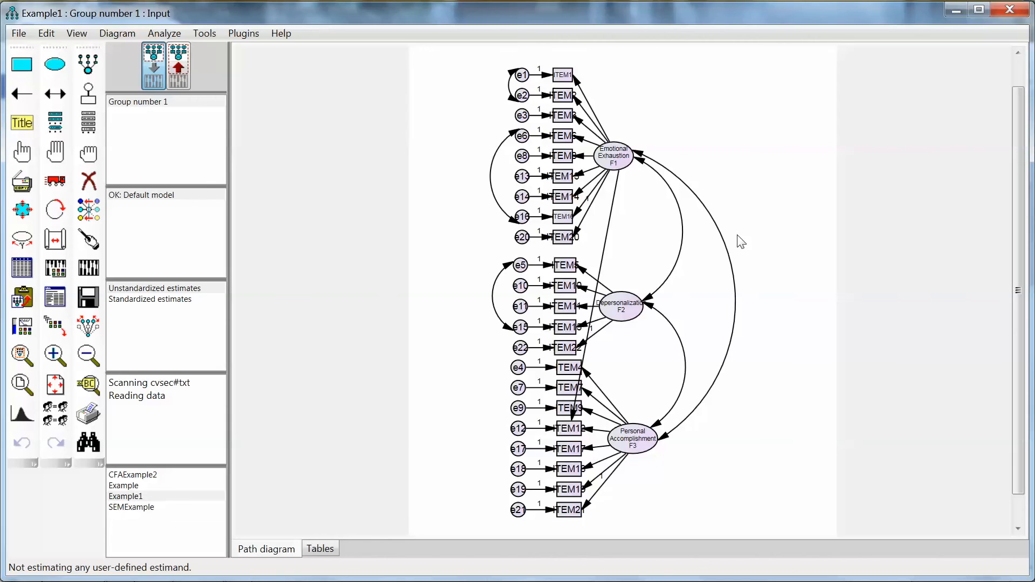
pyautogui.moveTo(660, 178)
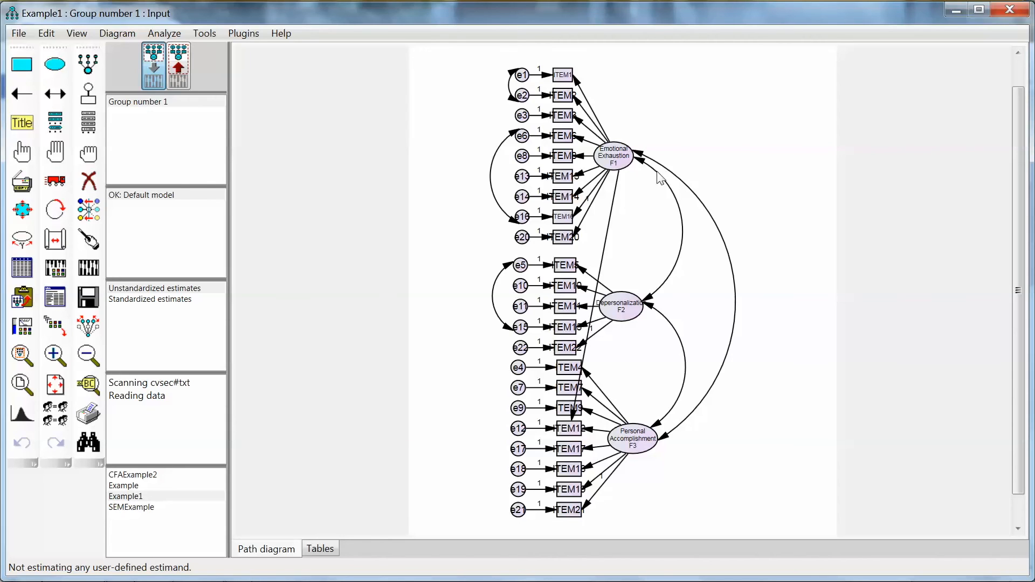
pyautogui.moveTo(668, 429)
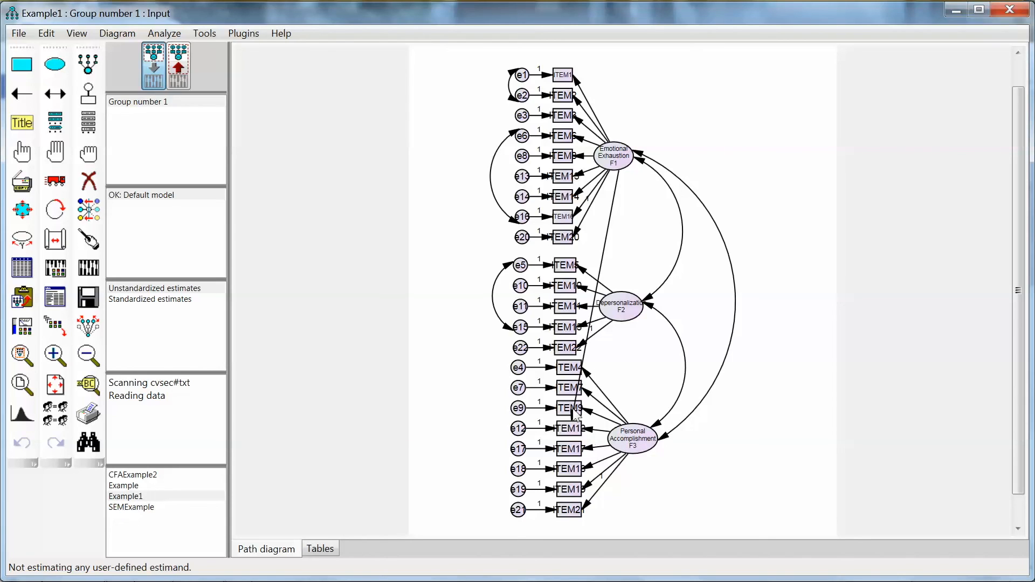
pyautogui.moveTo(654, 459)
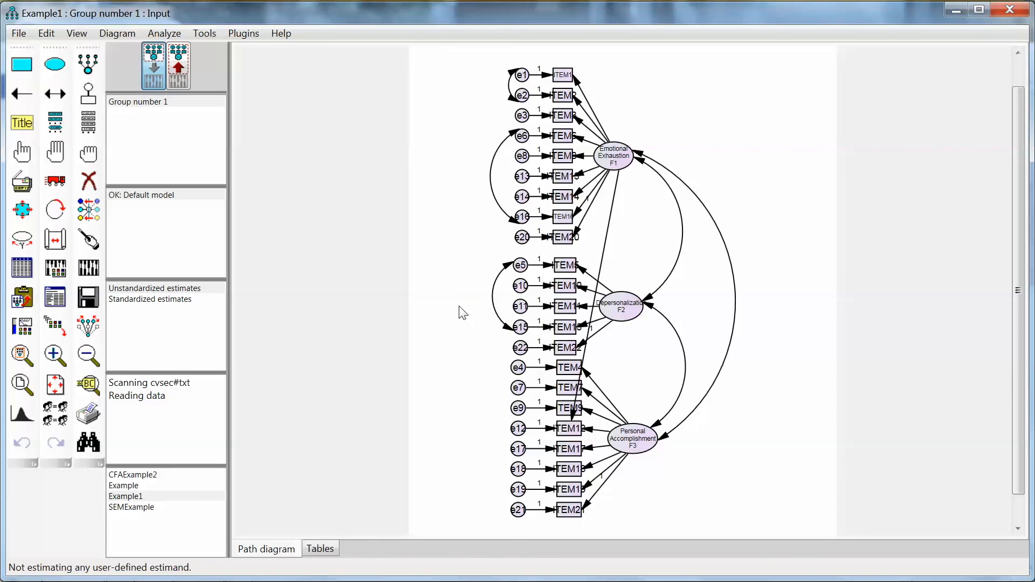
pyautogui.moveTo(222, 186)
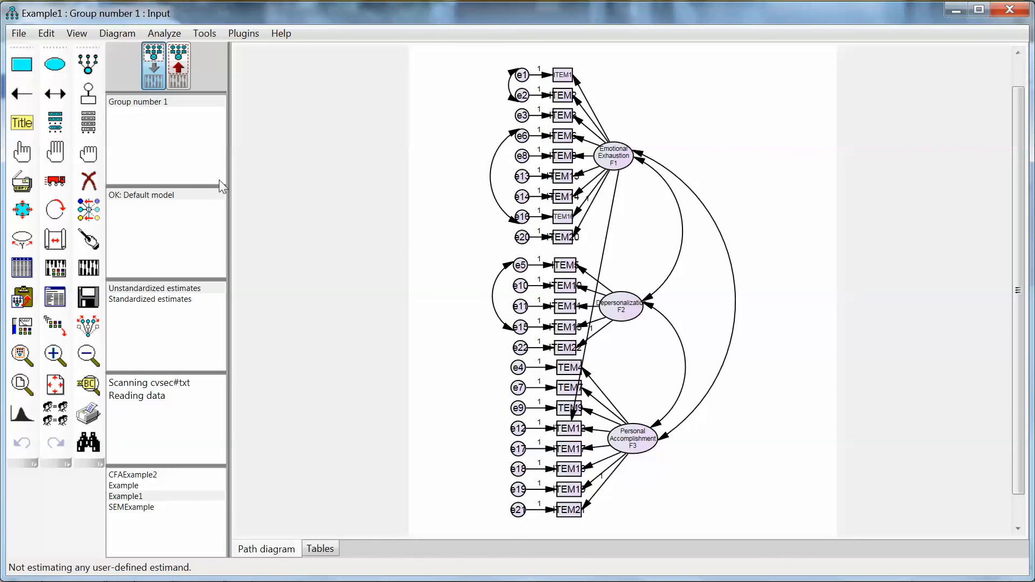
pyautogui.moveTo(660, 229)
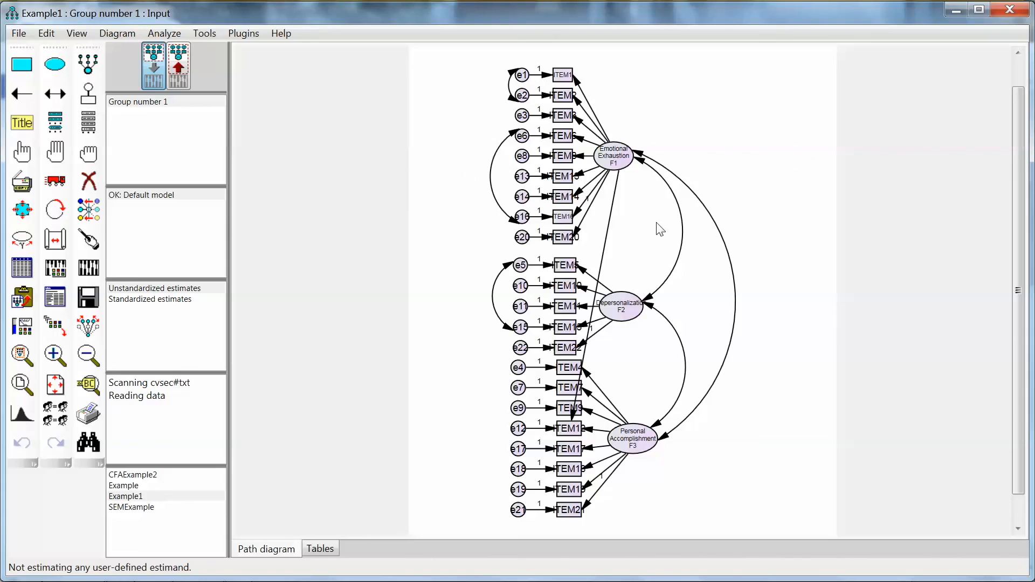
pyautogui.moveTo(88, 180)
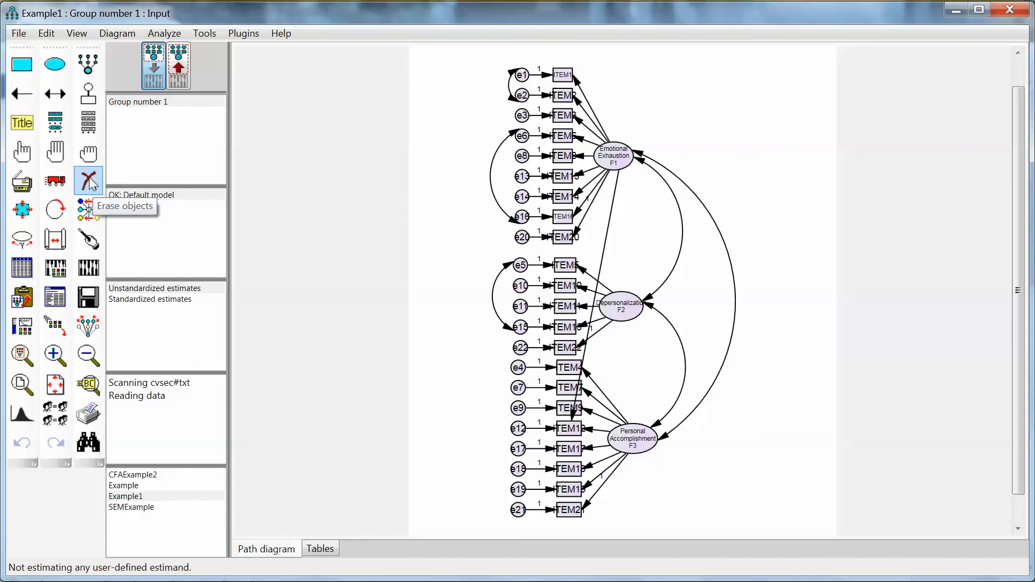
pyautogui.moveTo(392, 389)
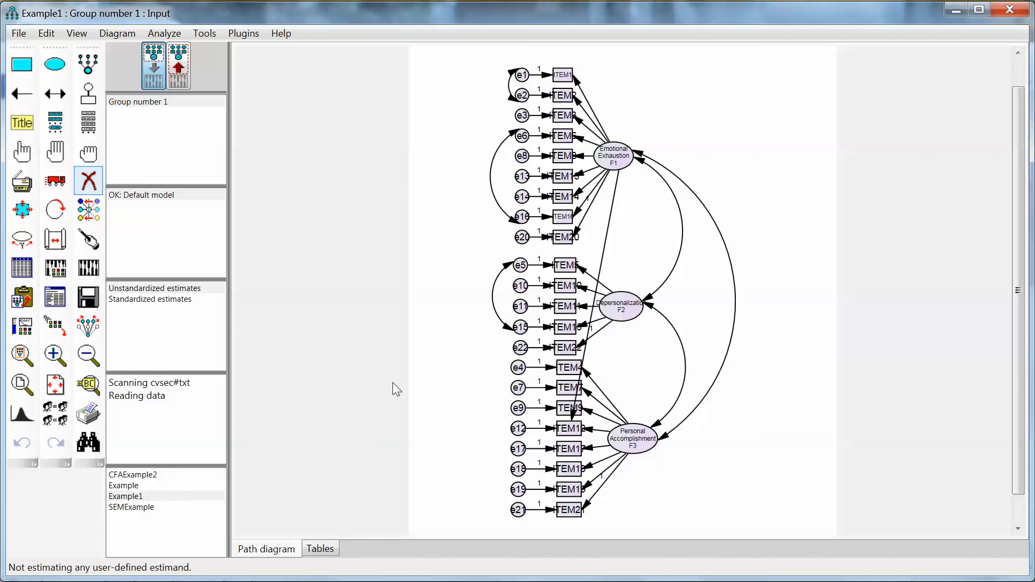
# Start erasing ITEM12 and its attached objects from the path diagram
pyautogui.click(567, 429)
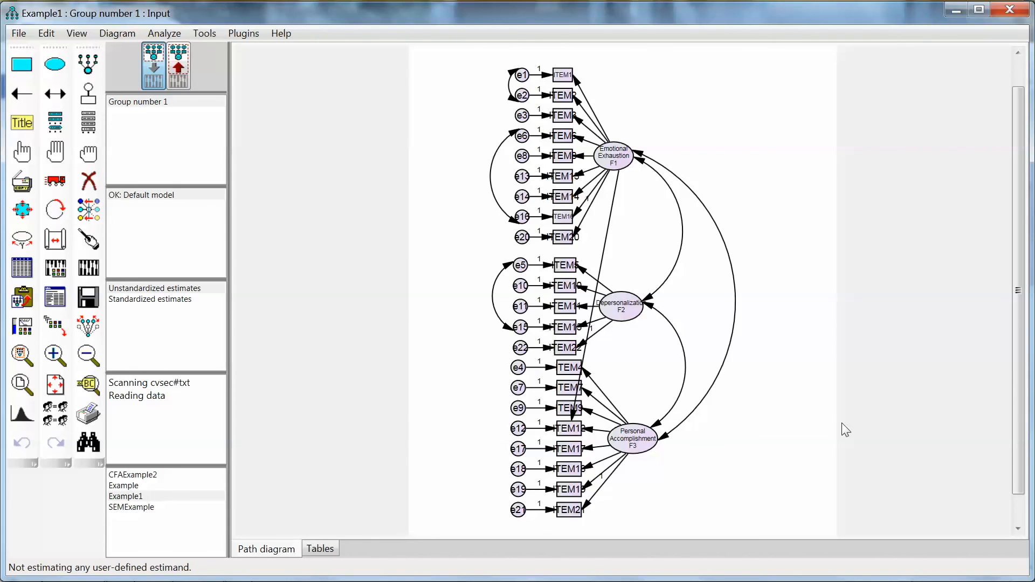
pyautogui.moveTo(286, 257)
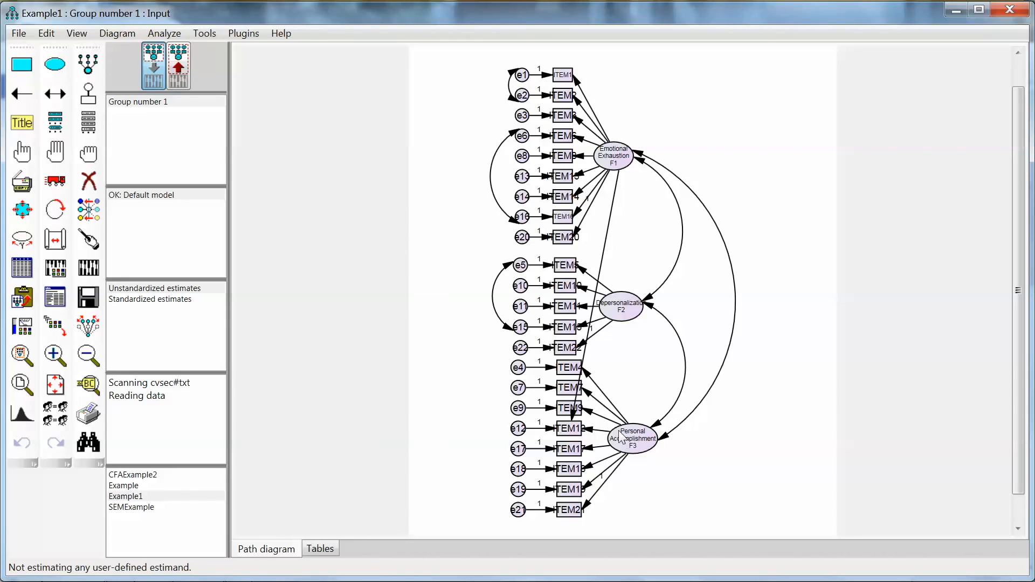
pyautogui.moveTo(679, 490)
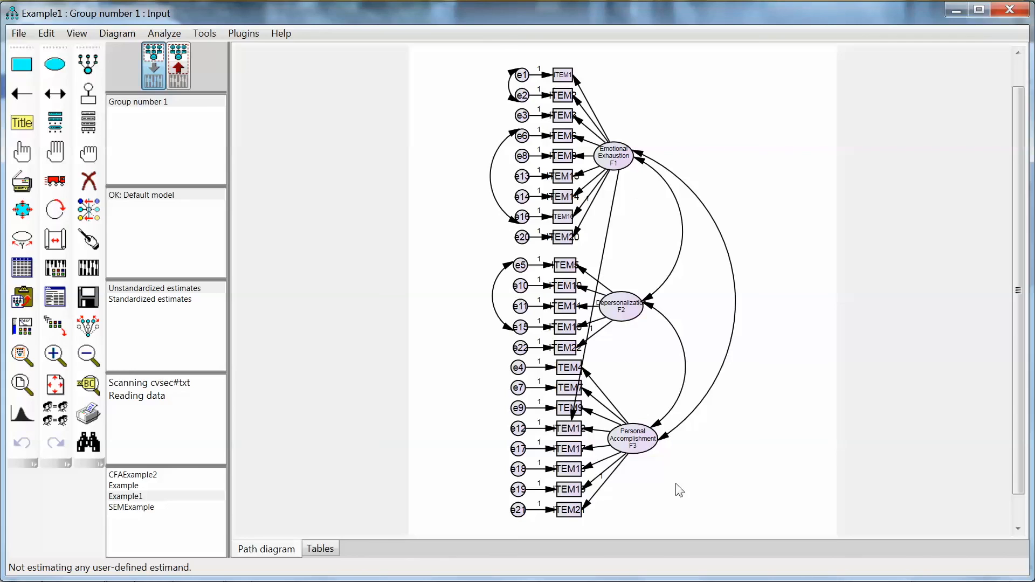
pyautogui.moveTo(628, 168)
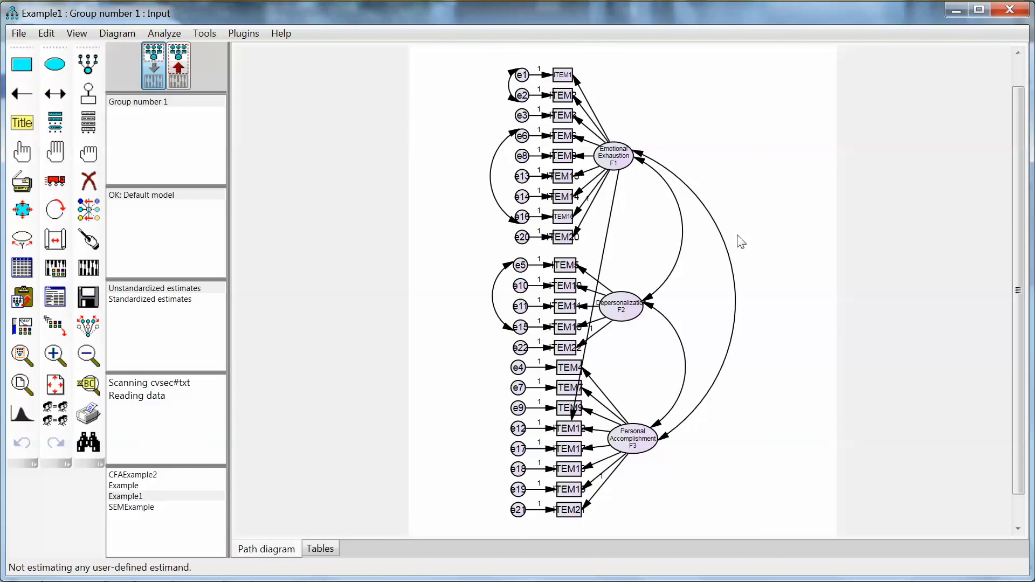
pyautogui.moveTo(667, 427)
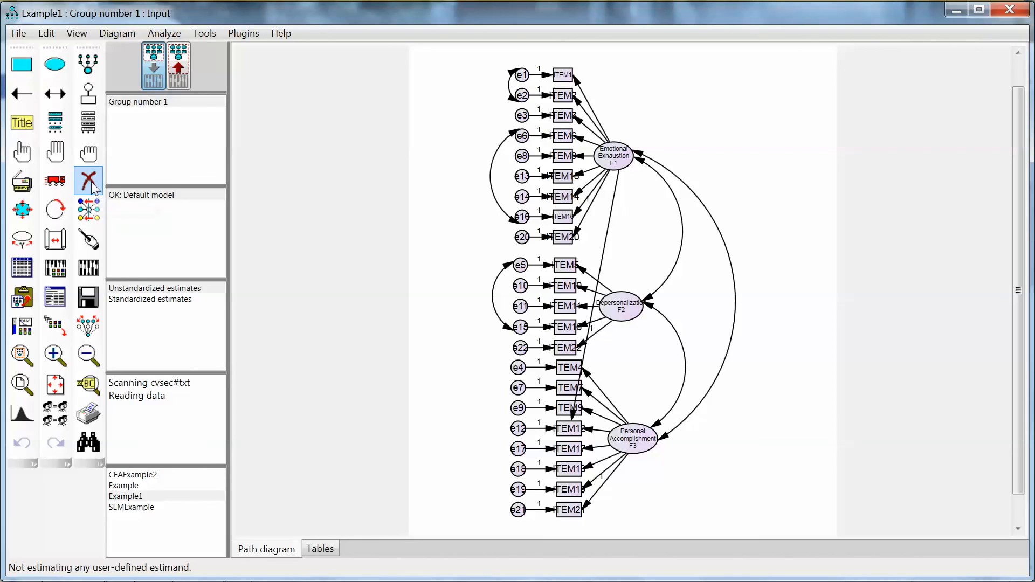
pyautogui.moveTo(88, 182)
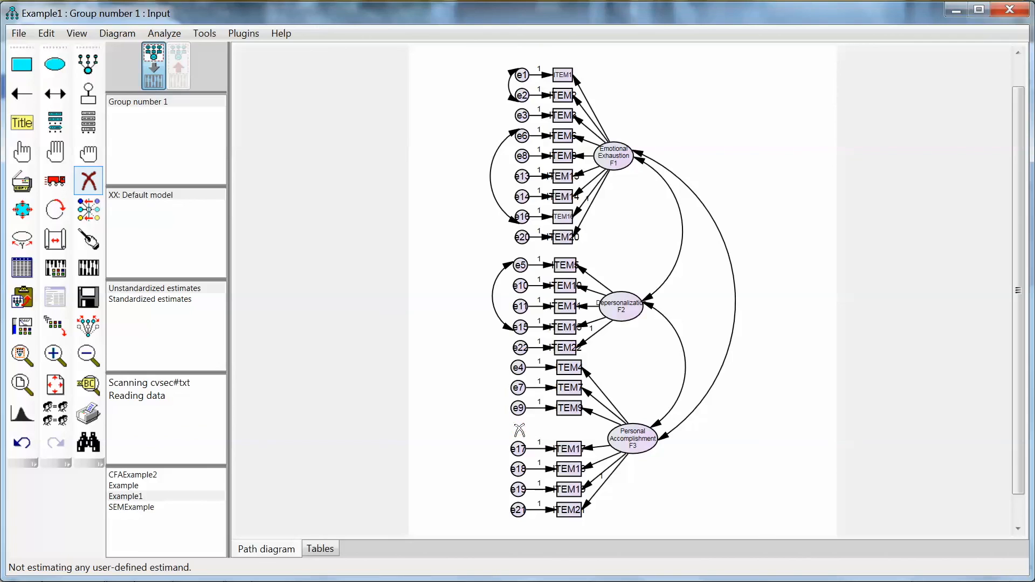
pyautogui.moveTo(365, 416)
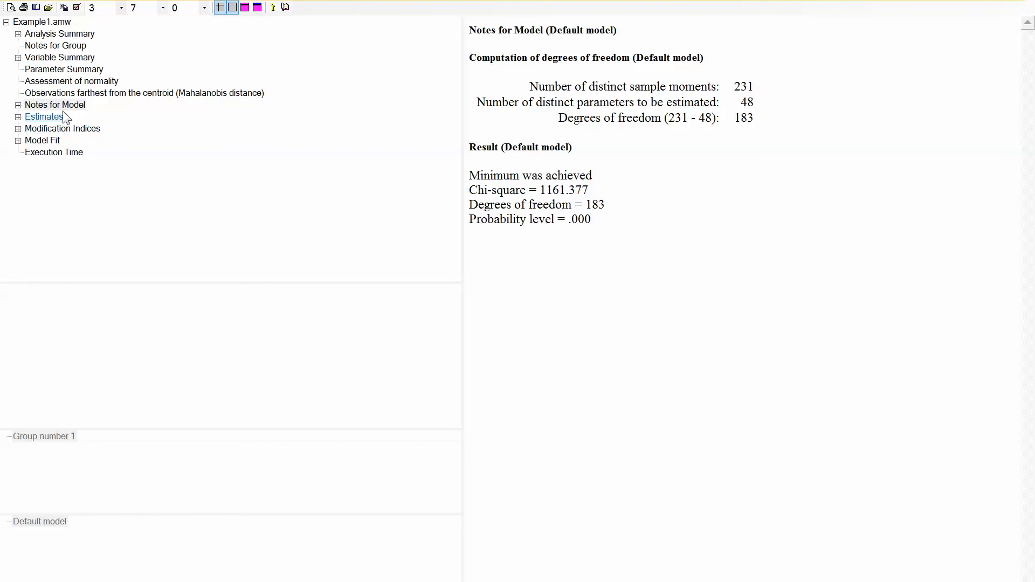
# View the no-ITEM12 fit (chi-square 1161.377, 183 df, CFI .917) and its modification indices
pyautogui.click(42, 141)
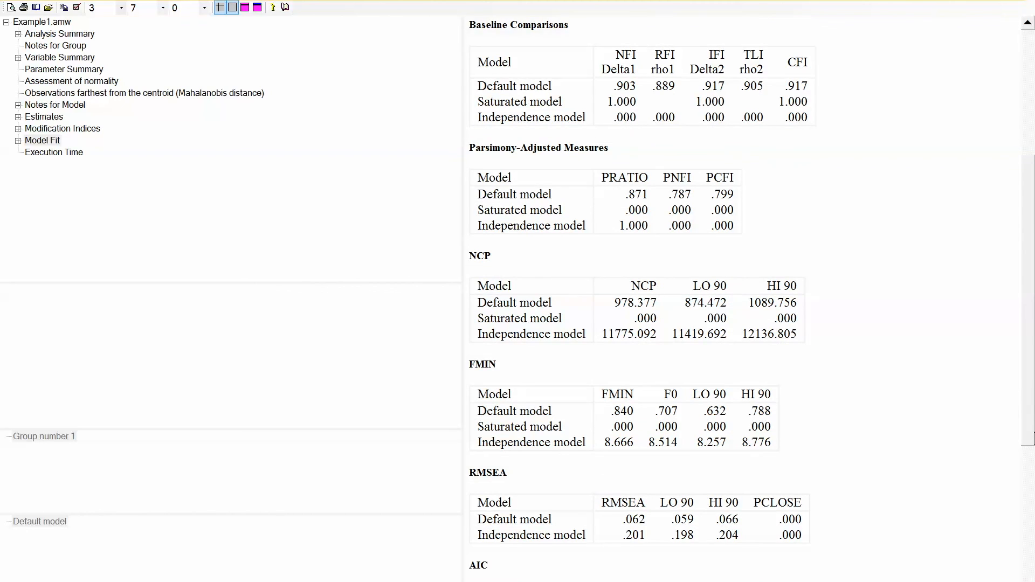
pyautogui.moveTo(62, 129)
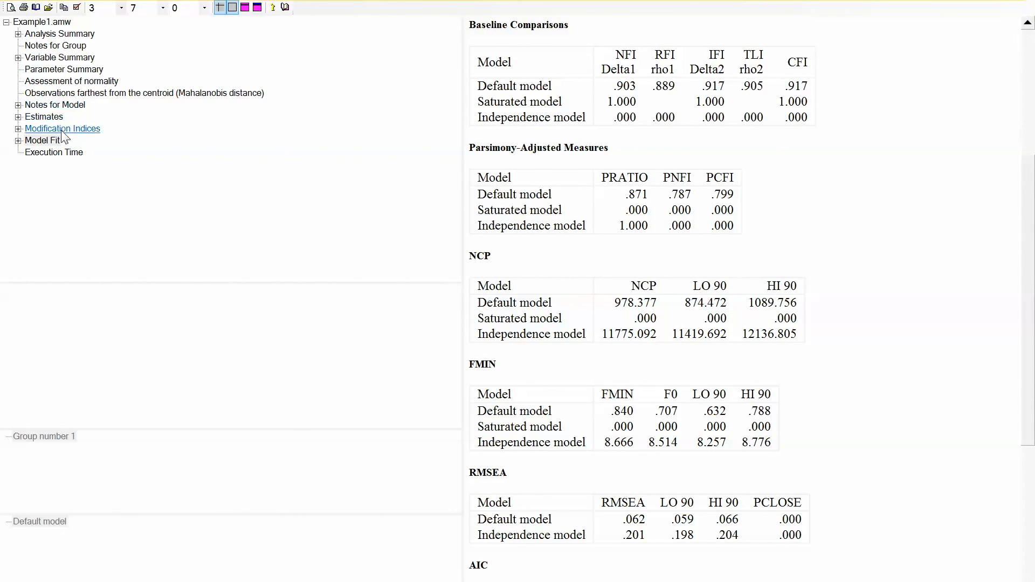
pyautogui.click(62, 128)
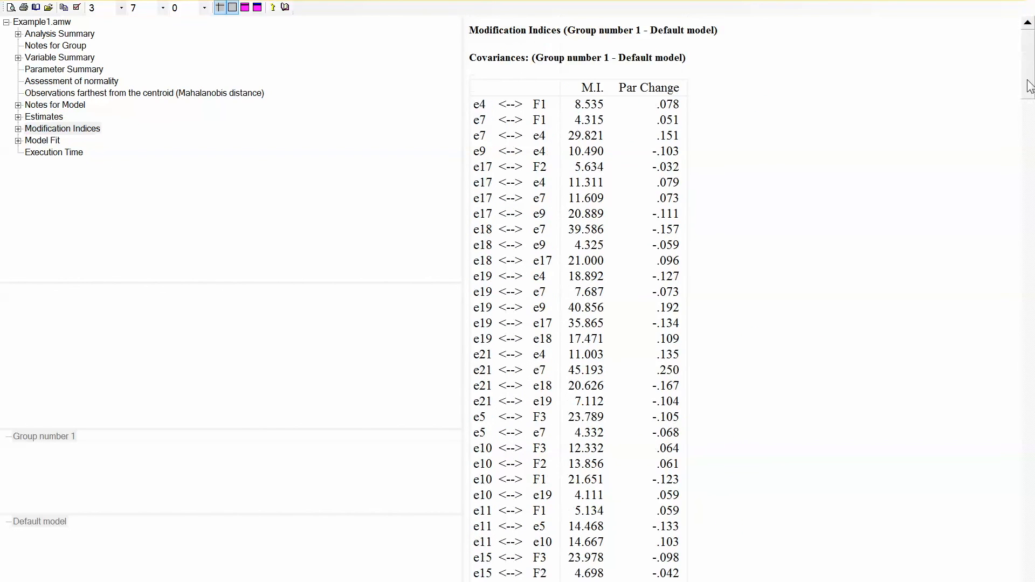